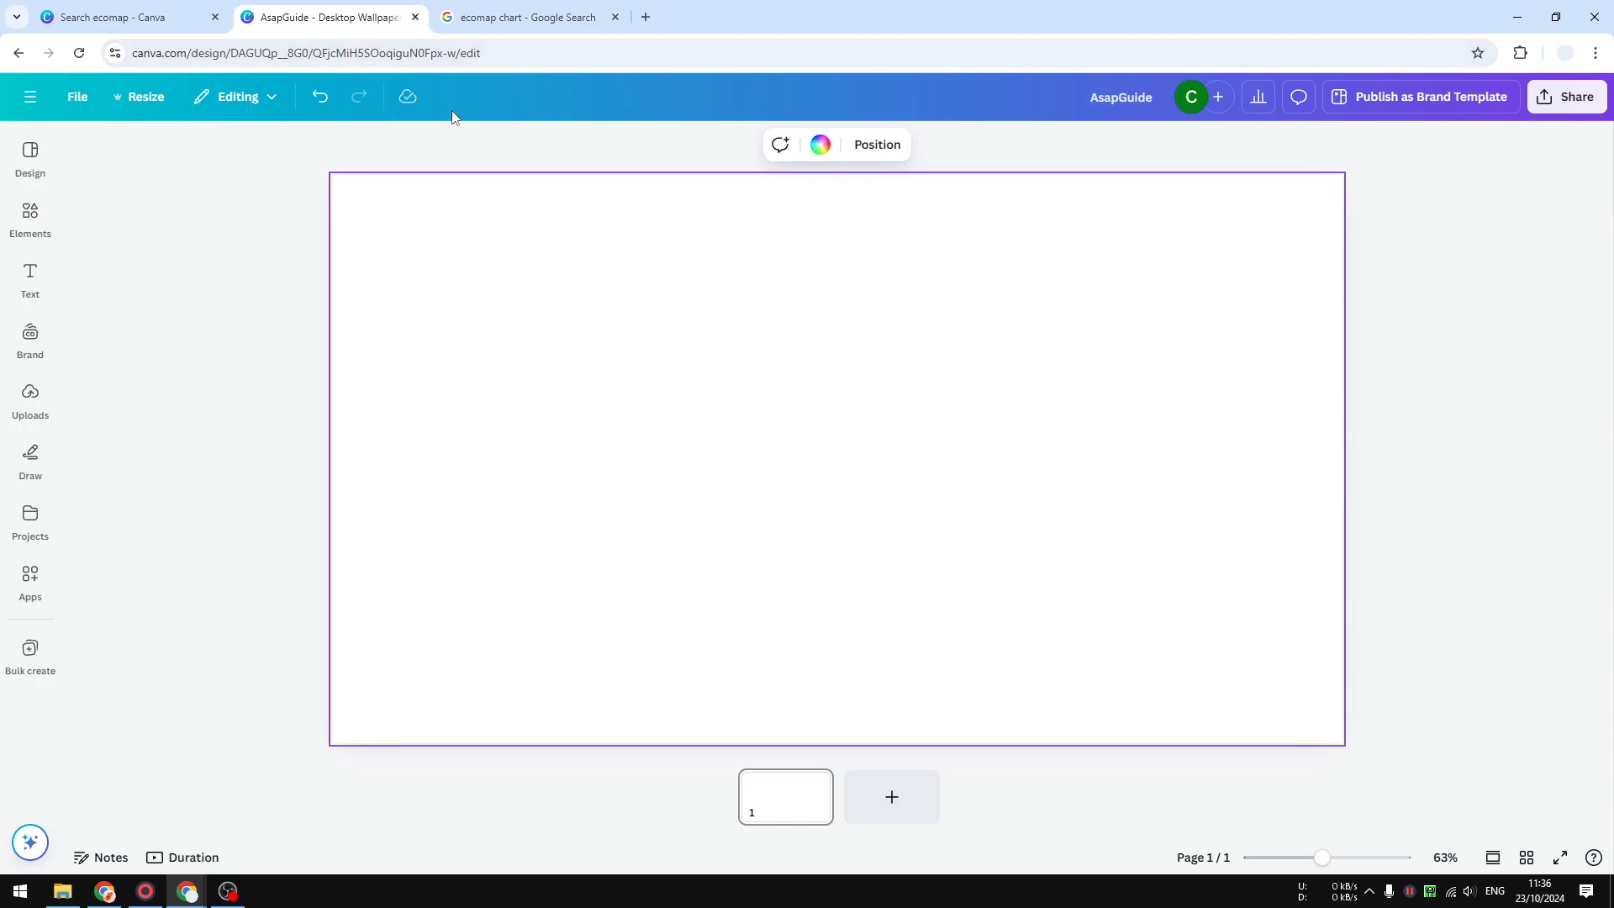
# Browse ecomap reference images, previewing the Creately and EdrawMax examples
pyautogui.click(528, 17)
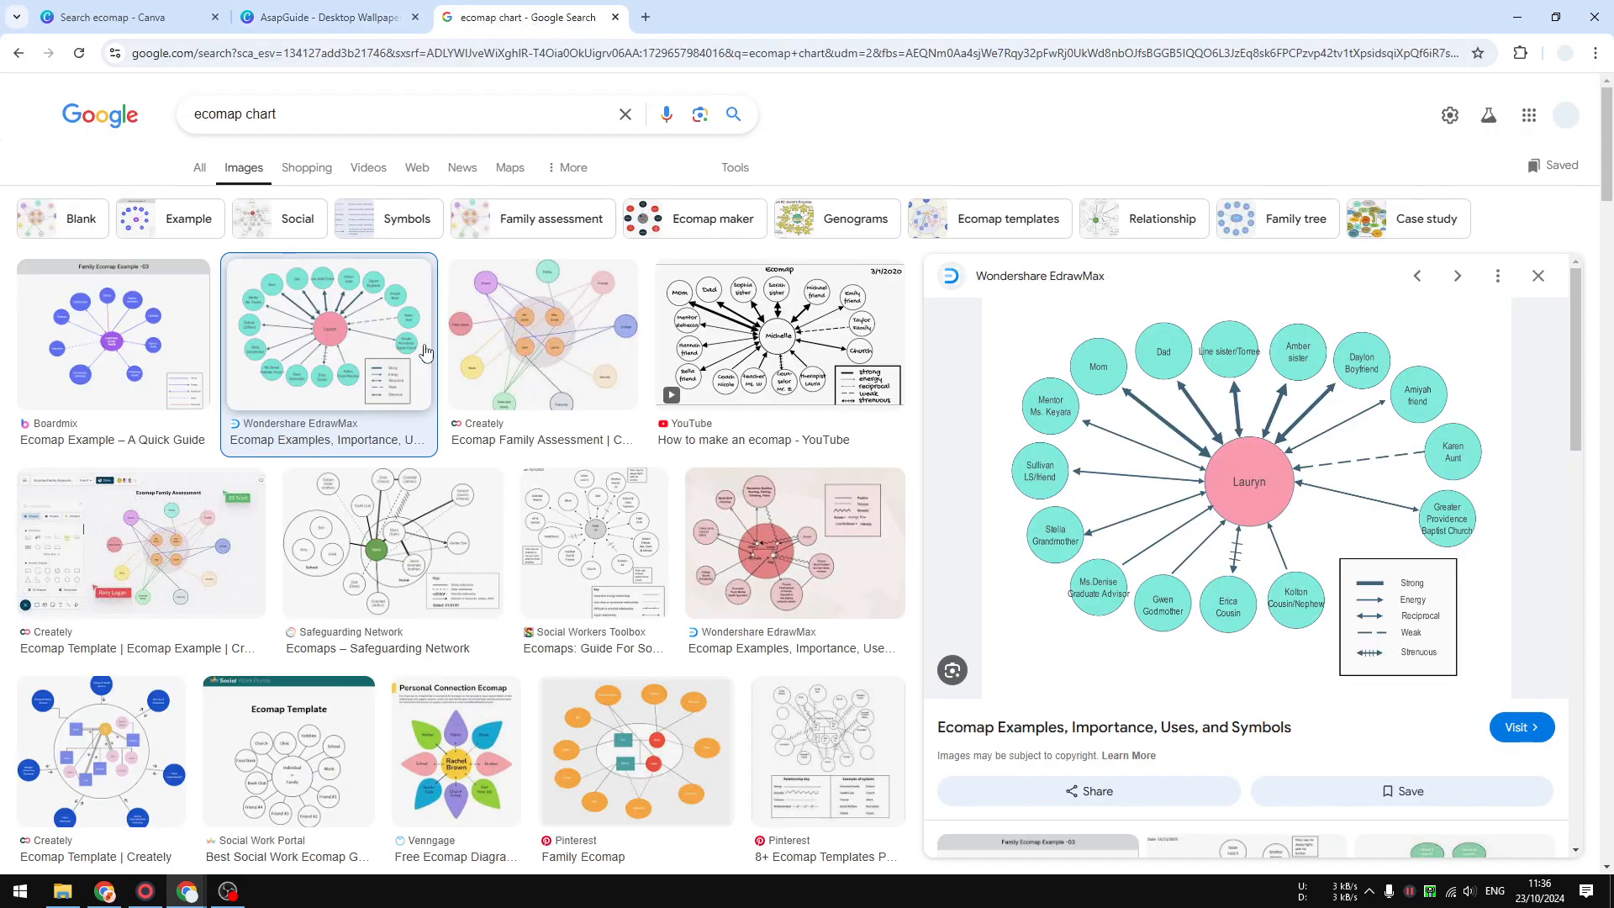
pyautogui.moveTo(319, 412)
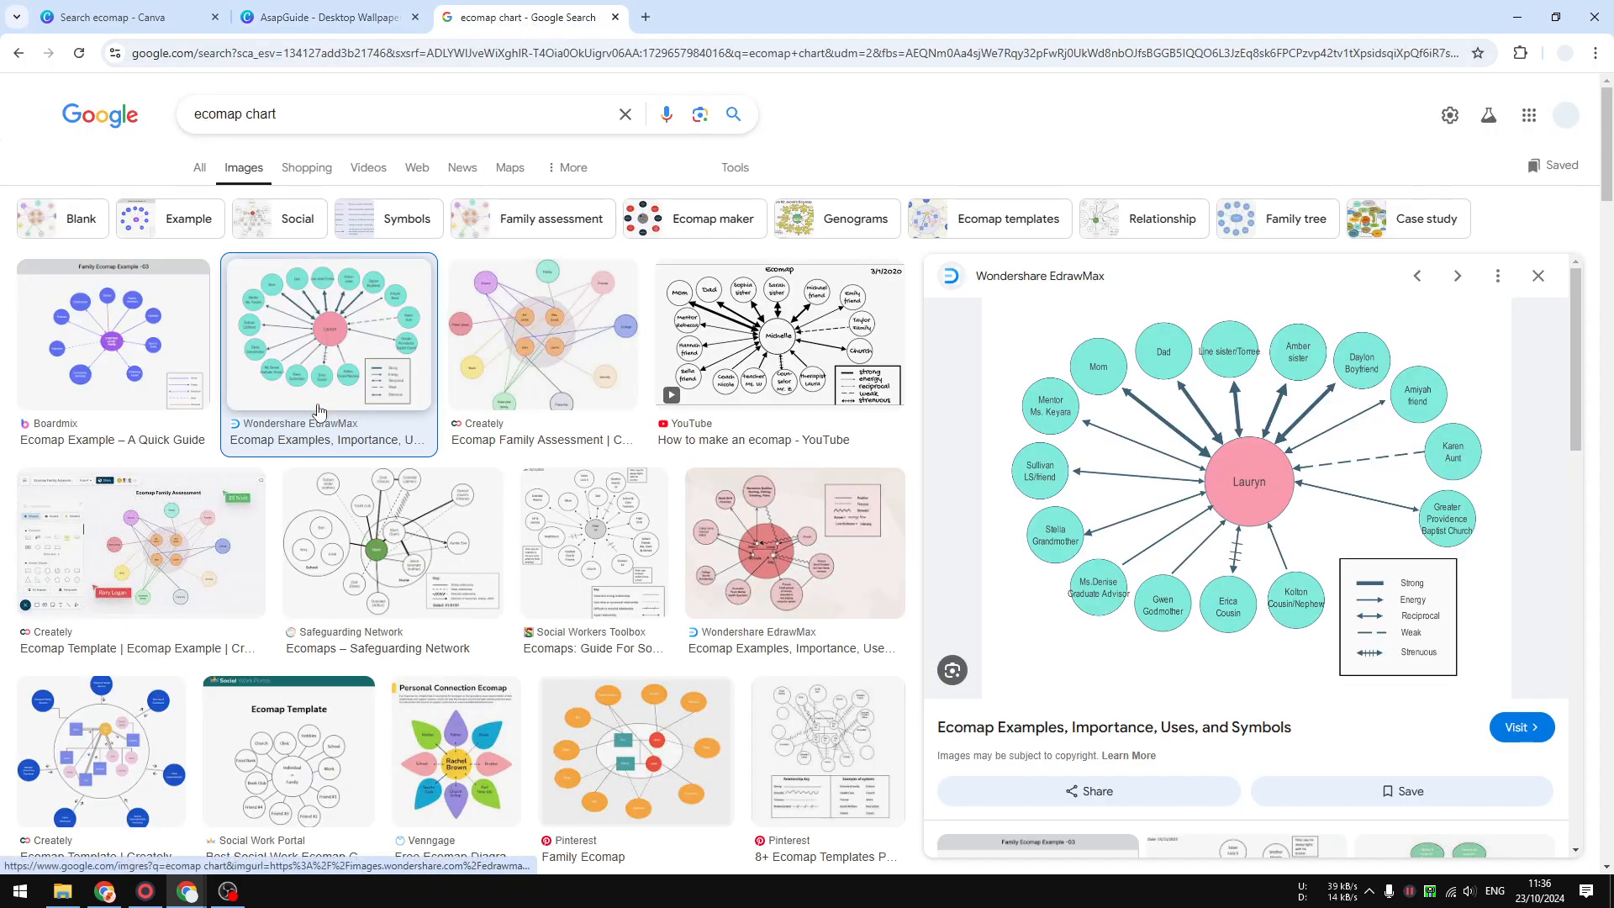
pyautogui.moveTo(1067, 479)
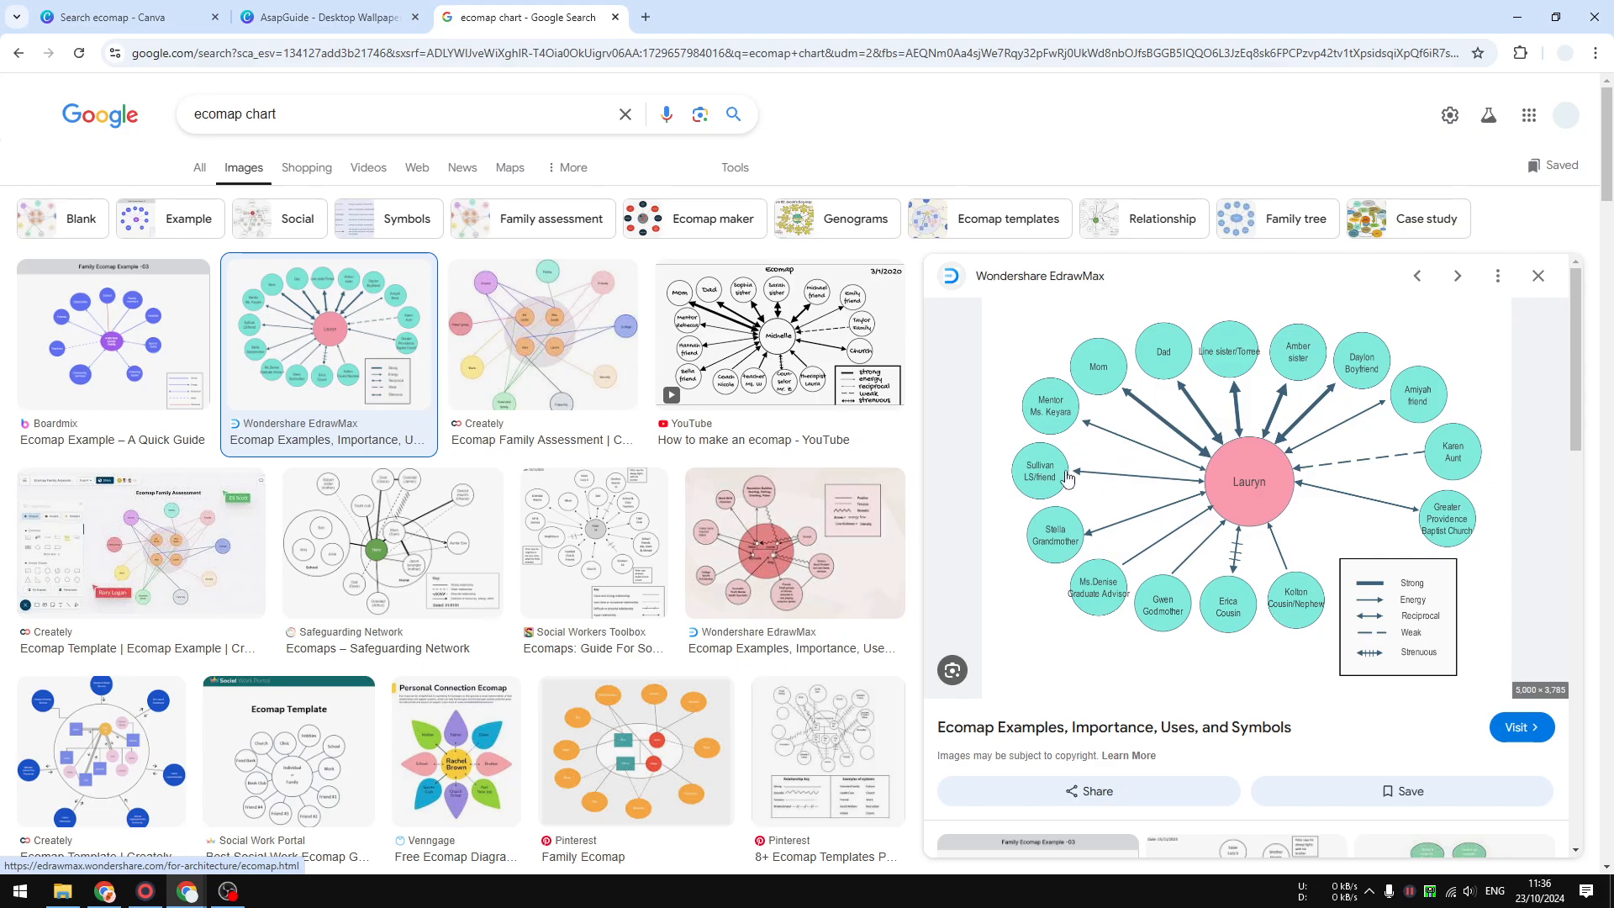
pyautogui.moveTo(1090, 533)
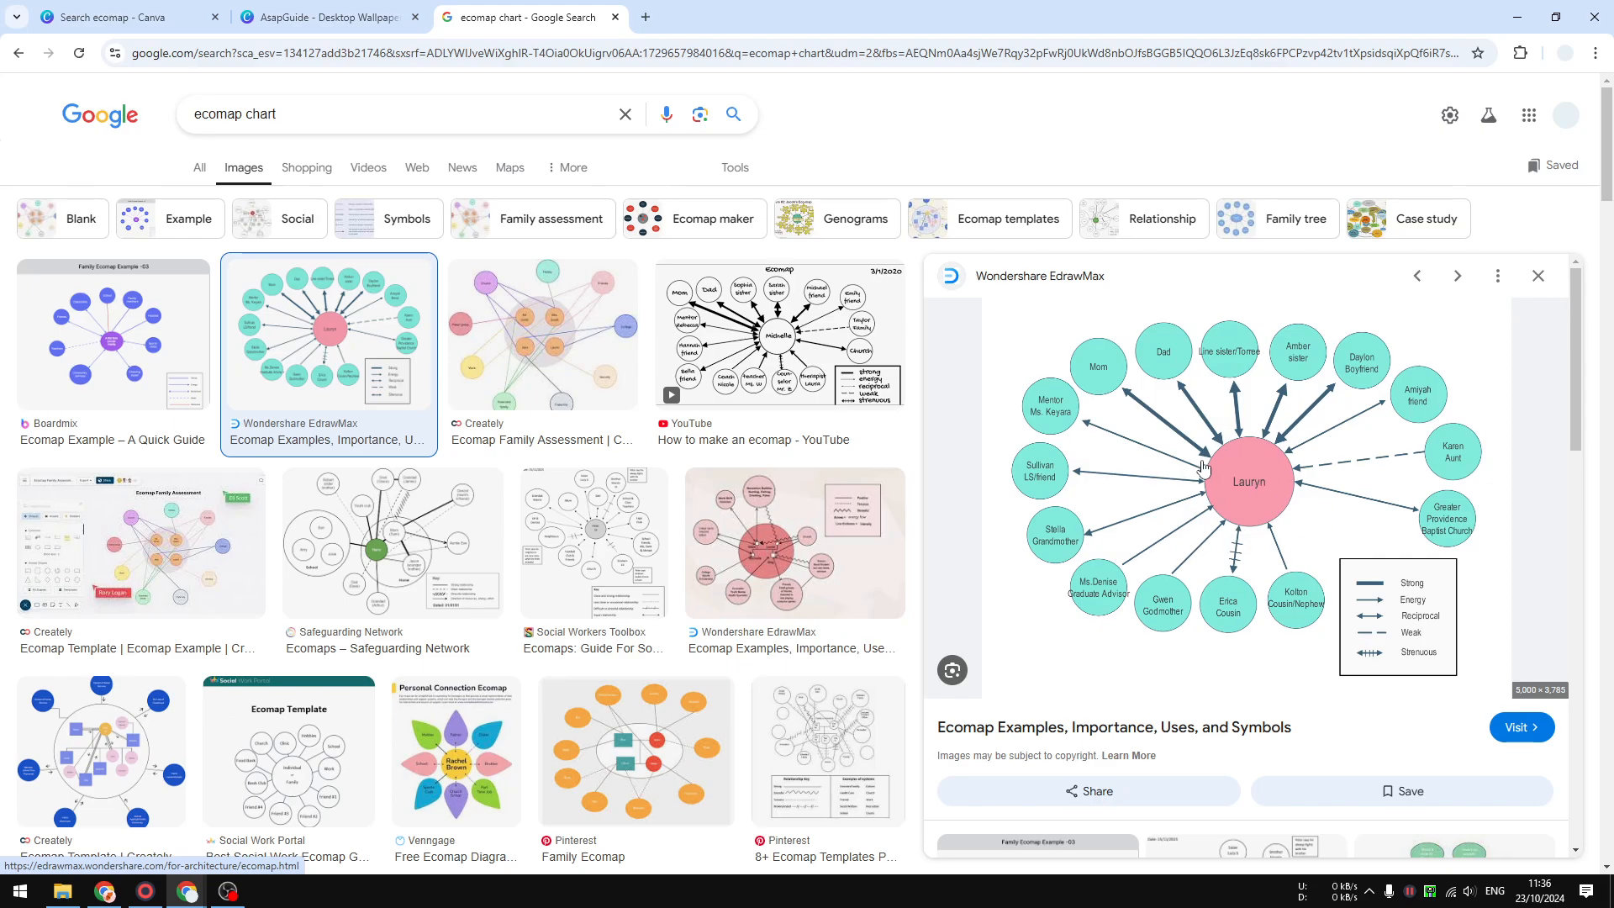
pyautogui.moveTo(1191, 507)
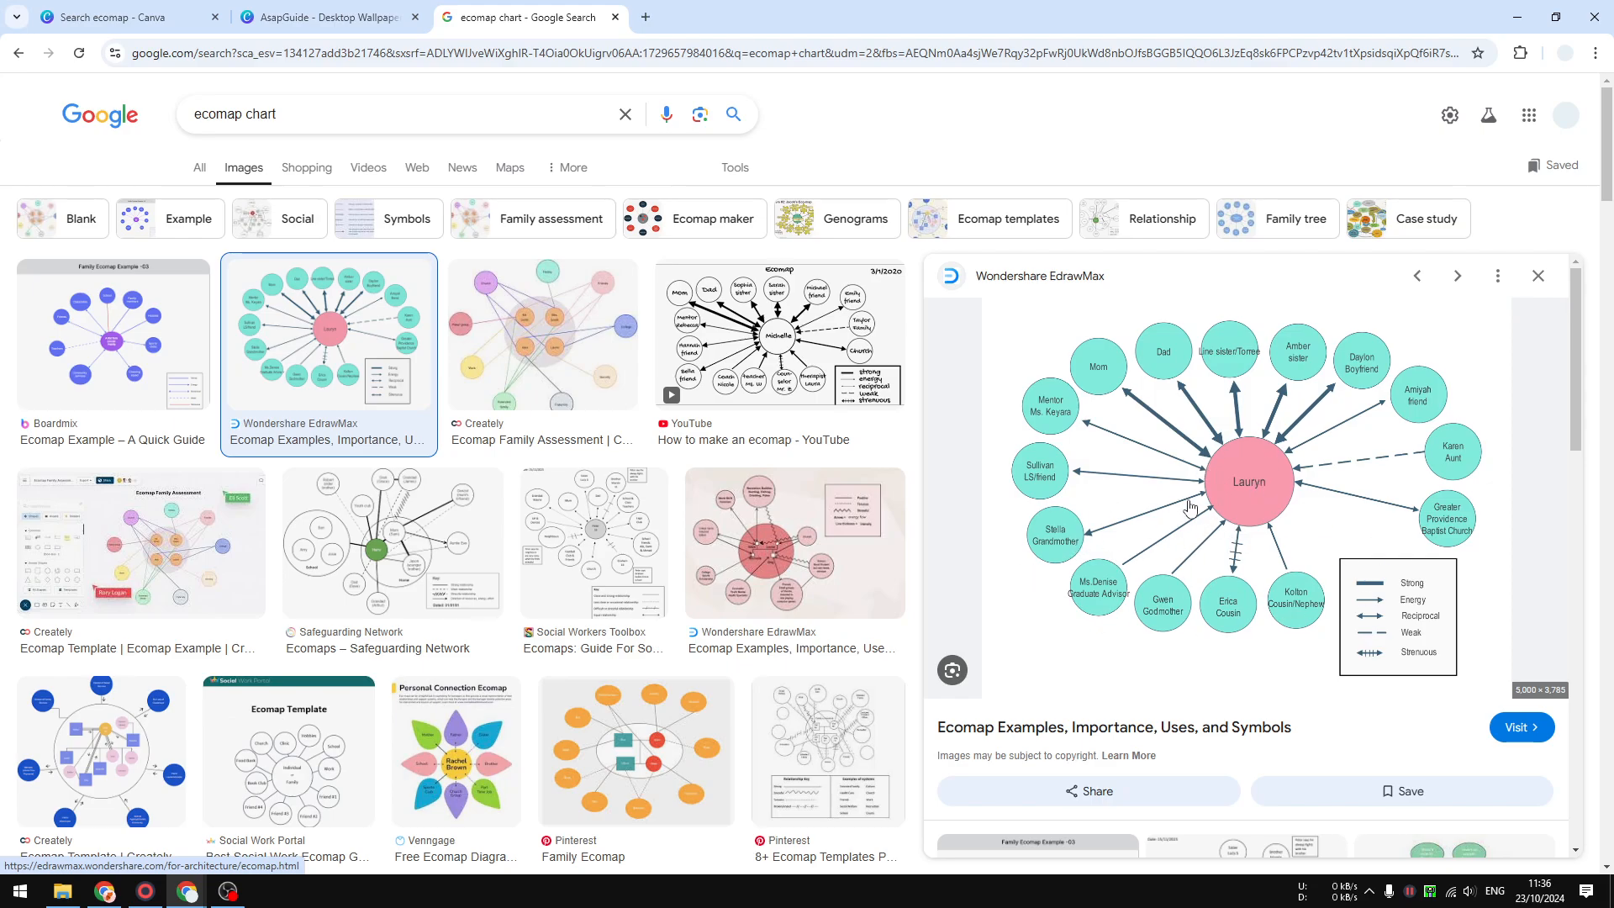
pyautogui.moveTo(1339, 417)
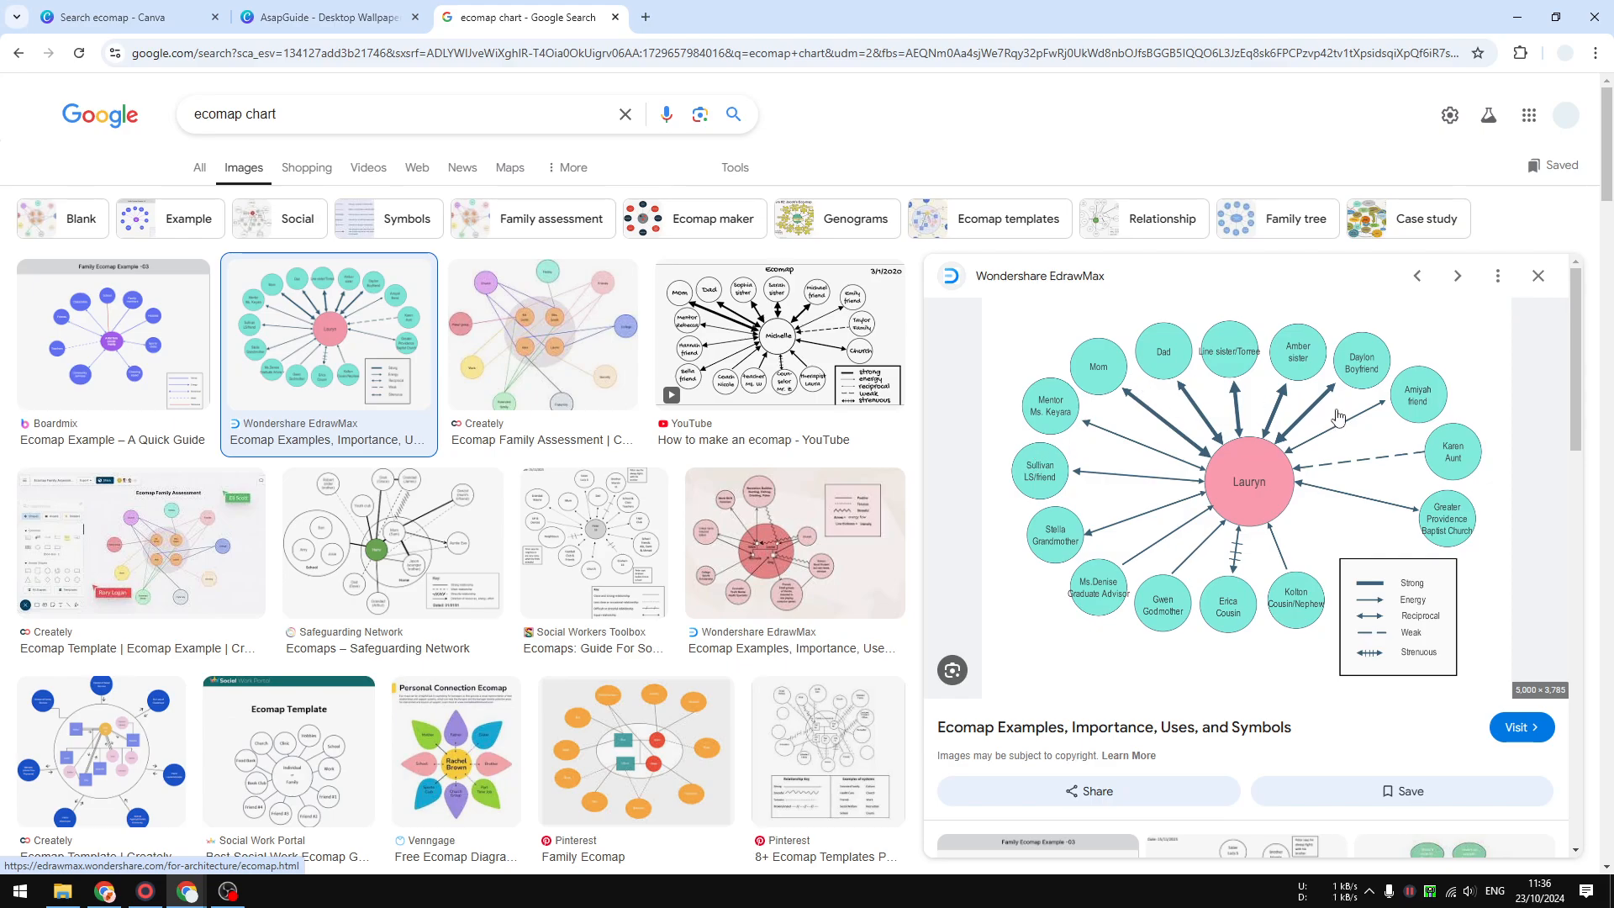
pyautogui.moveTo(1109, 436)
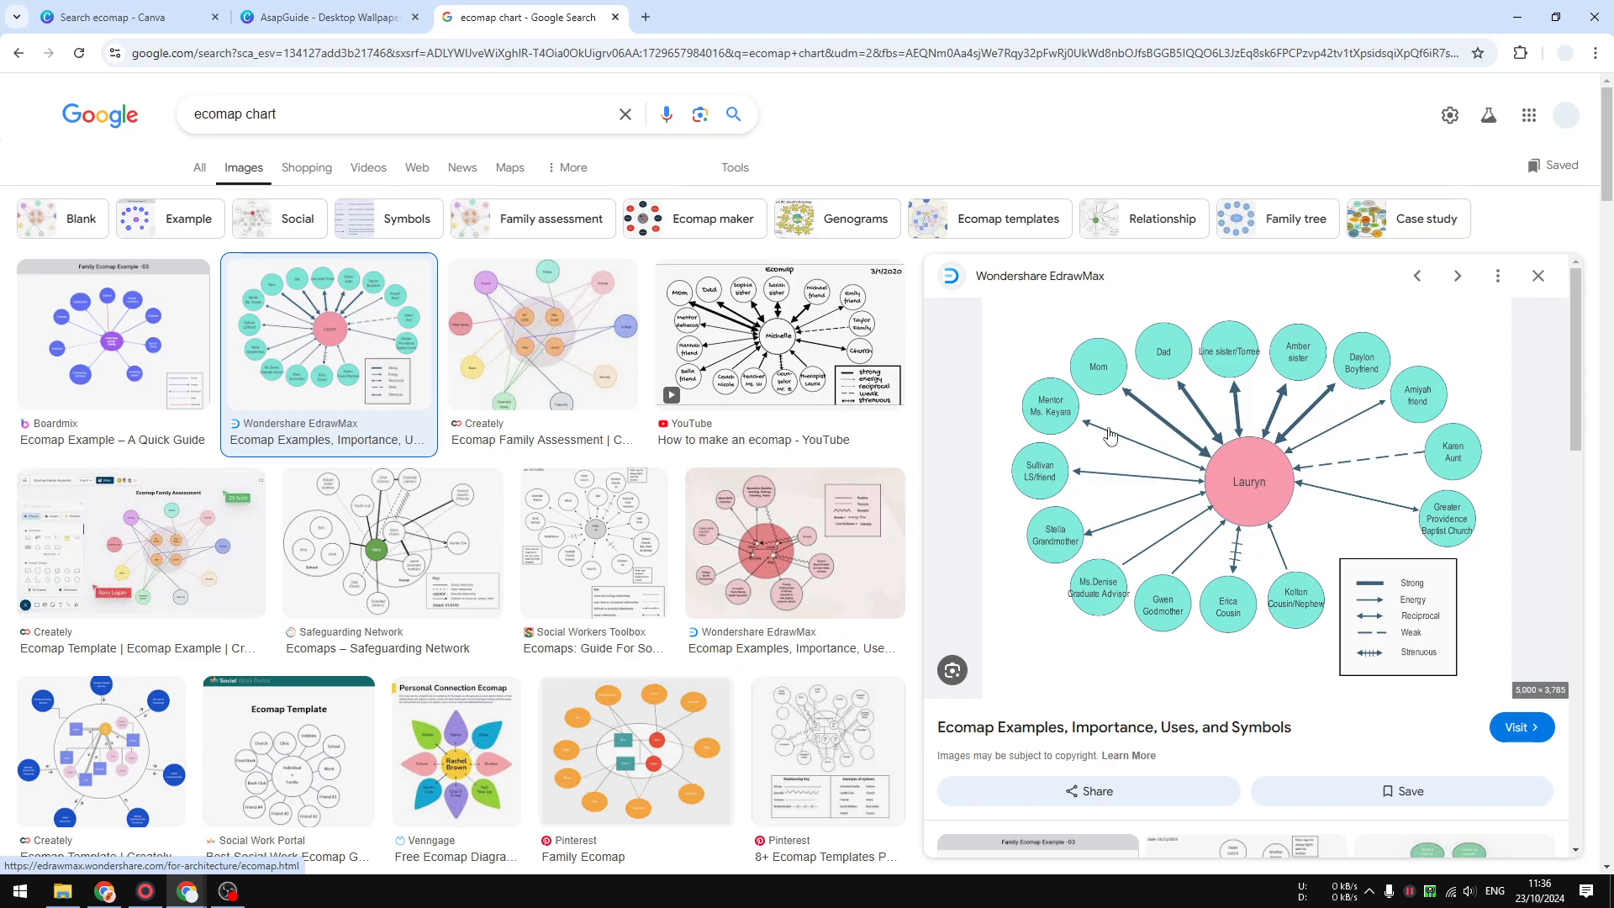
pyautogui.moveTo(1140, 539)
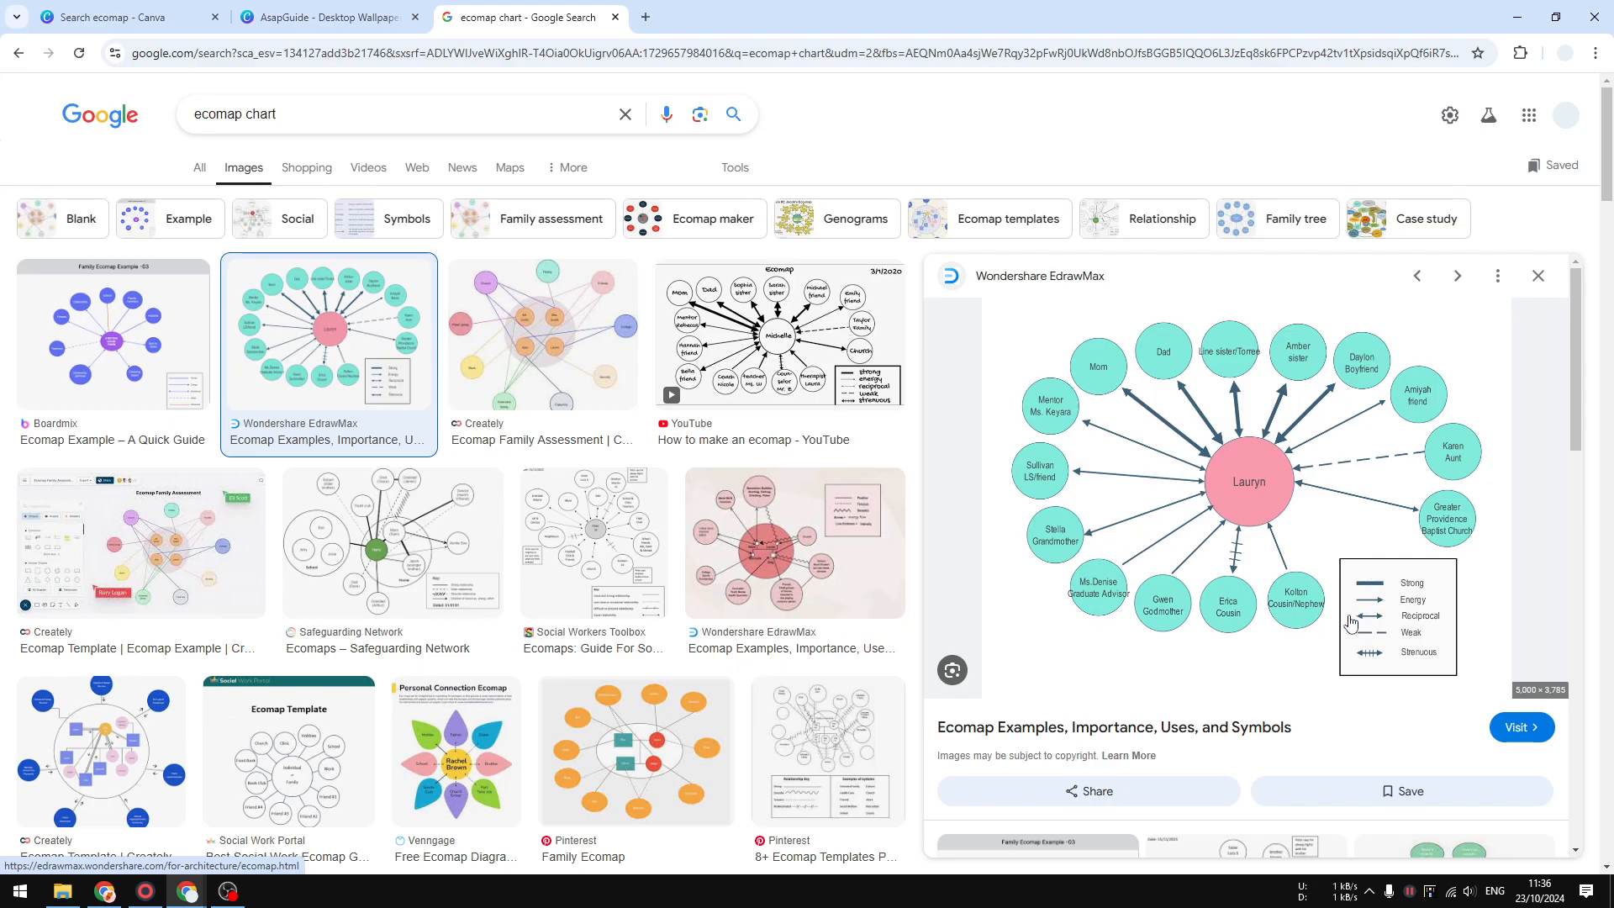
pyautogui.moveTo(1385, 626)
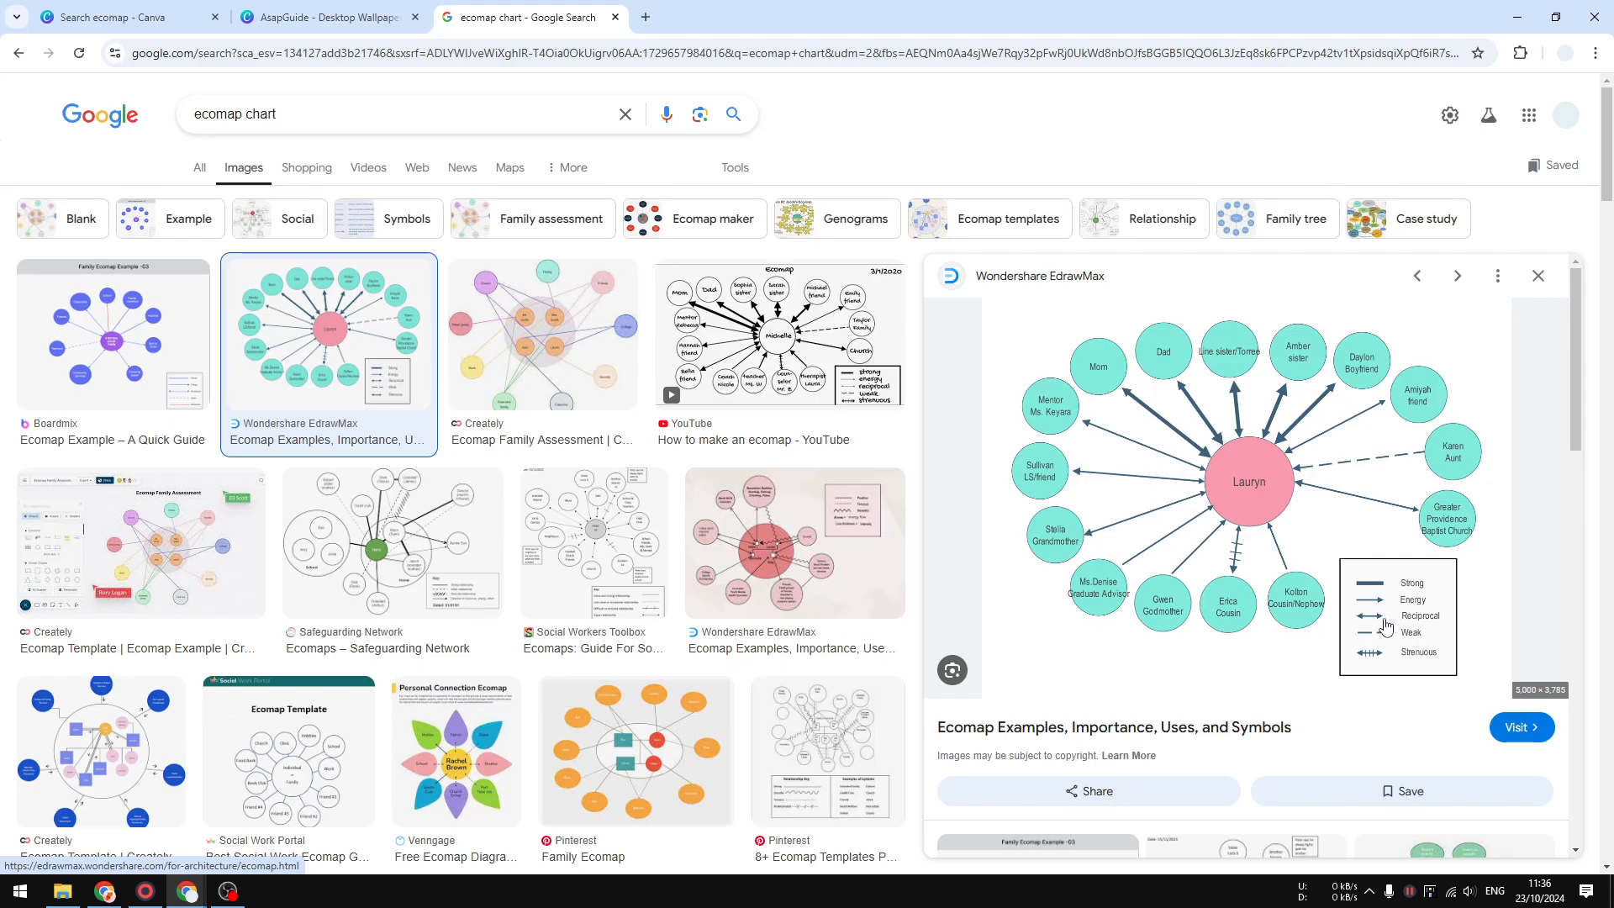
pyautogui.moveTo(1429, 596)
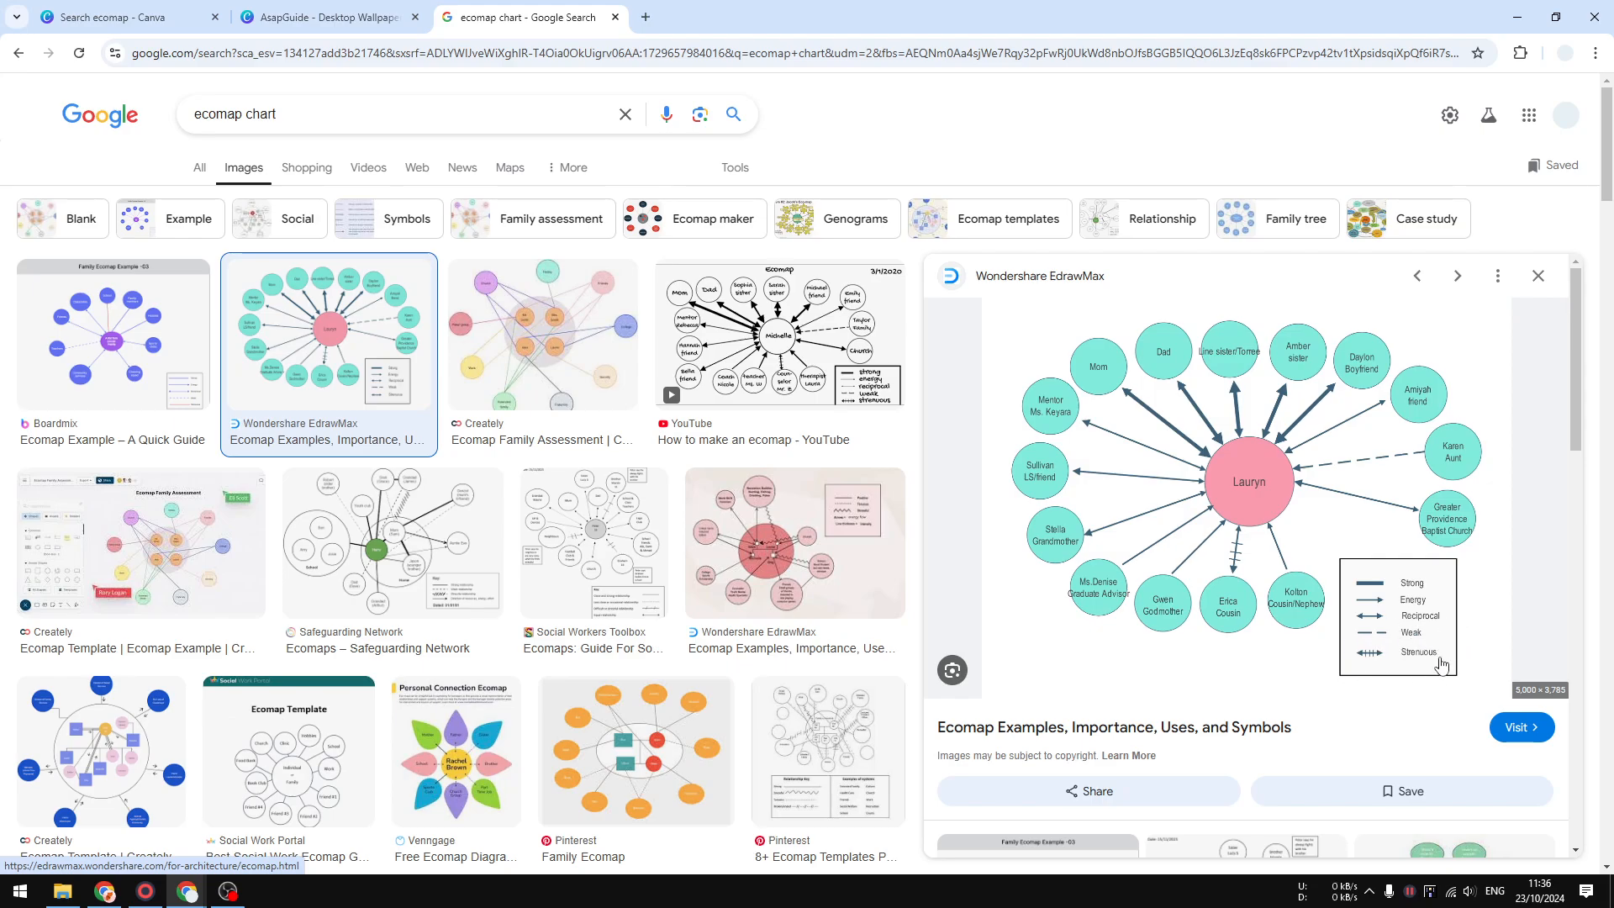
pyautogui.moveTo(1136, 571)
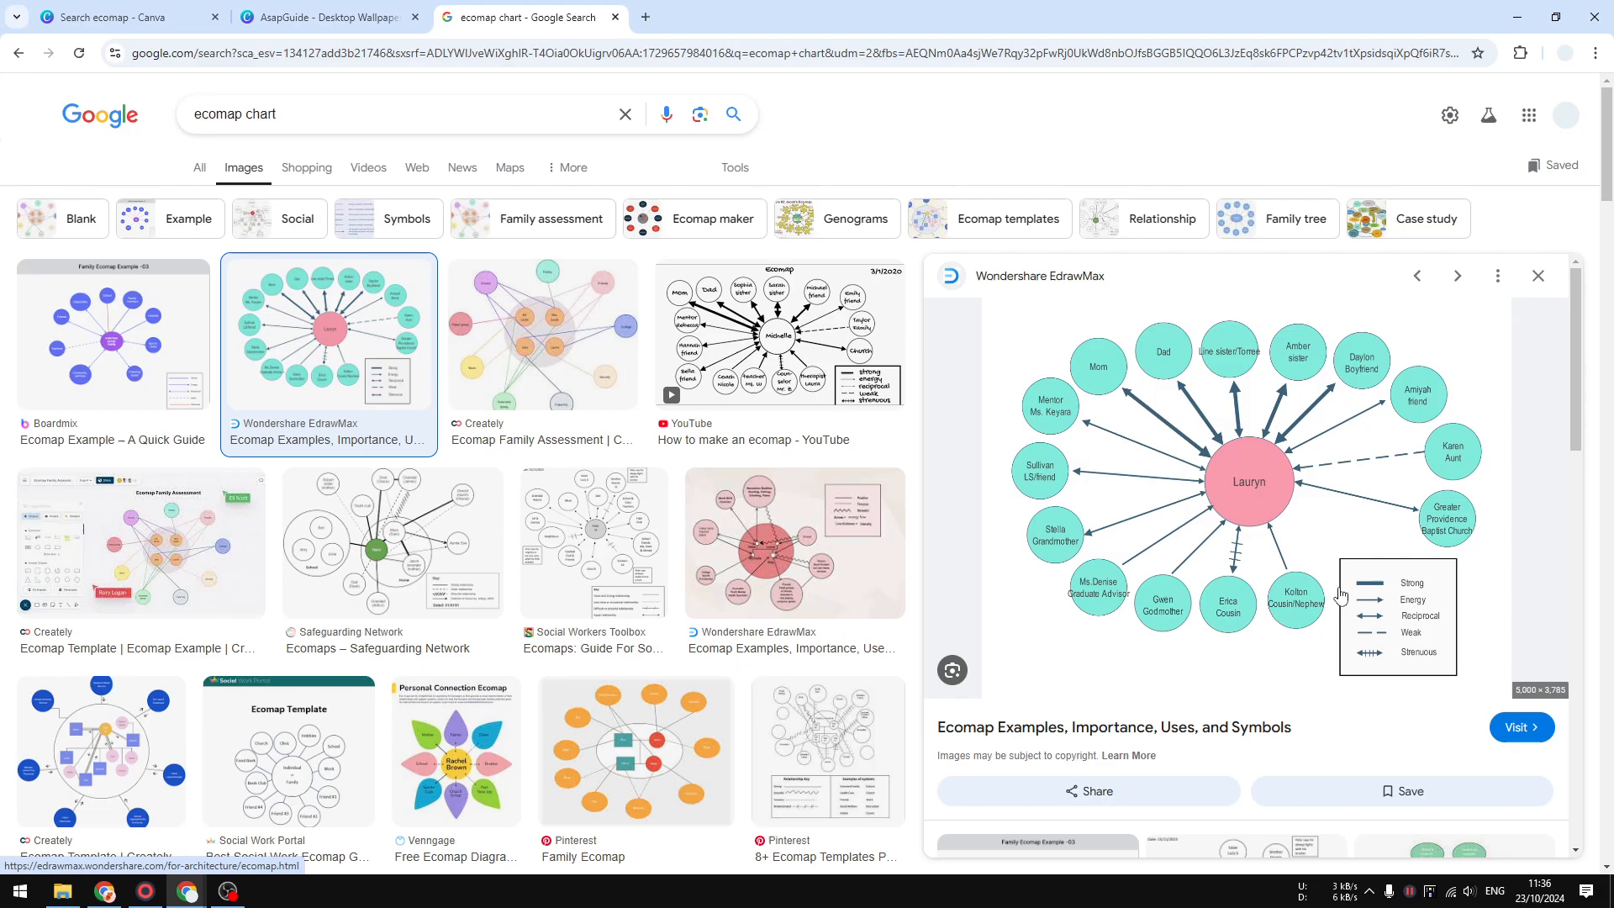
pyautogui.moveTo(1212, 485)
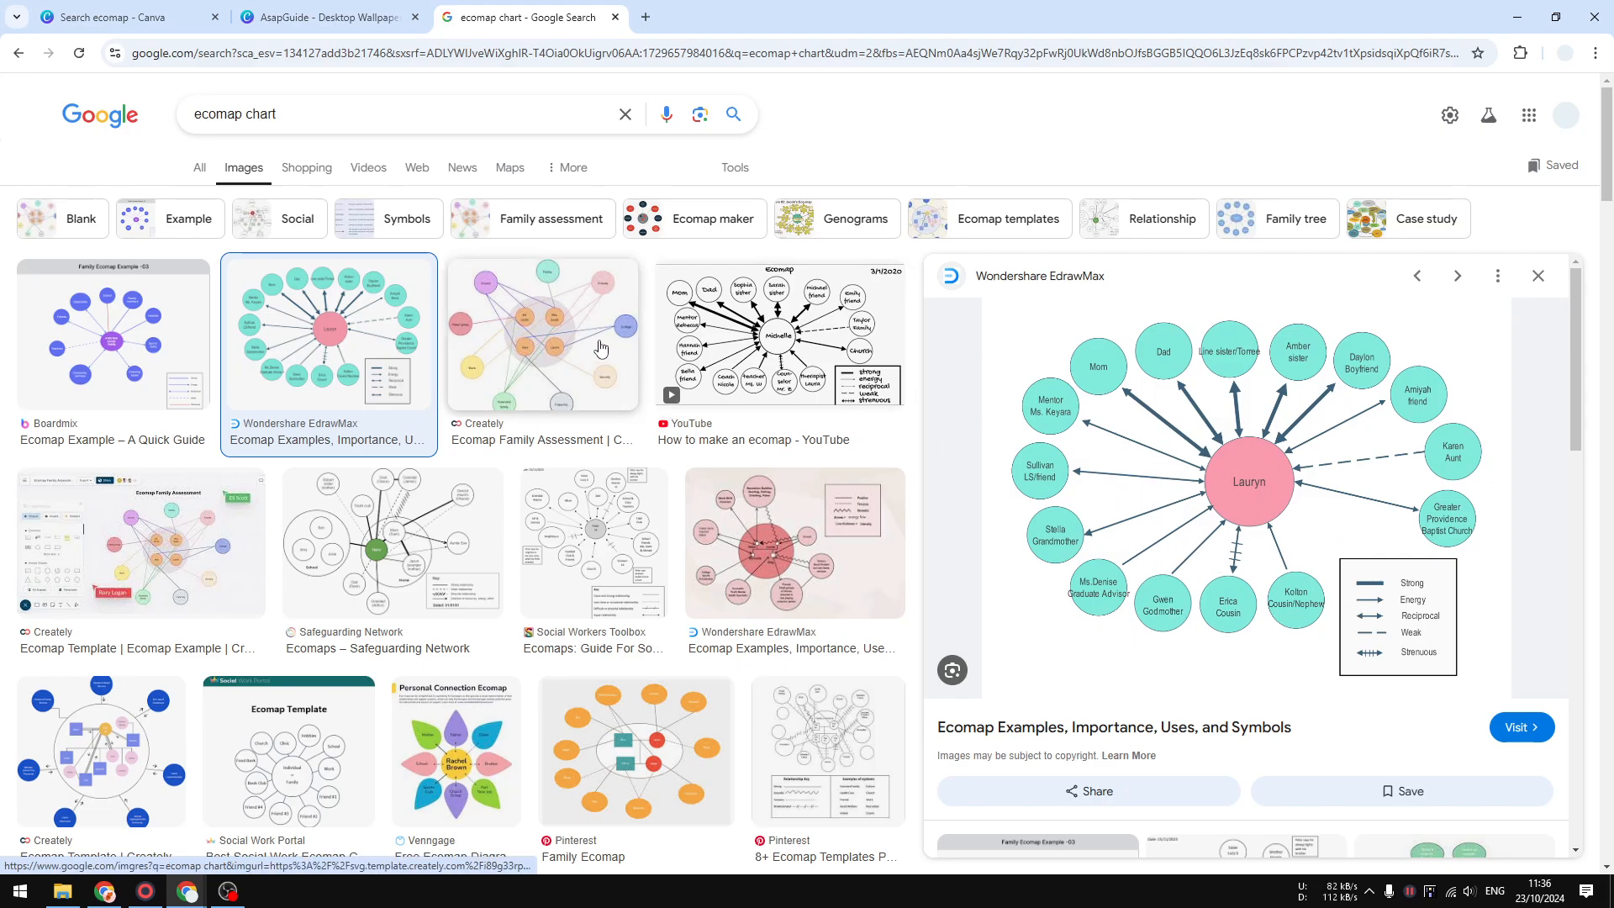
pyautogui.click(542, 333)
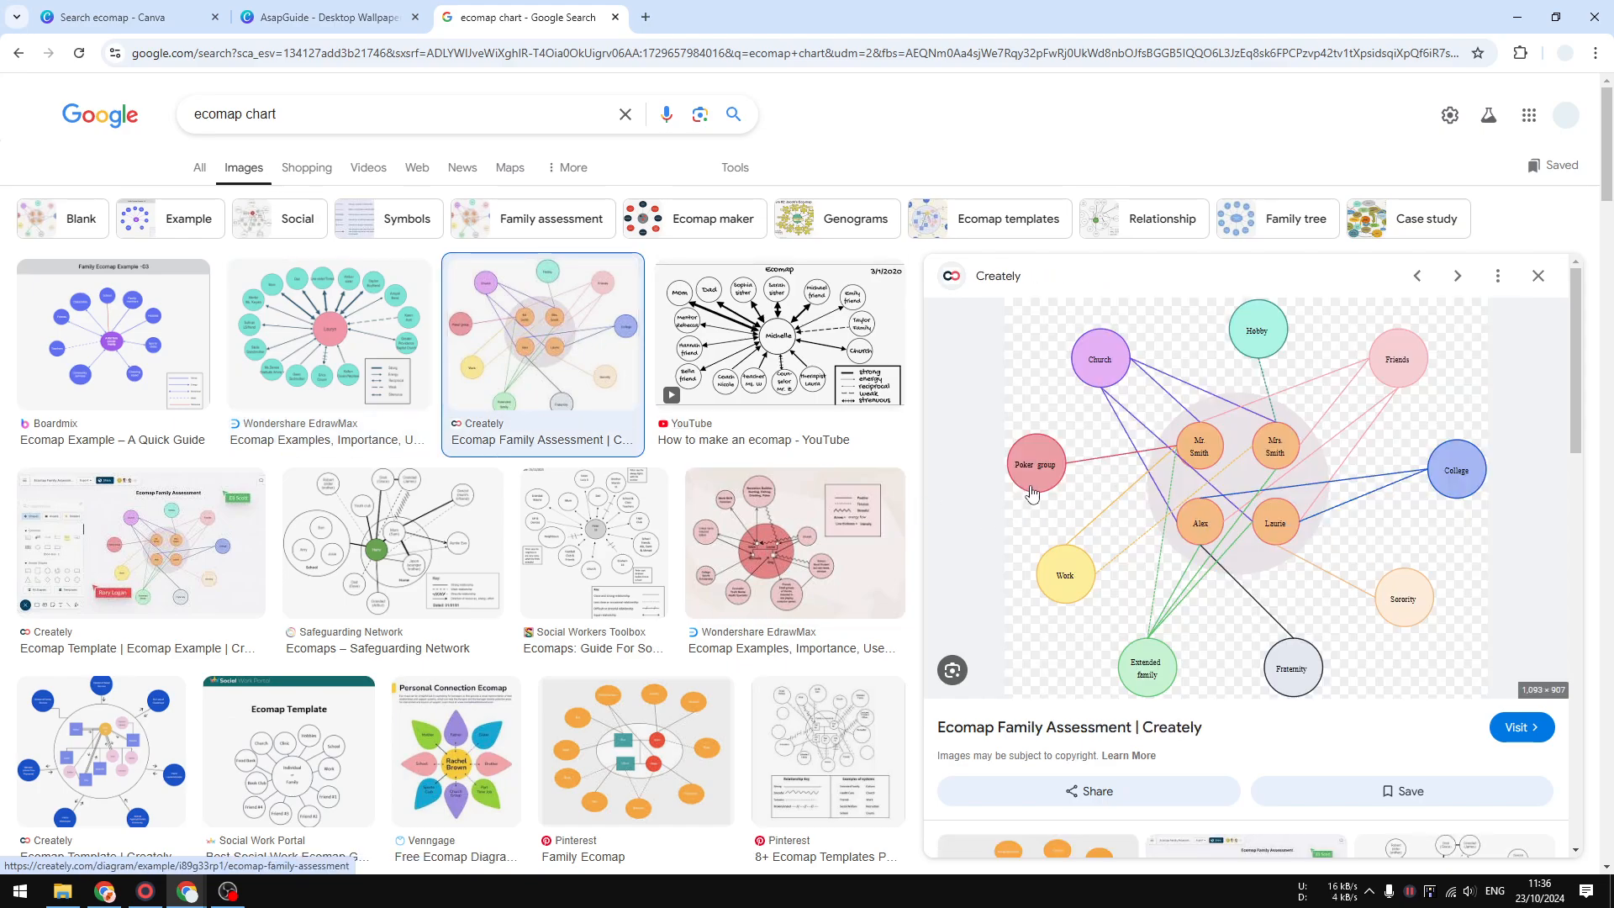
pyautogui.moveTo(1271, 430)
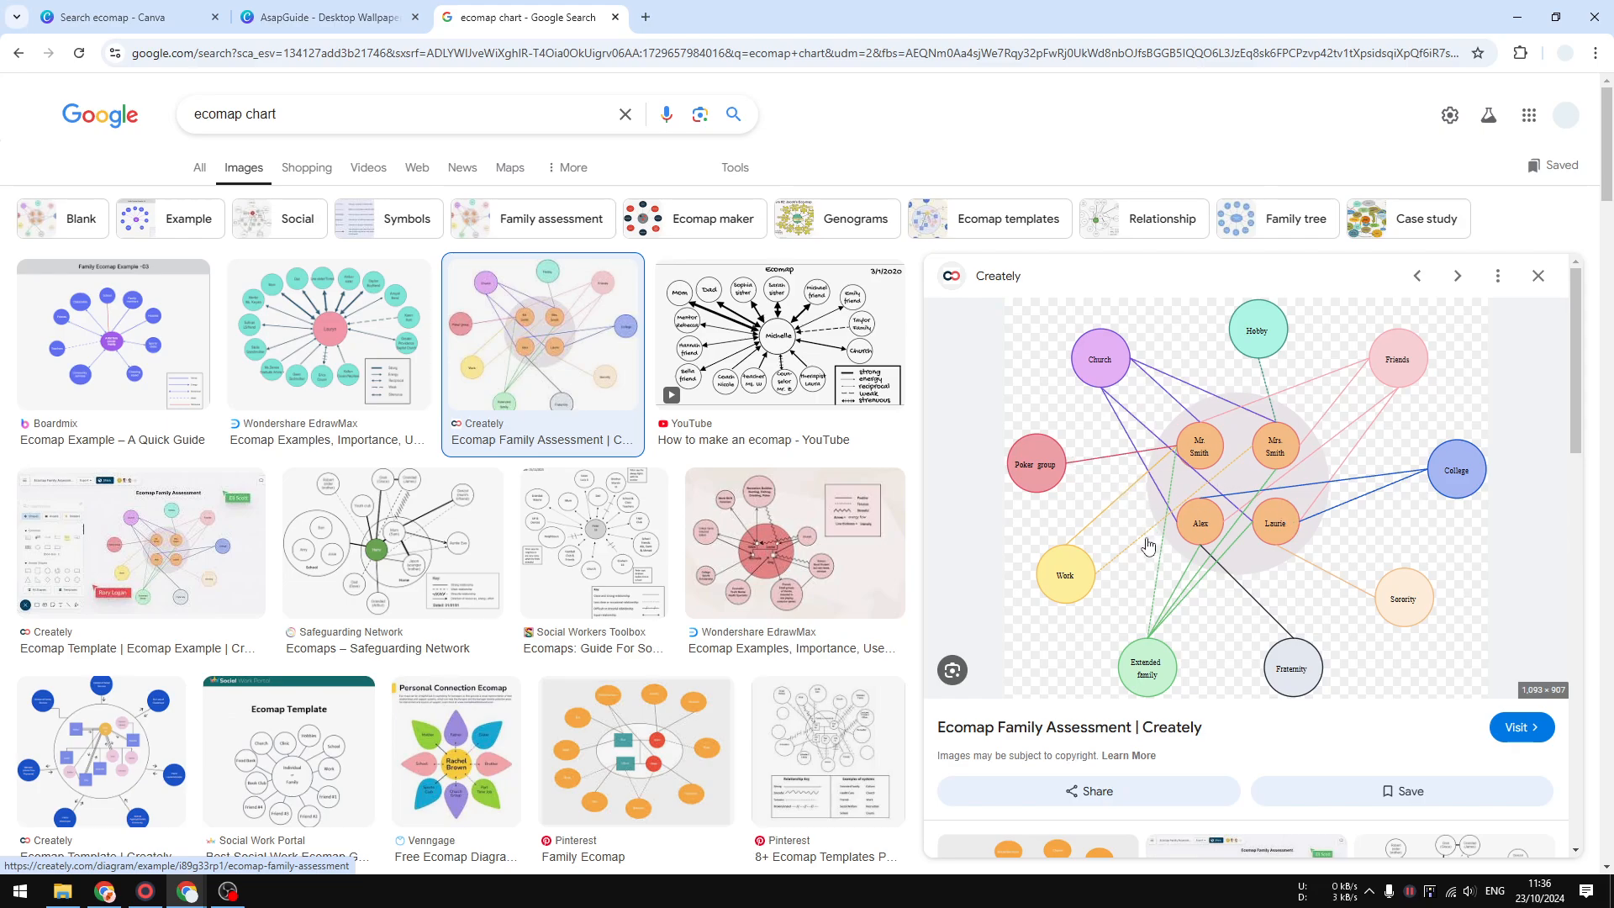
pyautogui.moveTo(749, 454)
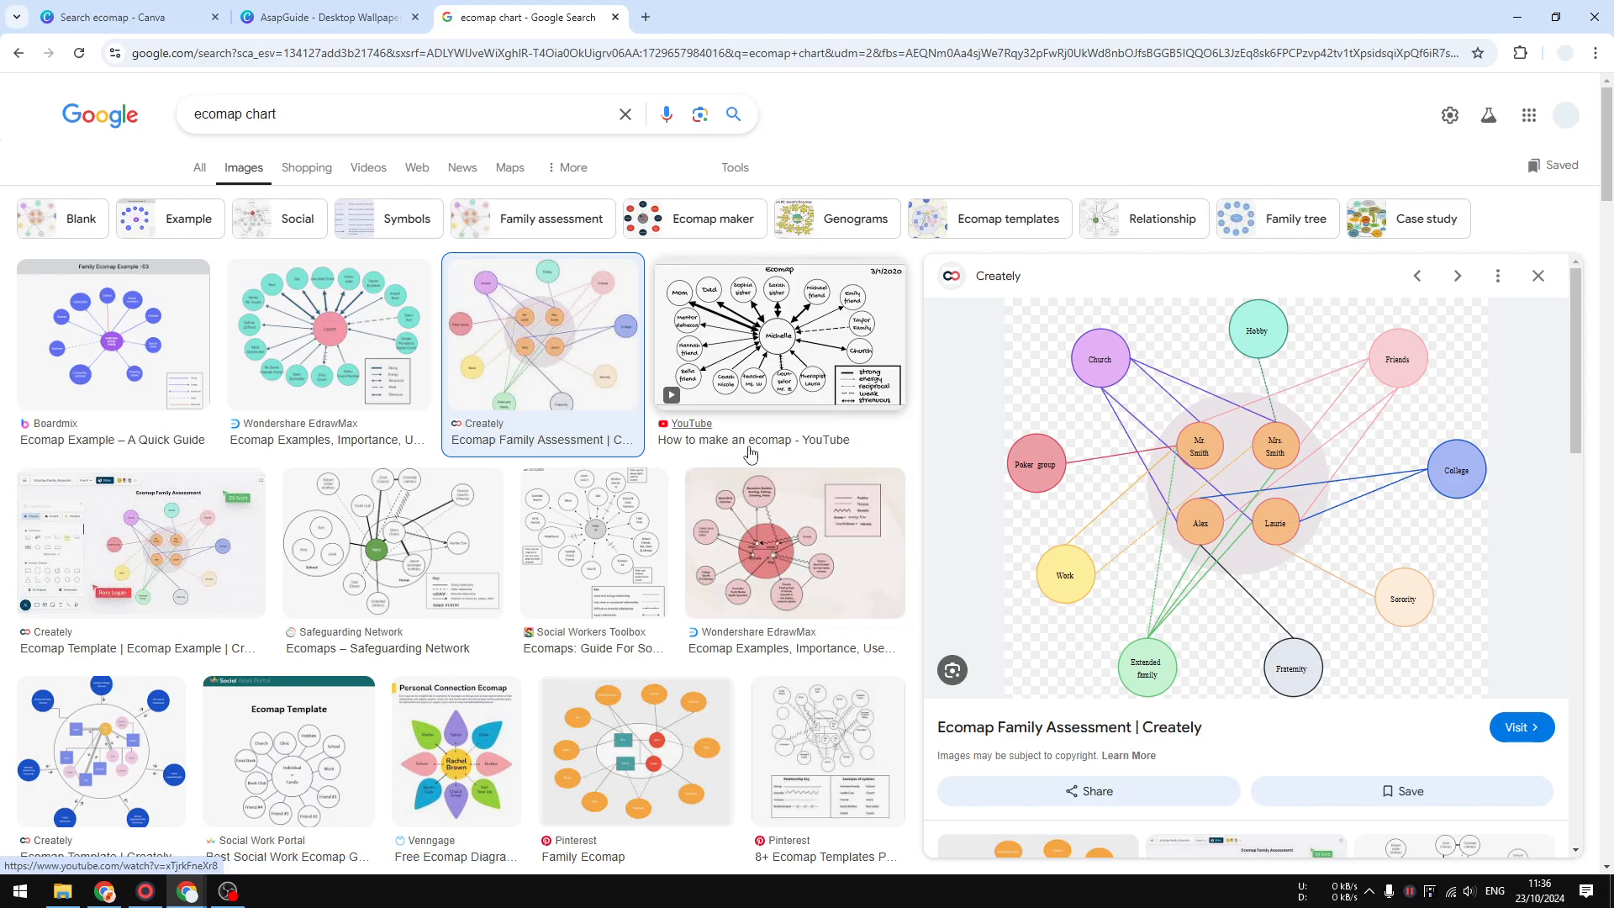
pyautogui.click(329, 334)
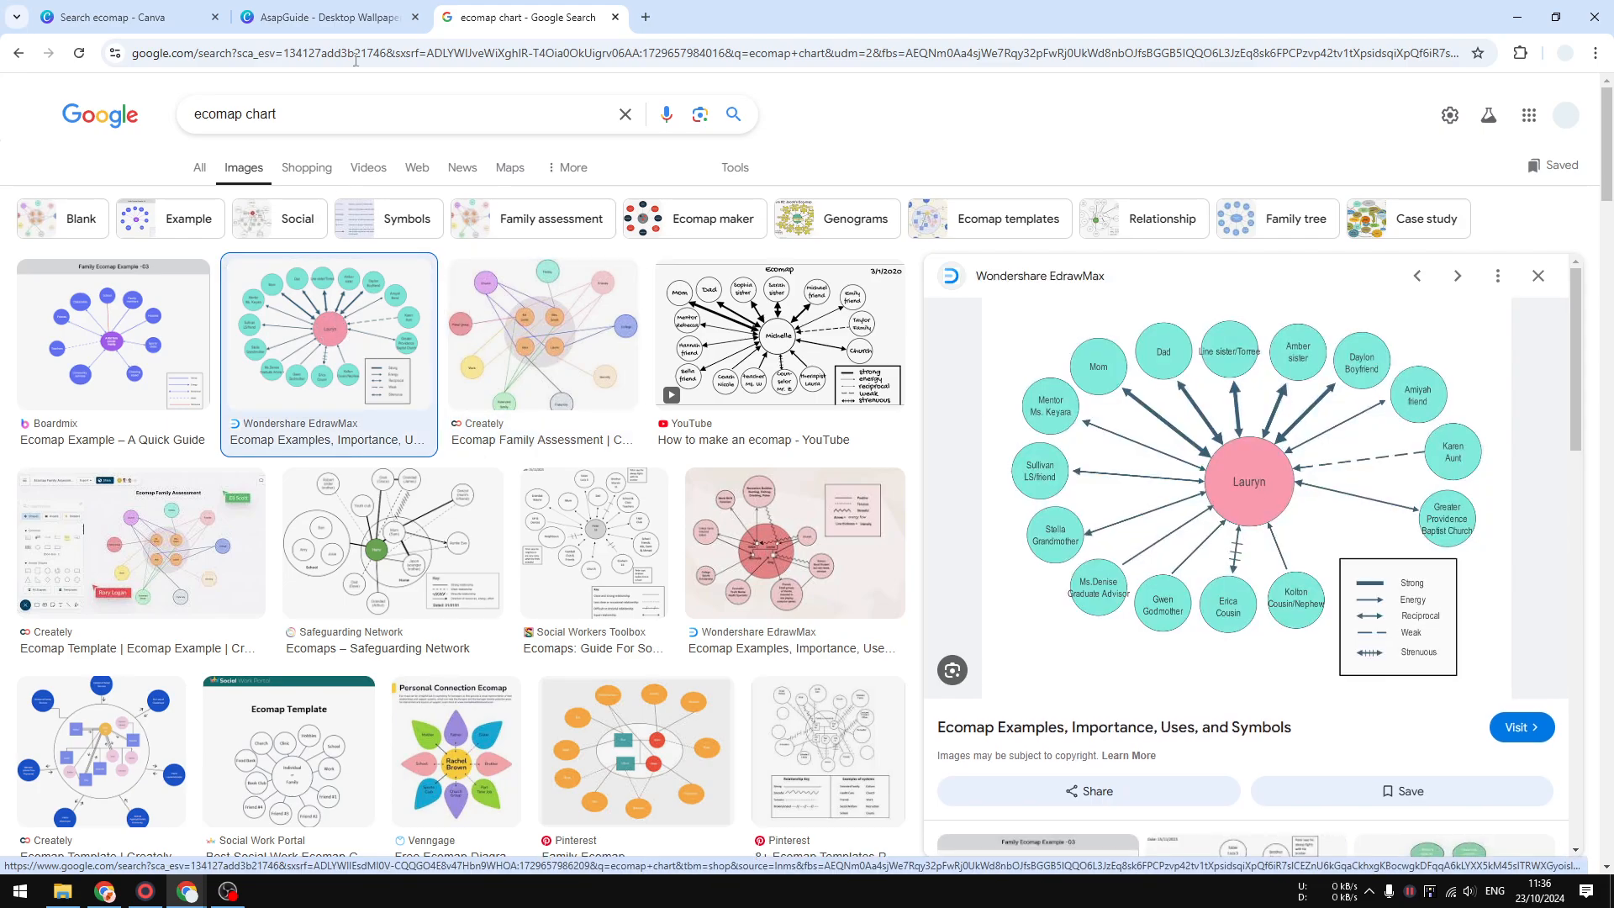
# Back in Canva, add a circle shape from the Elements shapes library
pyautogui.click(327, 18)
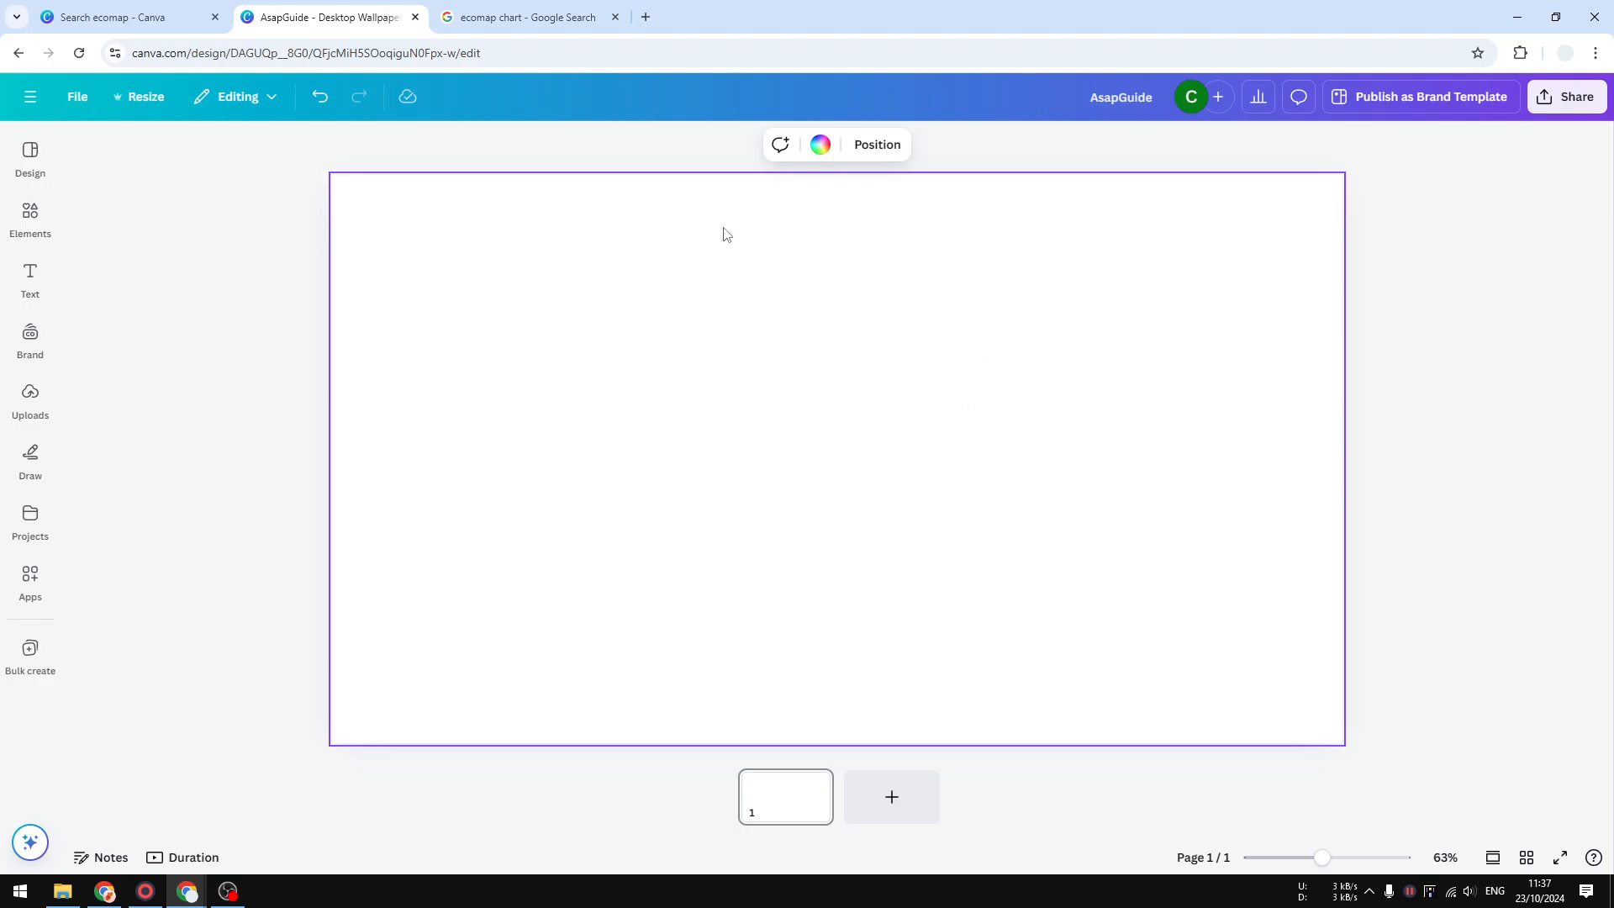
pyautogui.click(31, 216)
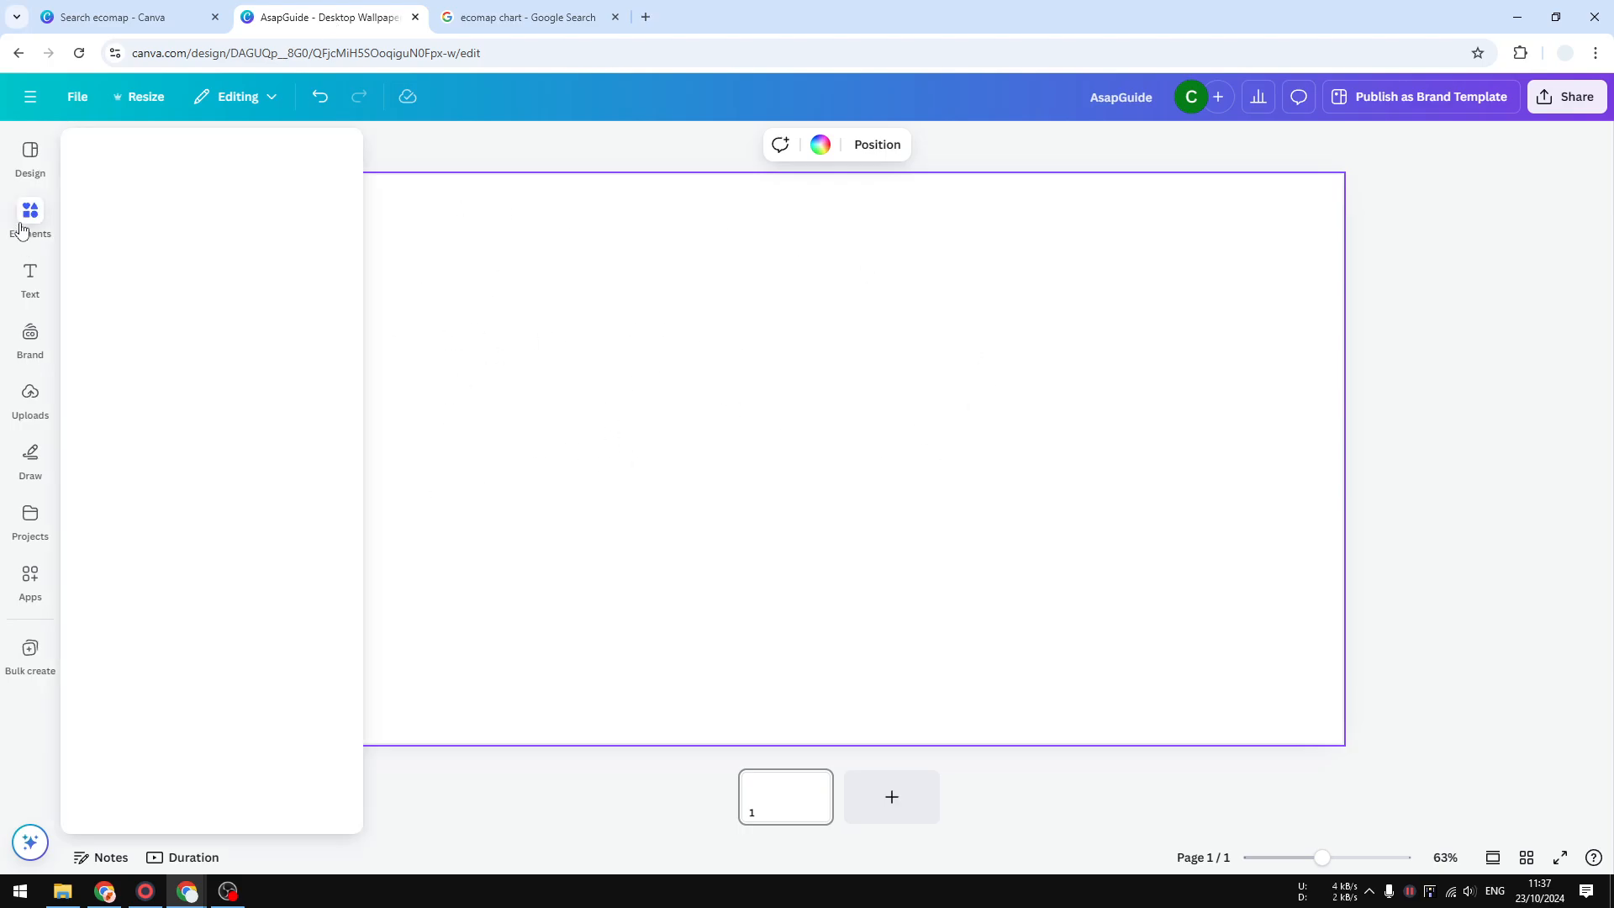
pyautogui.click(31, 220)
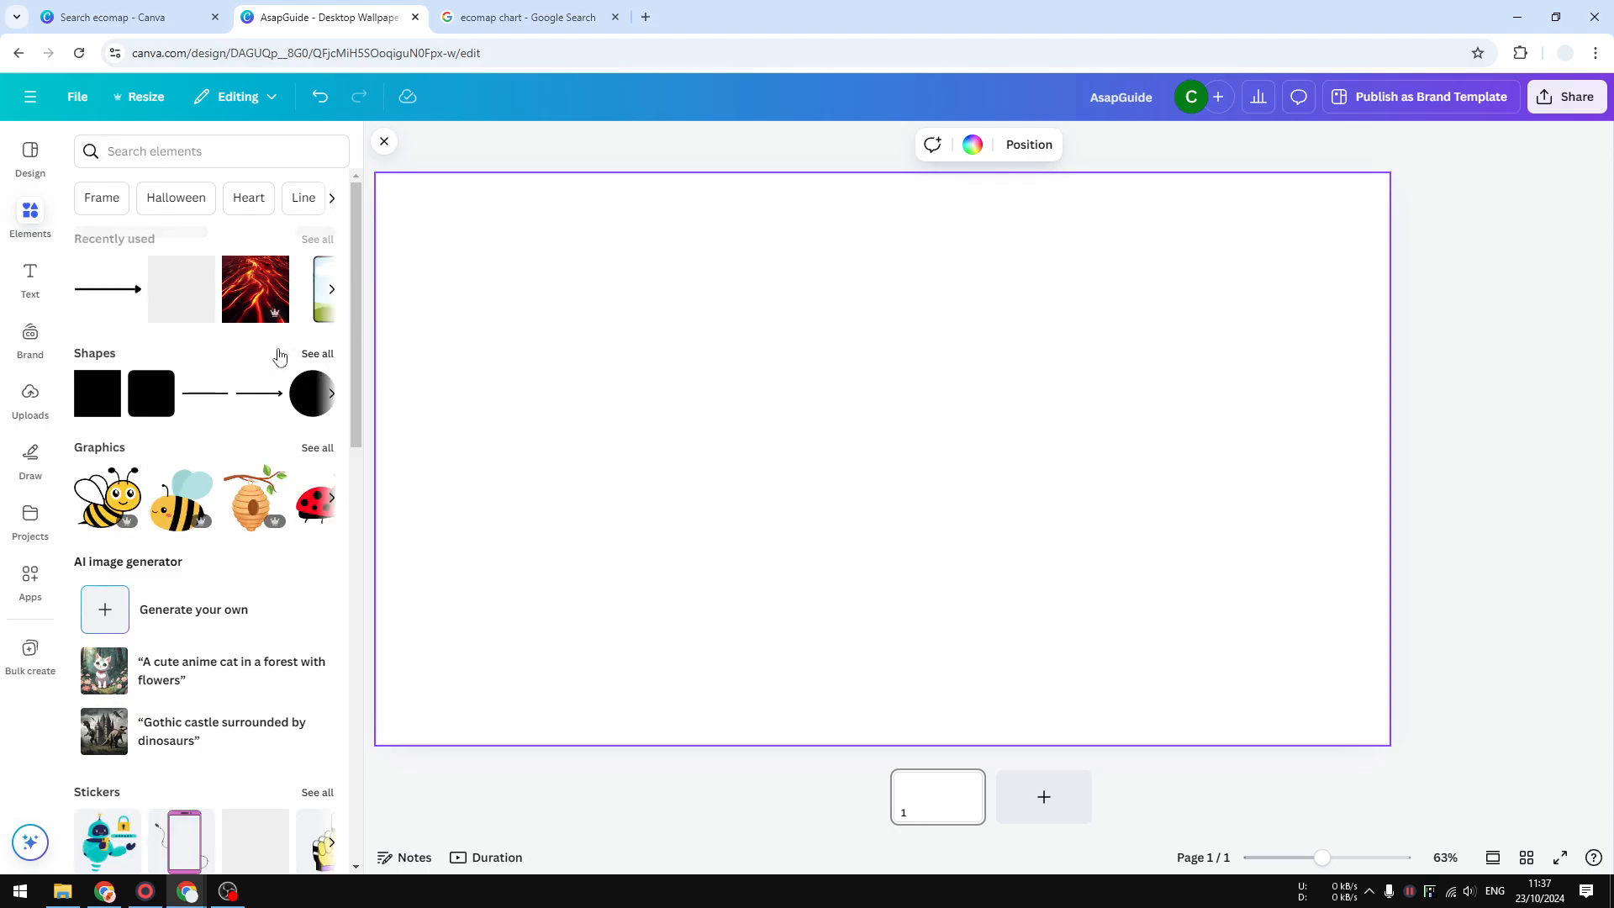
pyautogui.click(317, 354)
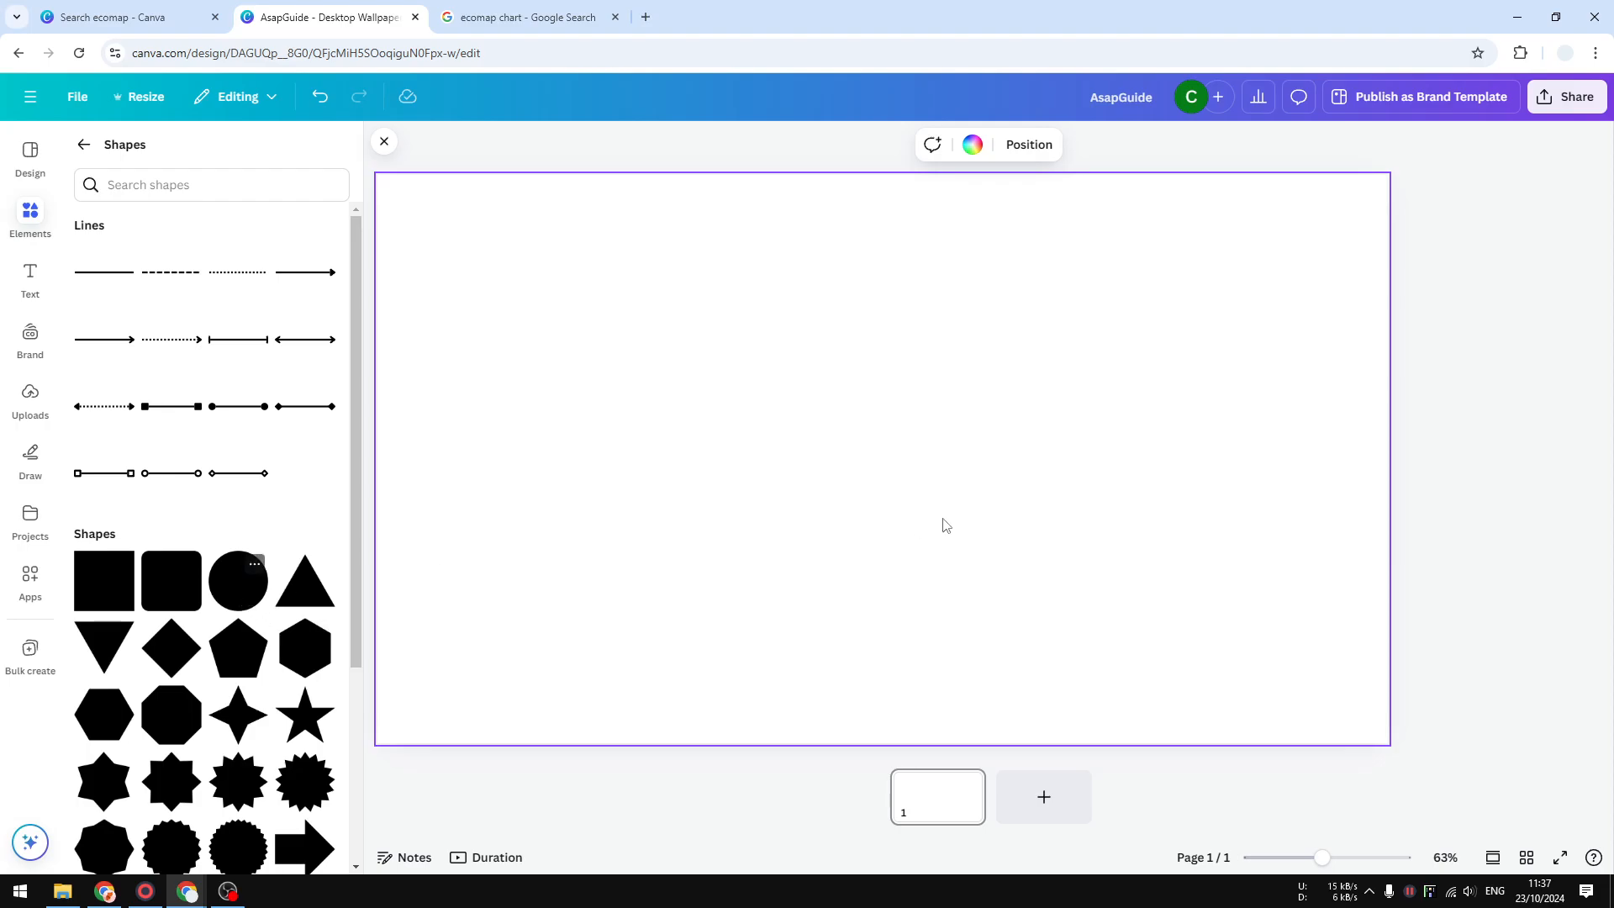
pyautogui.click(237, 580)
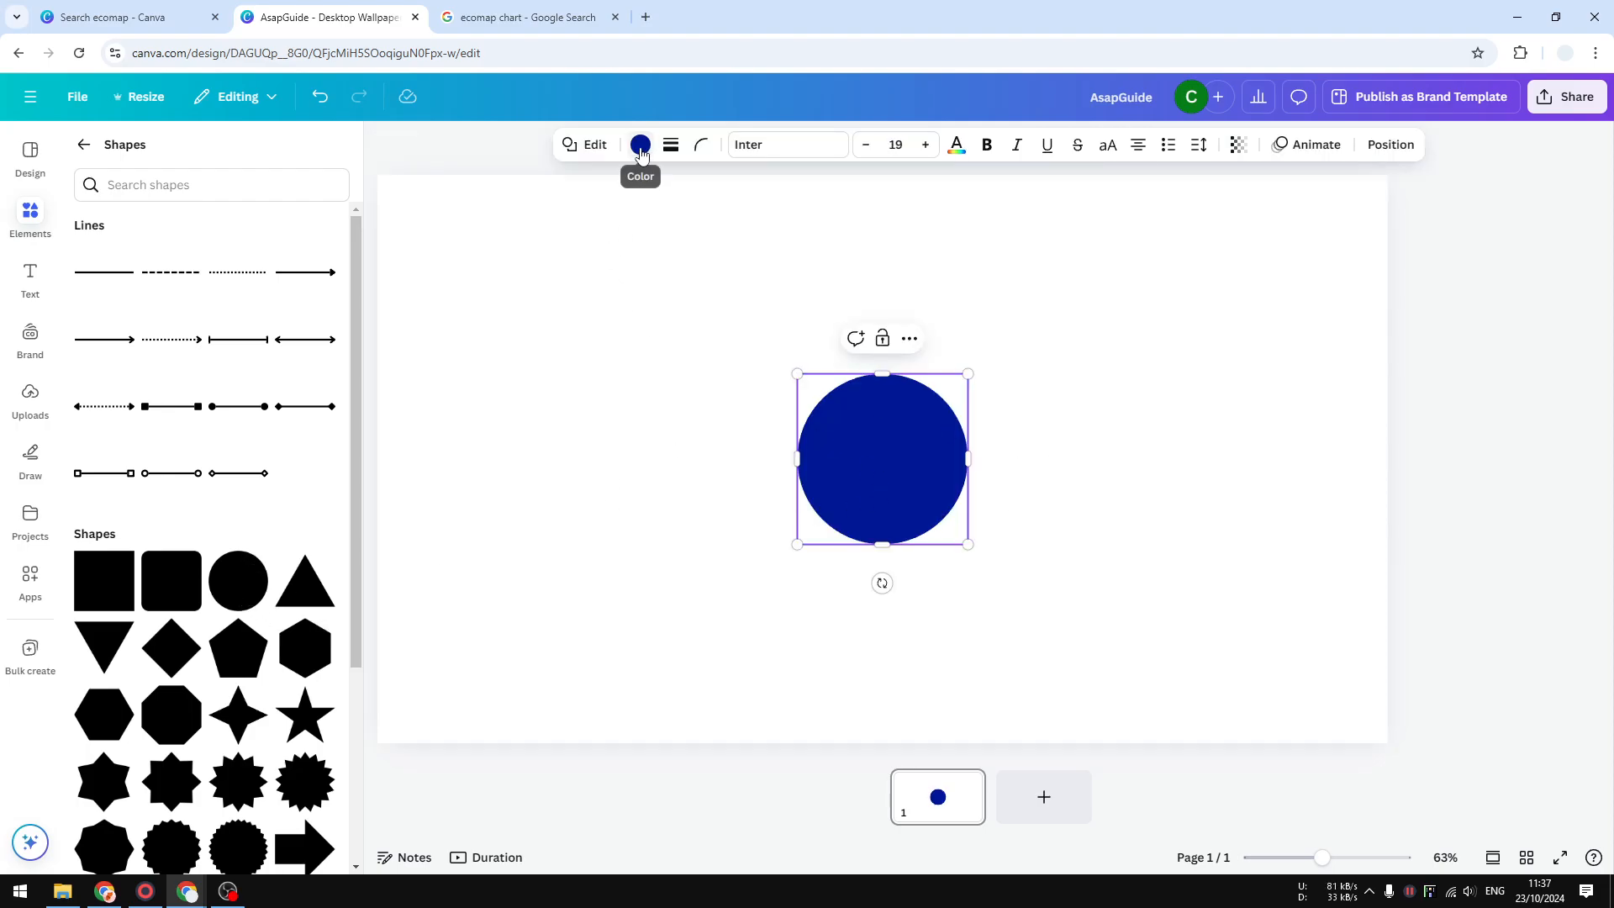
# Recolour the circle orange and shrink it slightly by dragging a corner
pyautogui.click(639, 143)
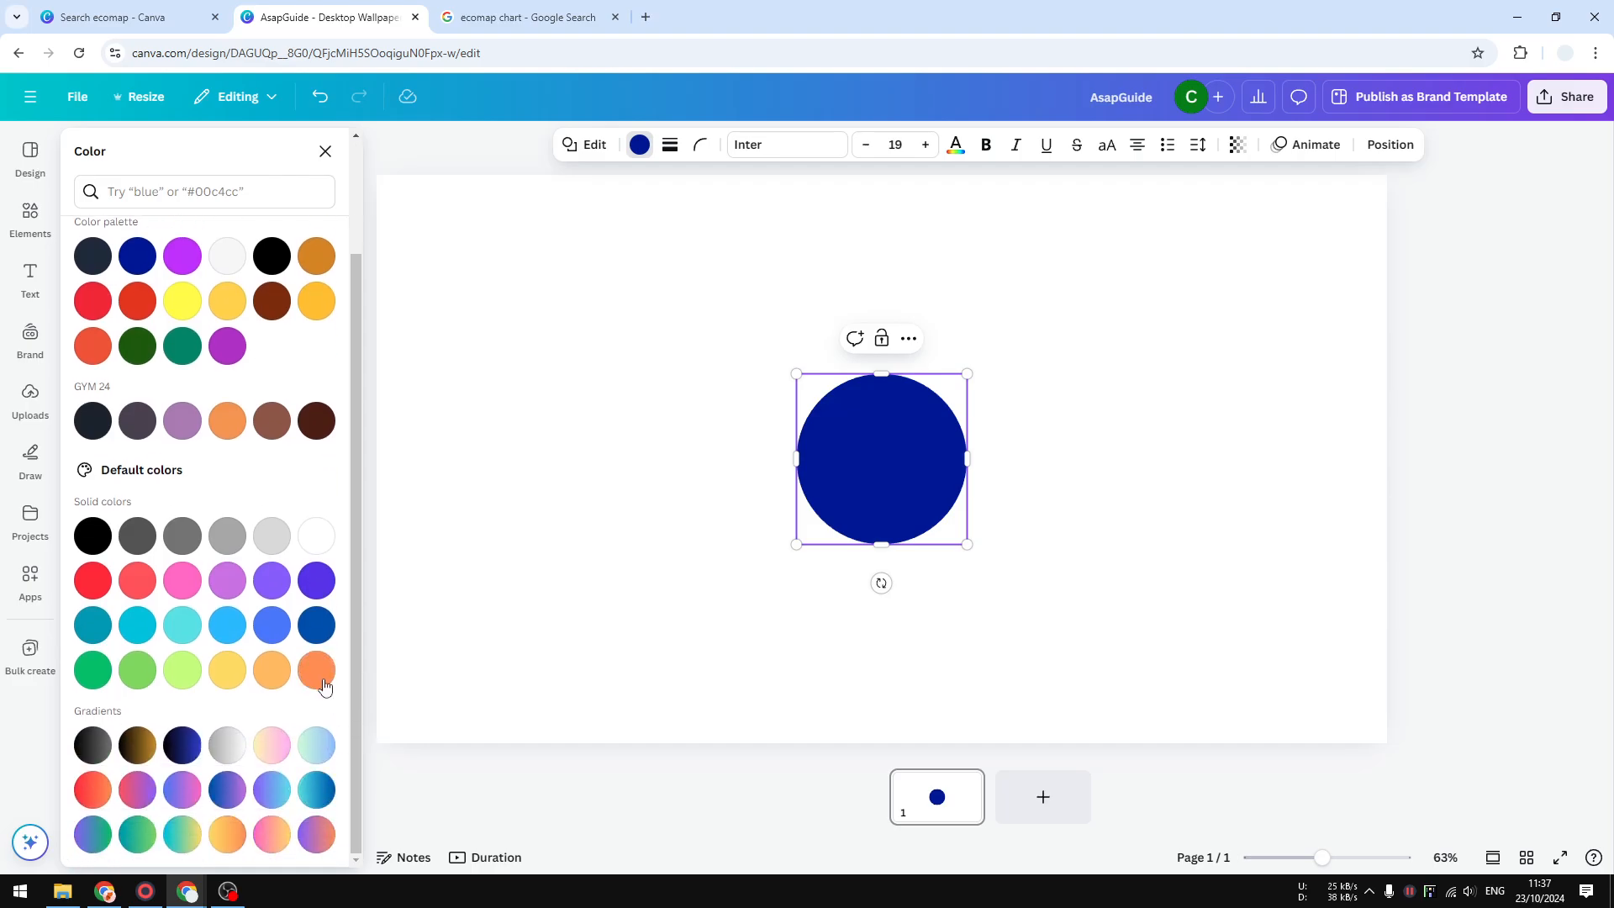
pyautogui.click(317, 670)
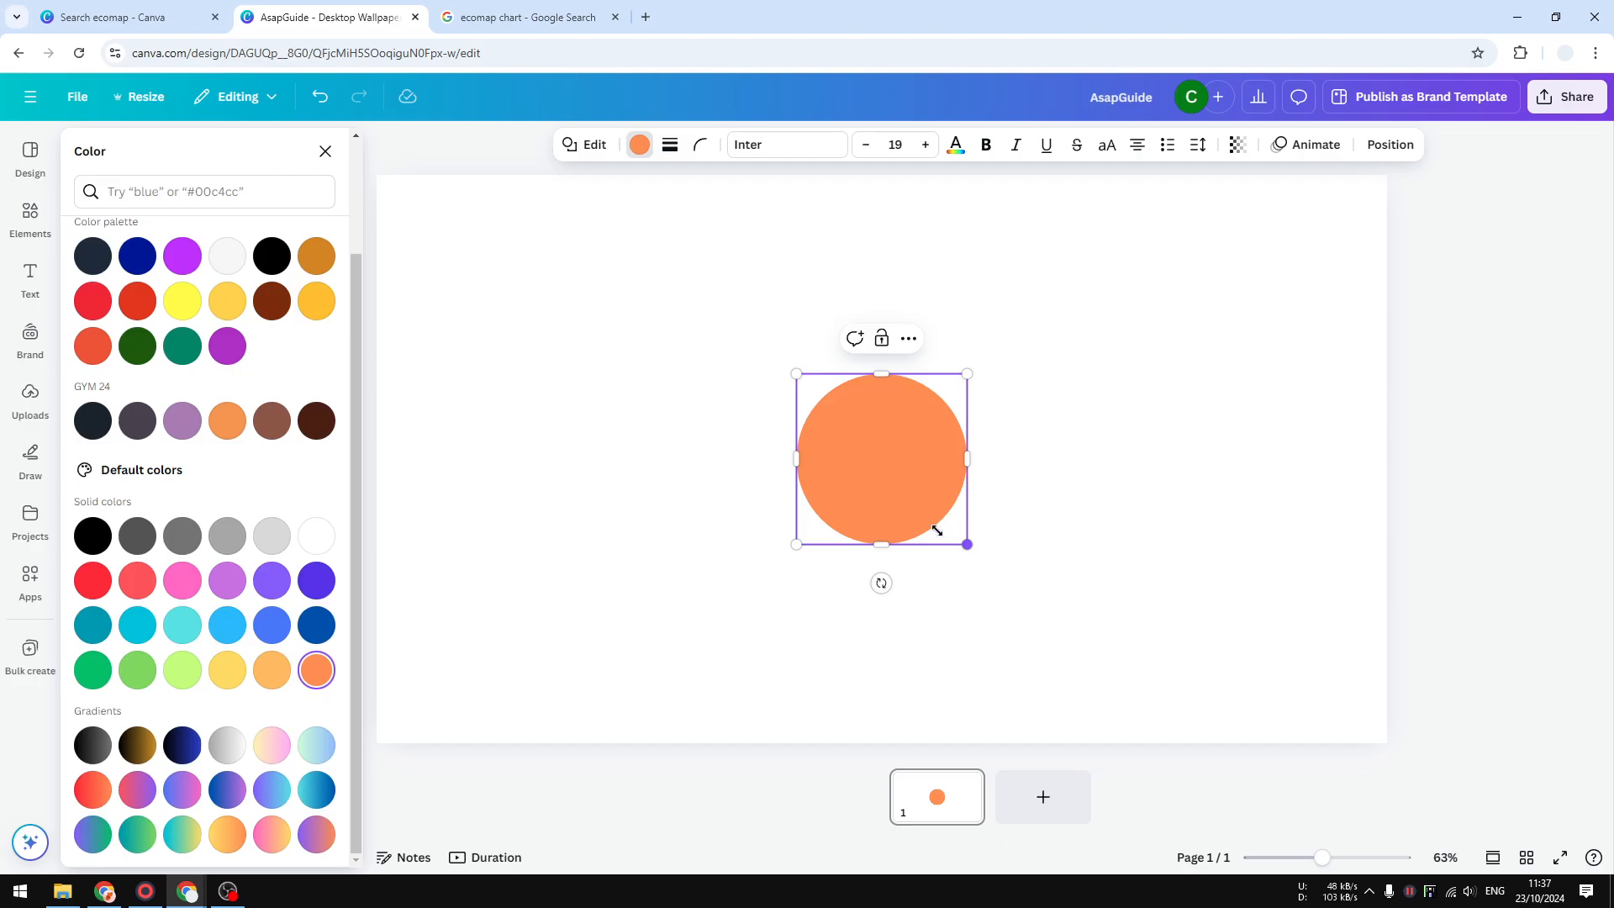
pyautogui.moveTo(966, 544); pyautogui.dragTo(936, 513)
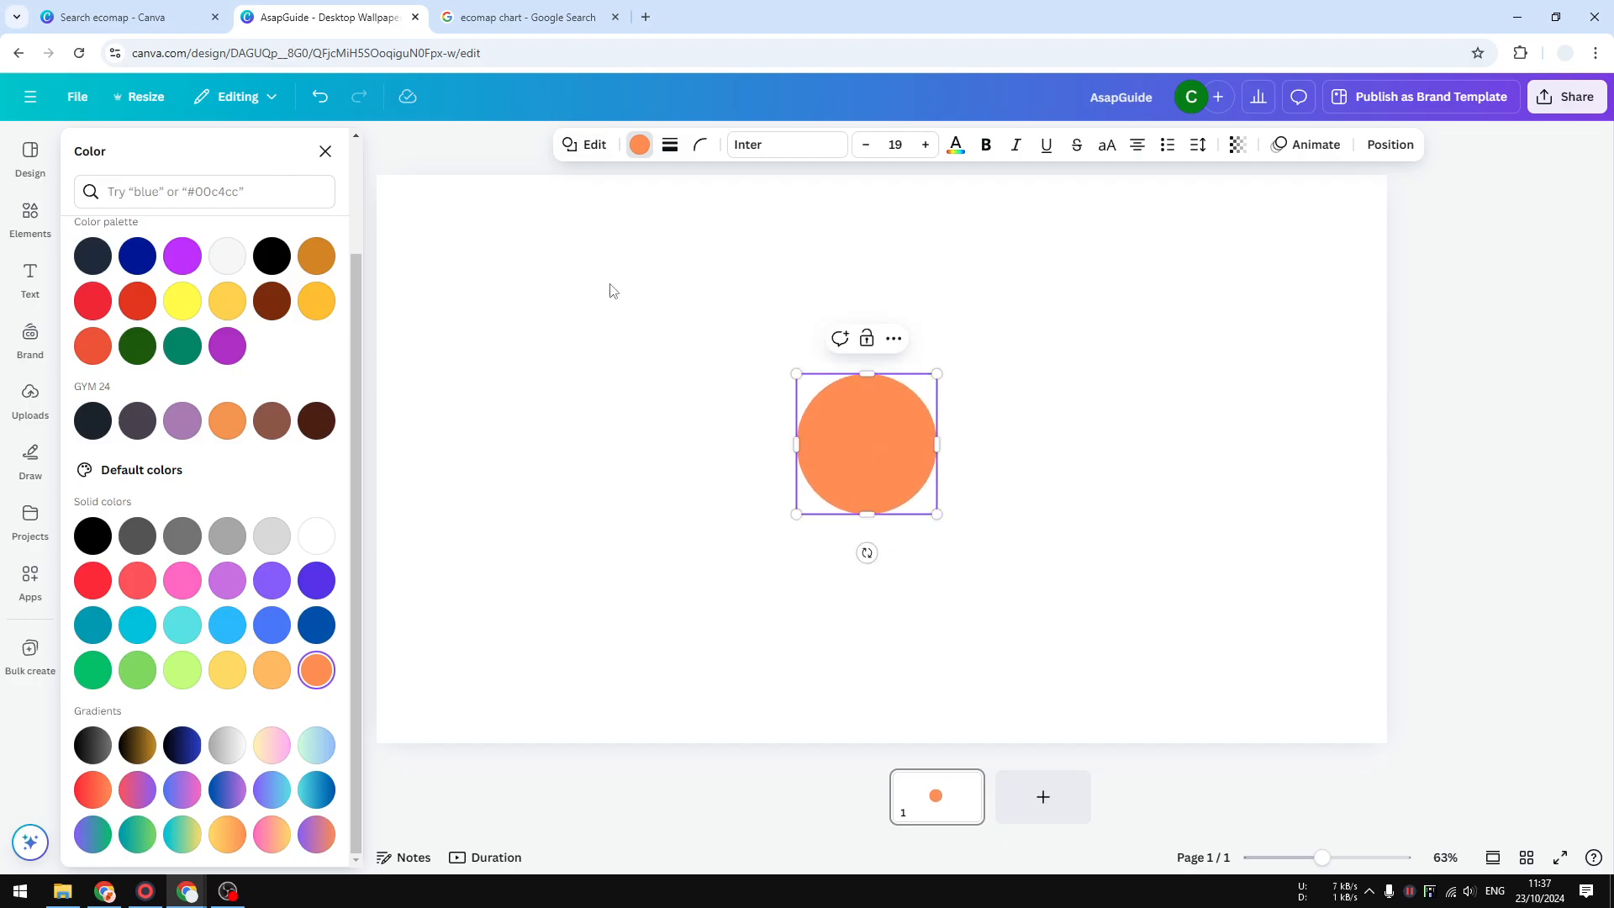
pyautogui.moveTo(698, 247)
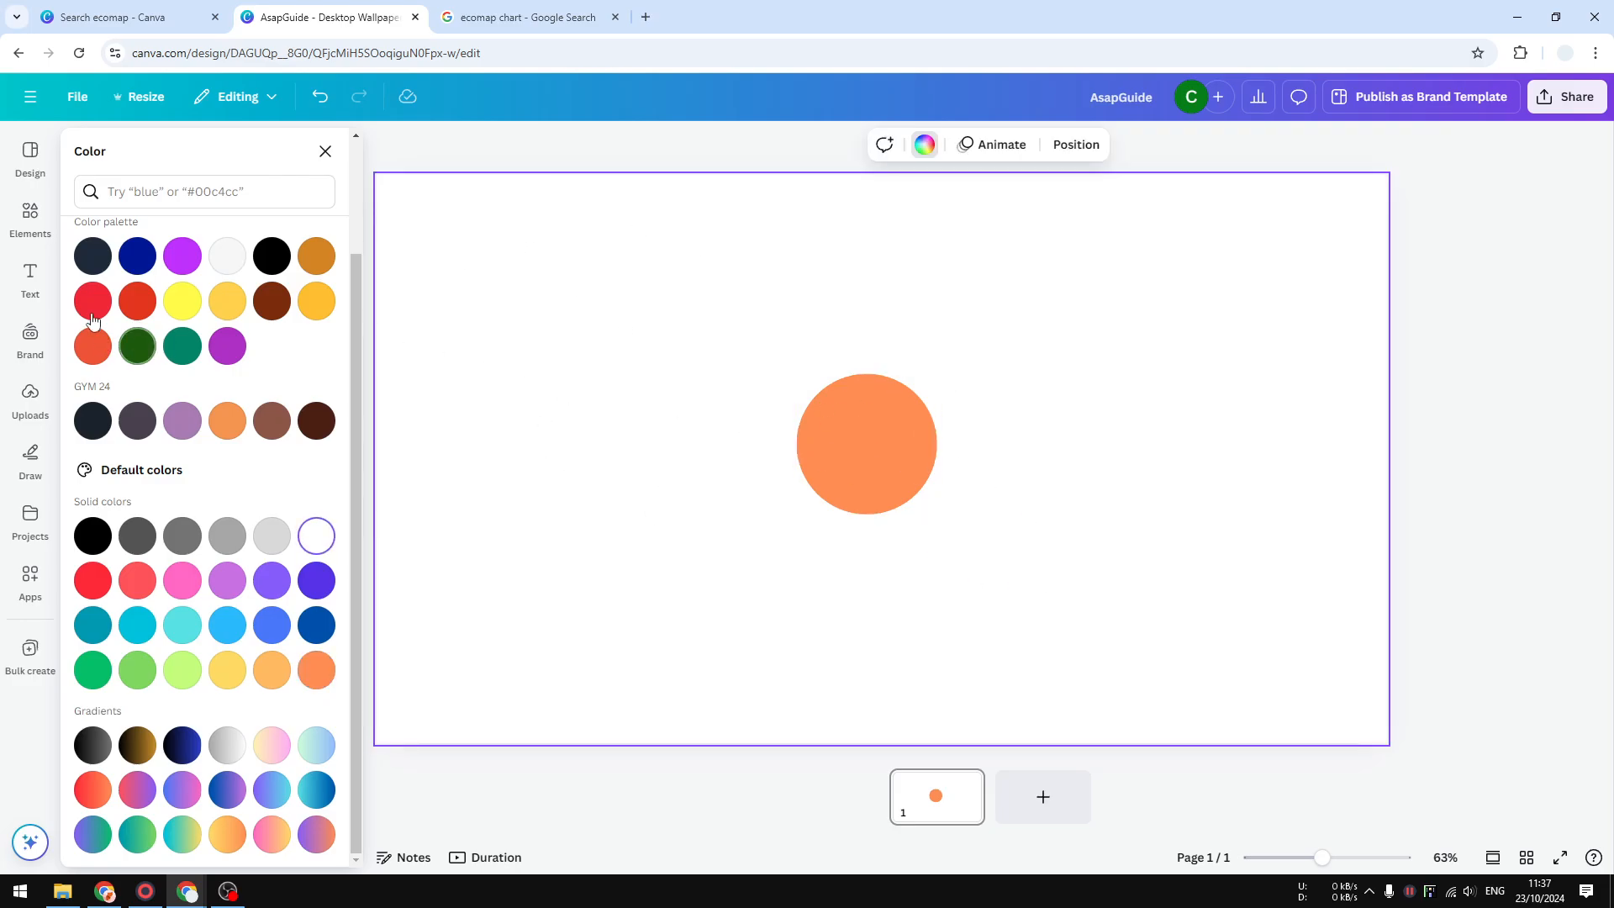
# Turn the small circle green and build a column of three green circles
pyautogui.click(30, 219)
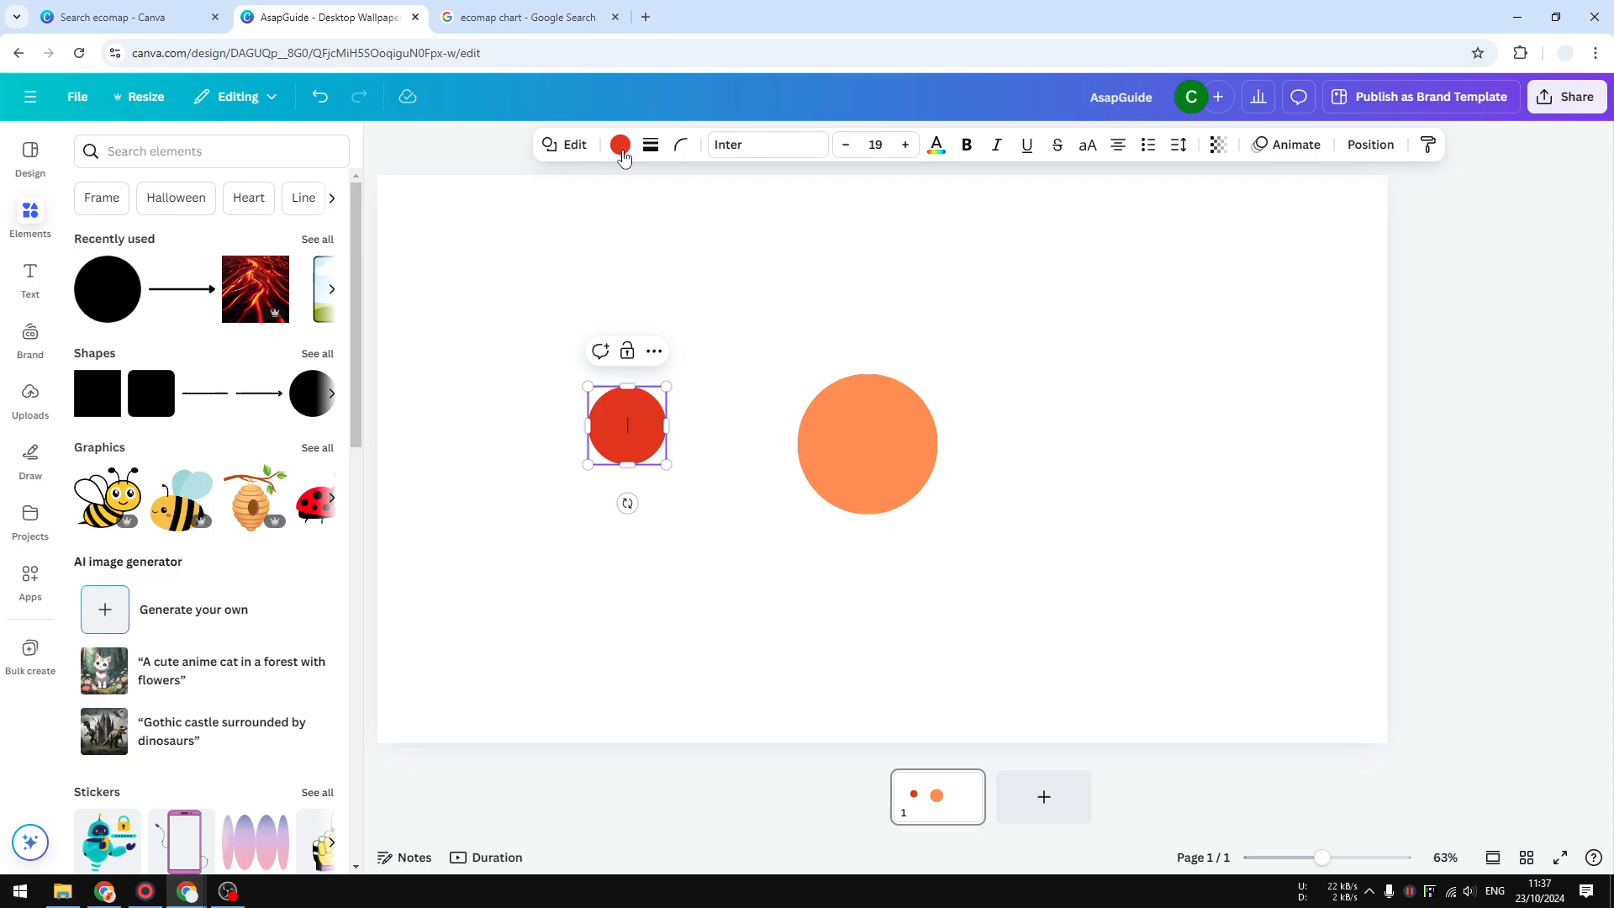
pyautogui.click(620, 143)
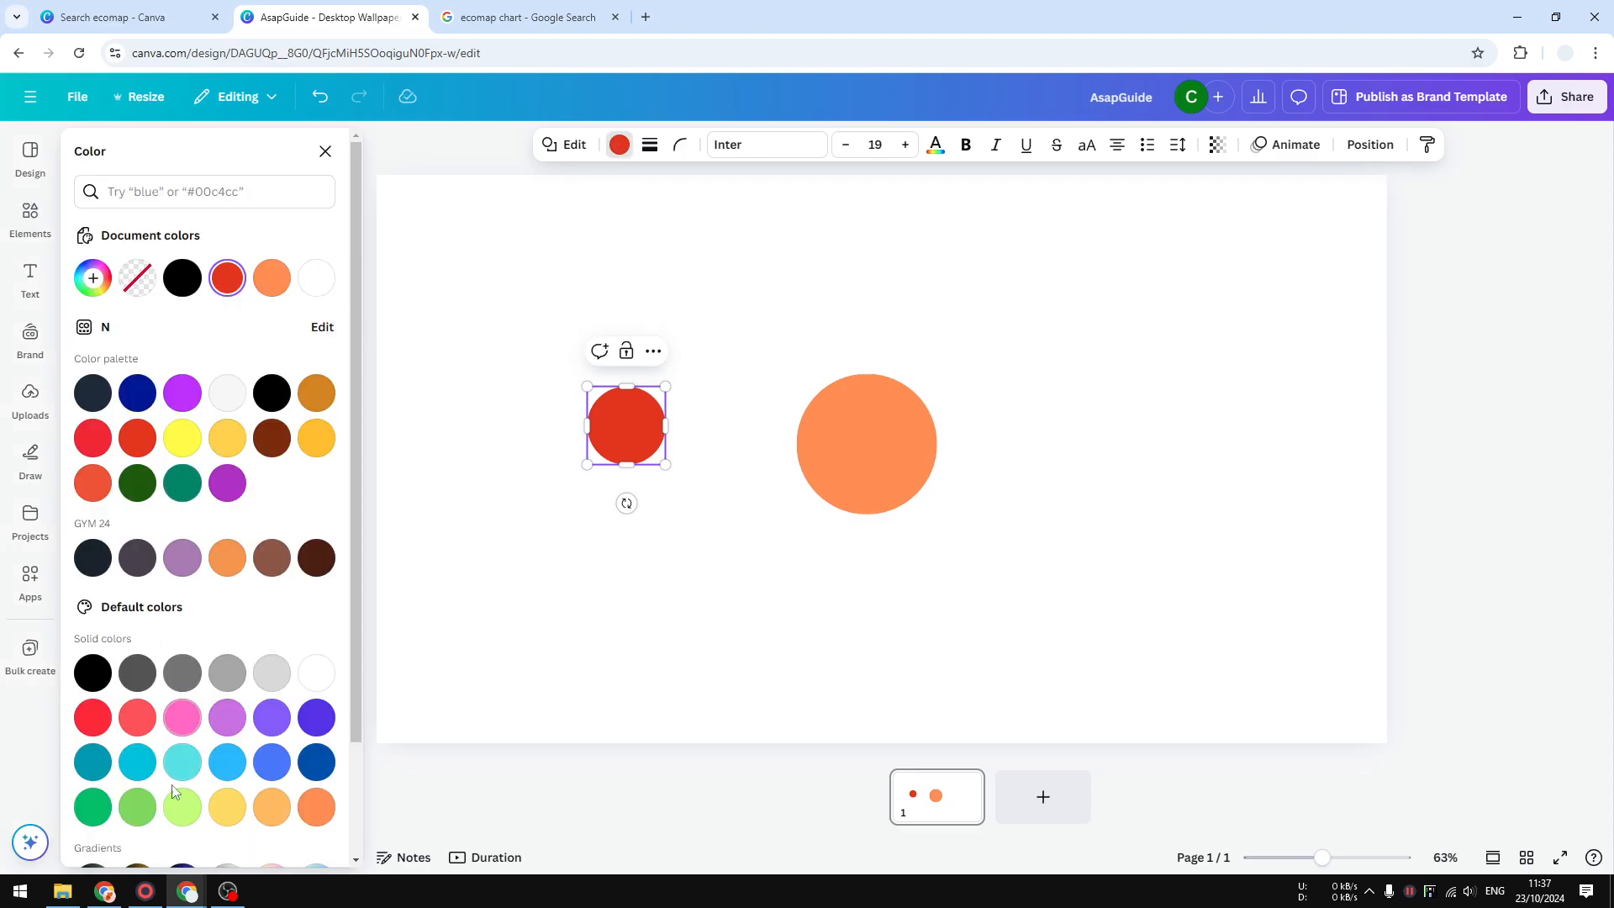
pyautogui.click(137, 806)
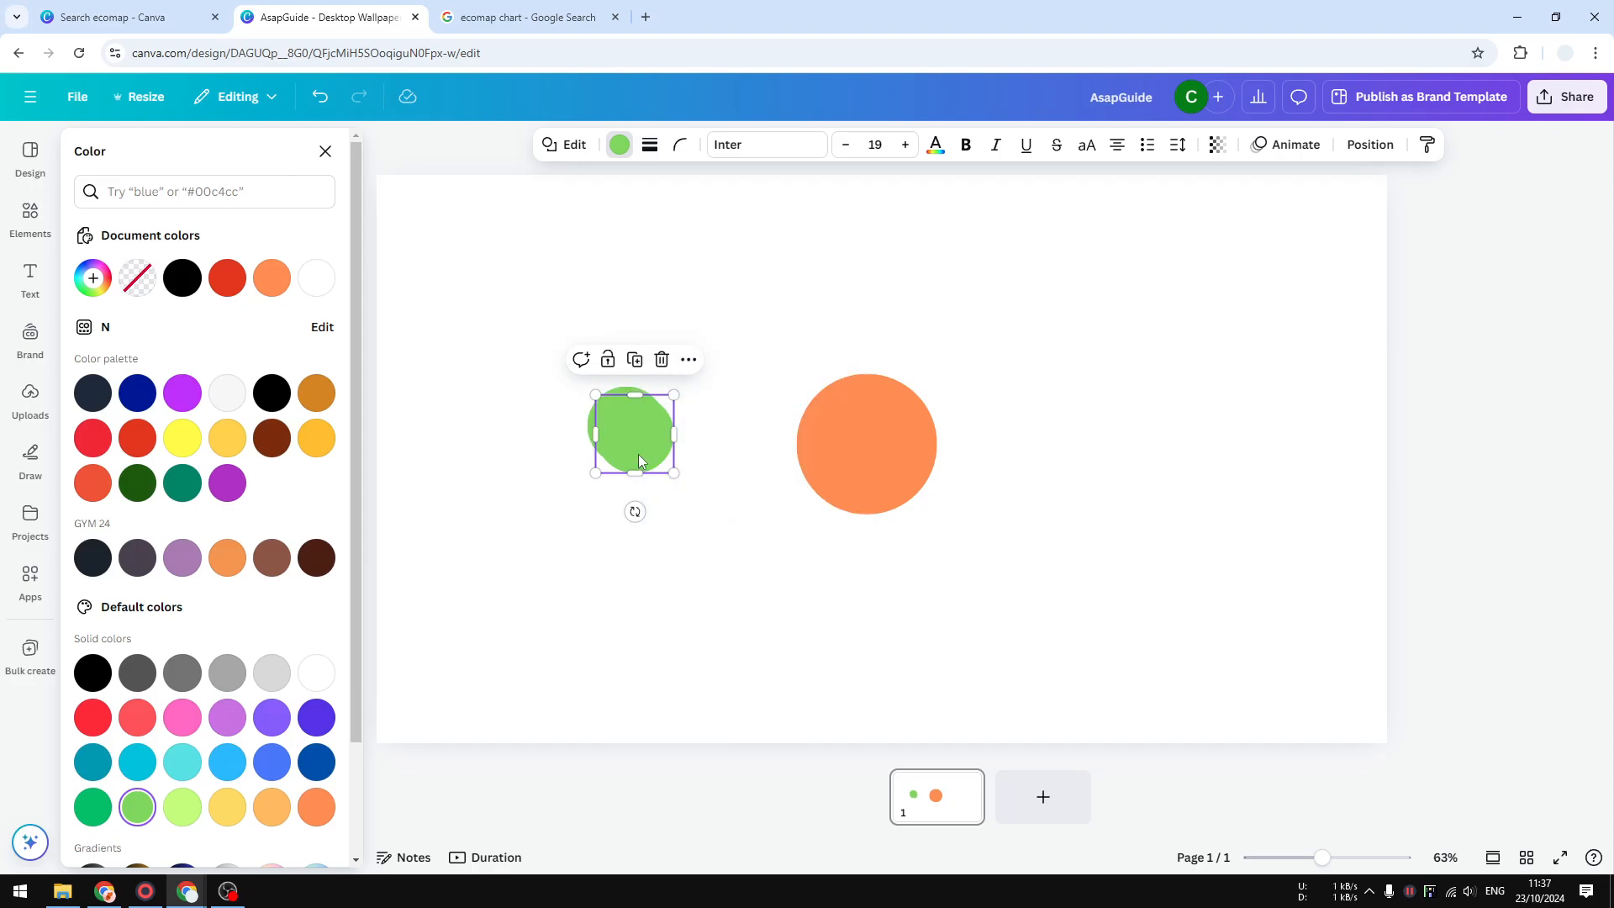
pyautogui.rightClick(634, 432)
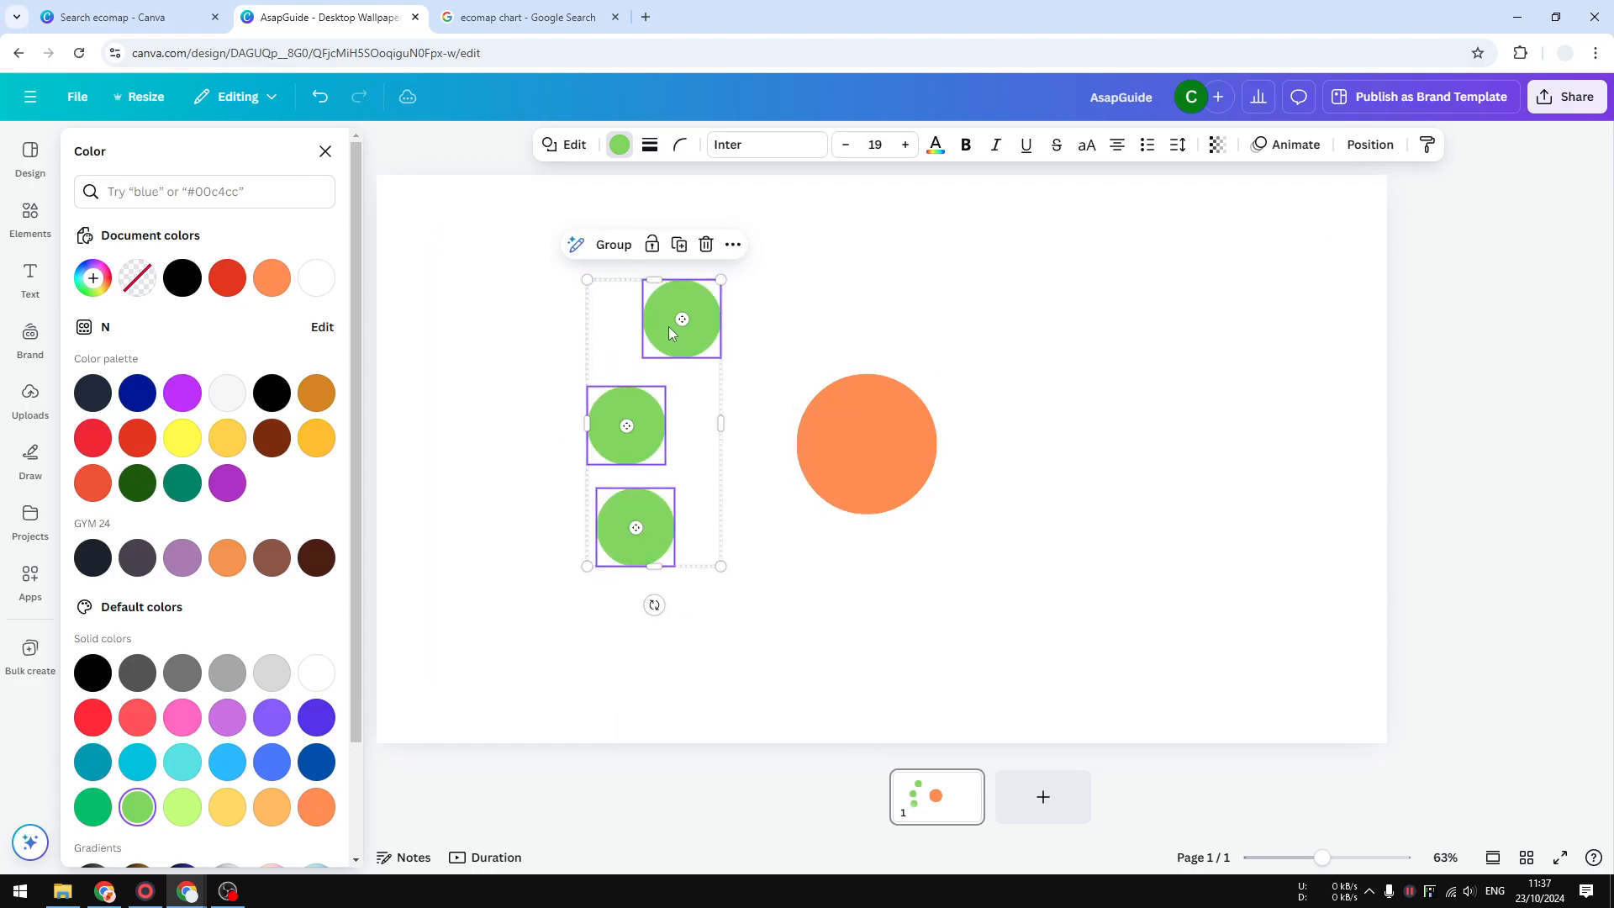
pyautogui.rightClick(682, 320)
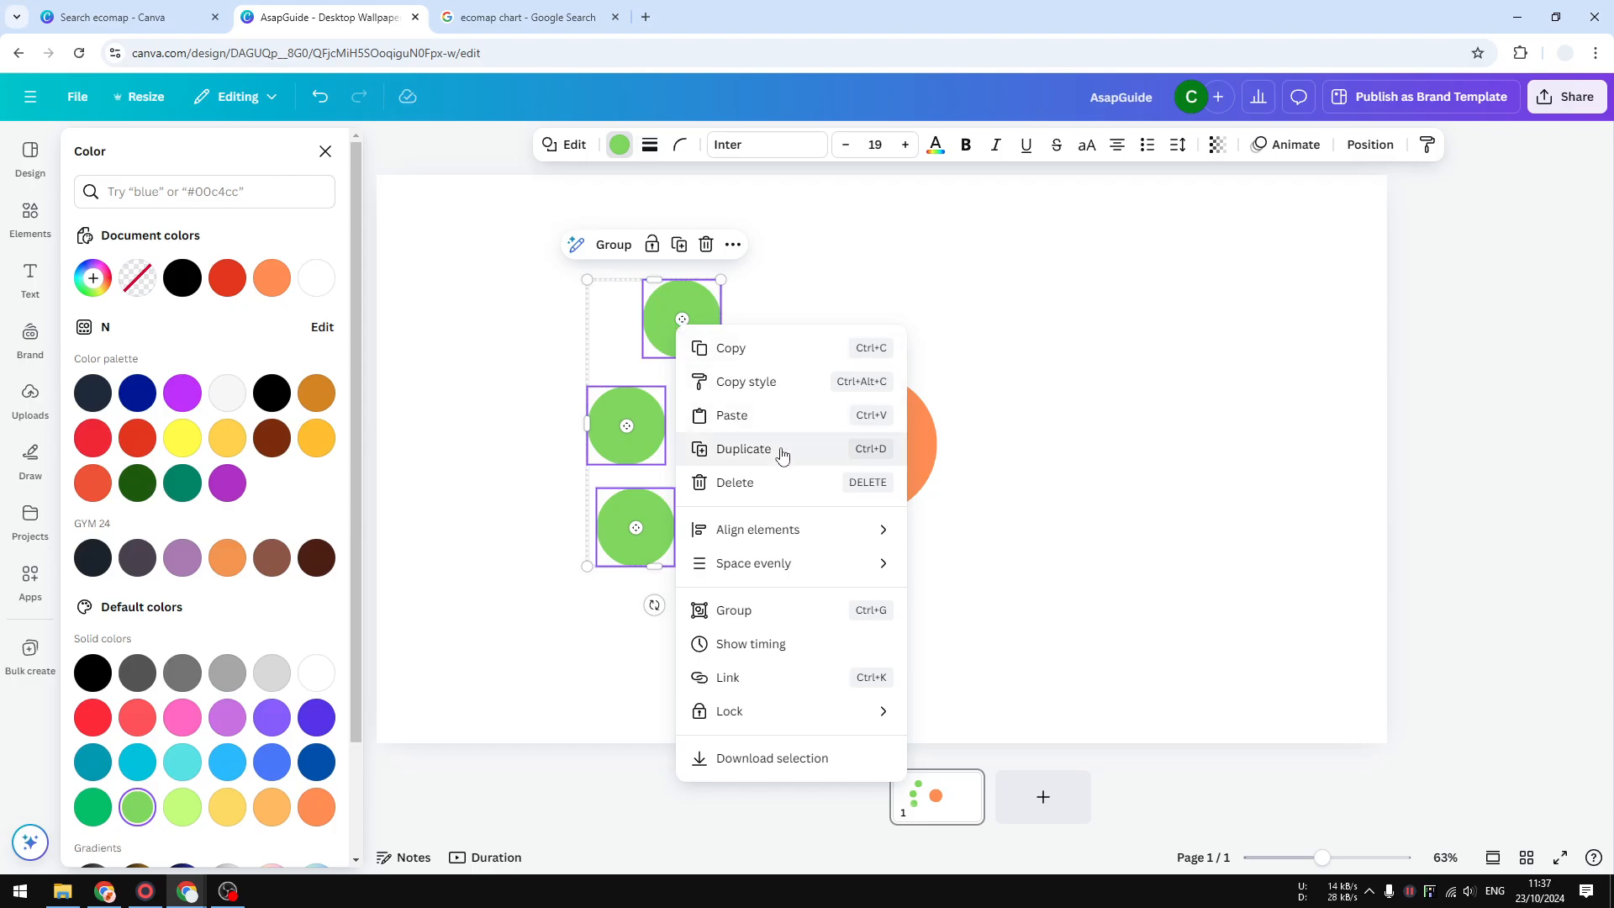
# Duplicate the three green circles and recolour them to surround the orange circle
pyautogui.click(742, 448)
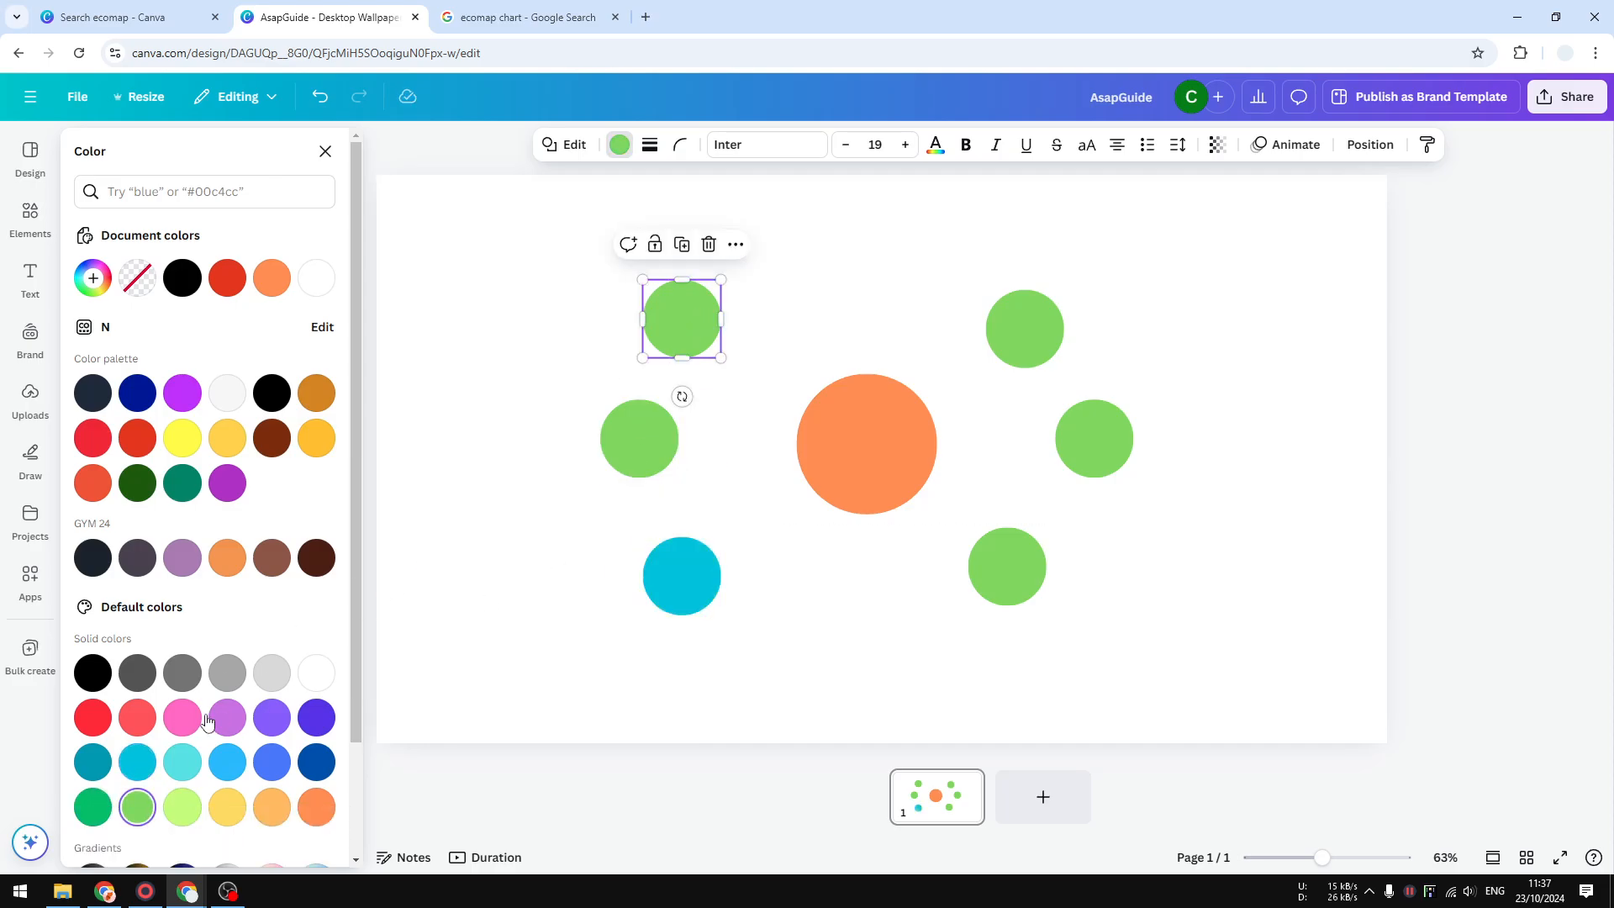
pyautogui.moveTo(226, 761)
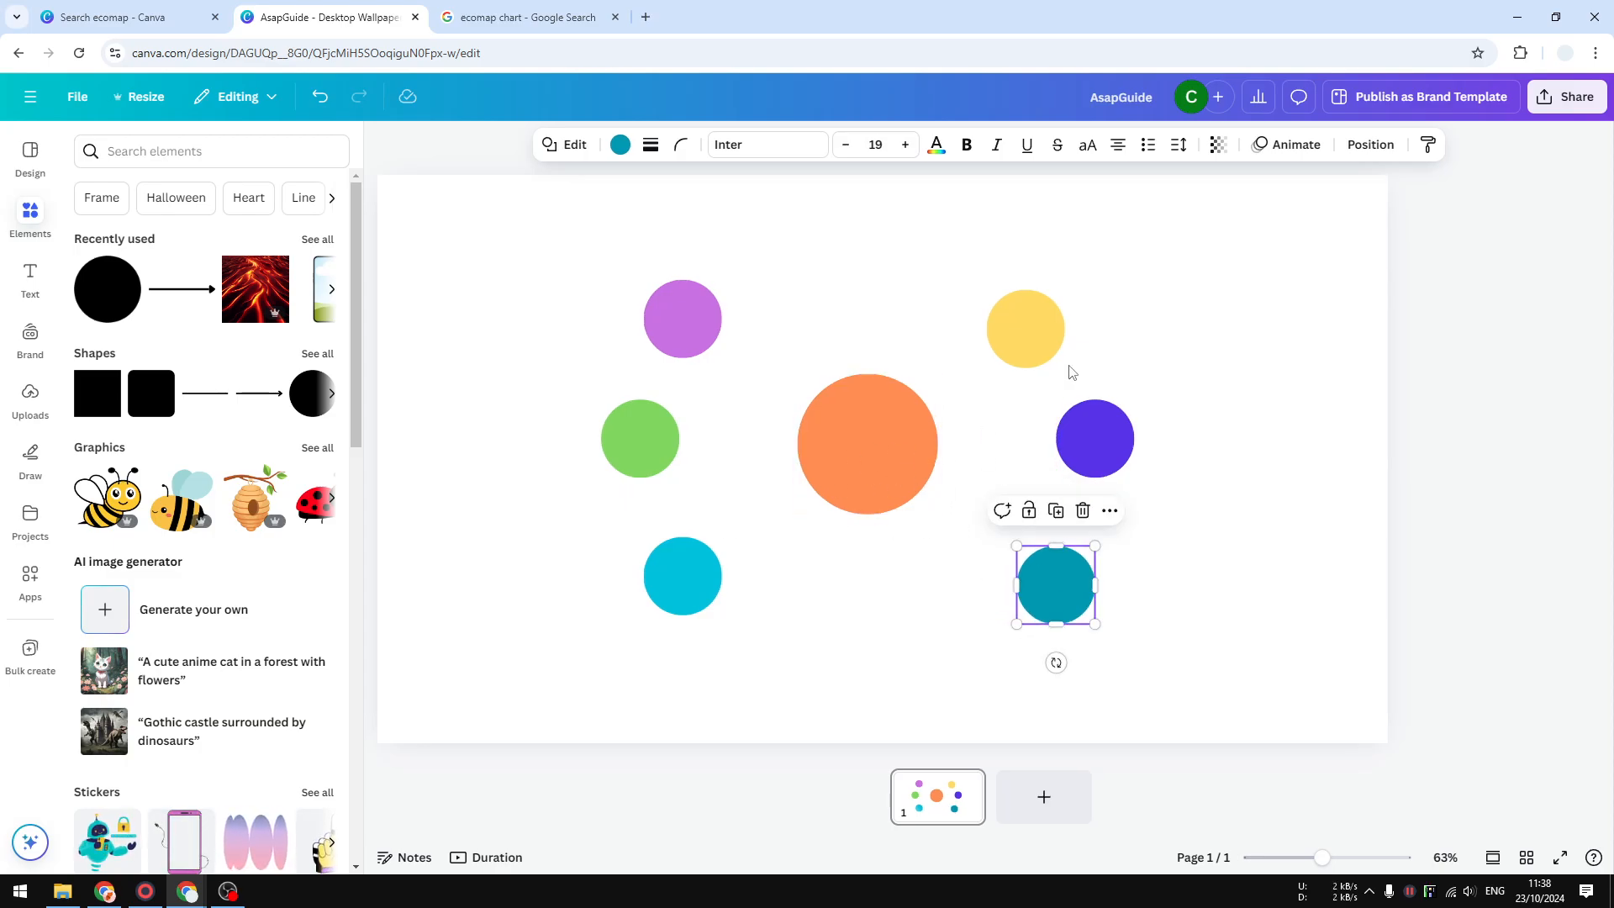
pyautogui.moveTo(732, 400)
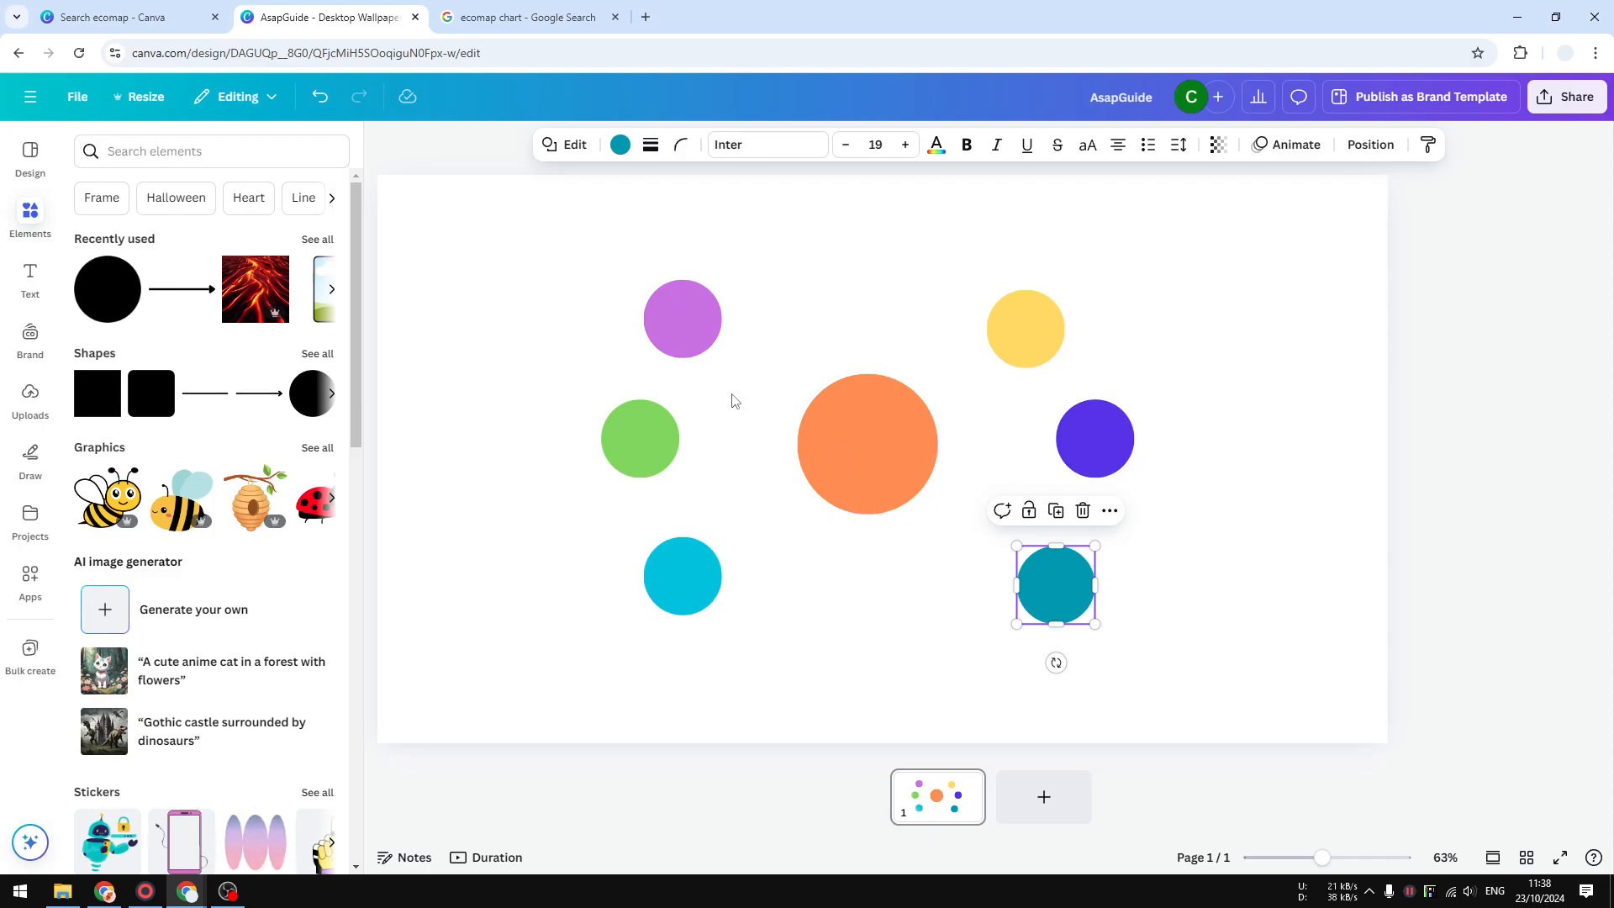
pyautogui.click(730, 402)
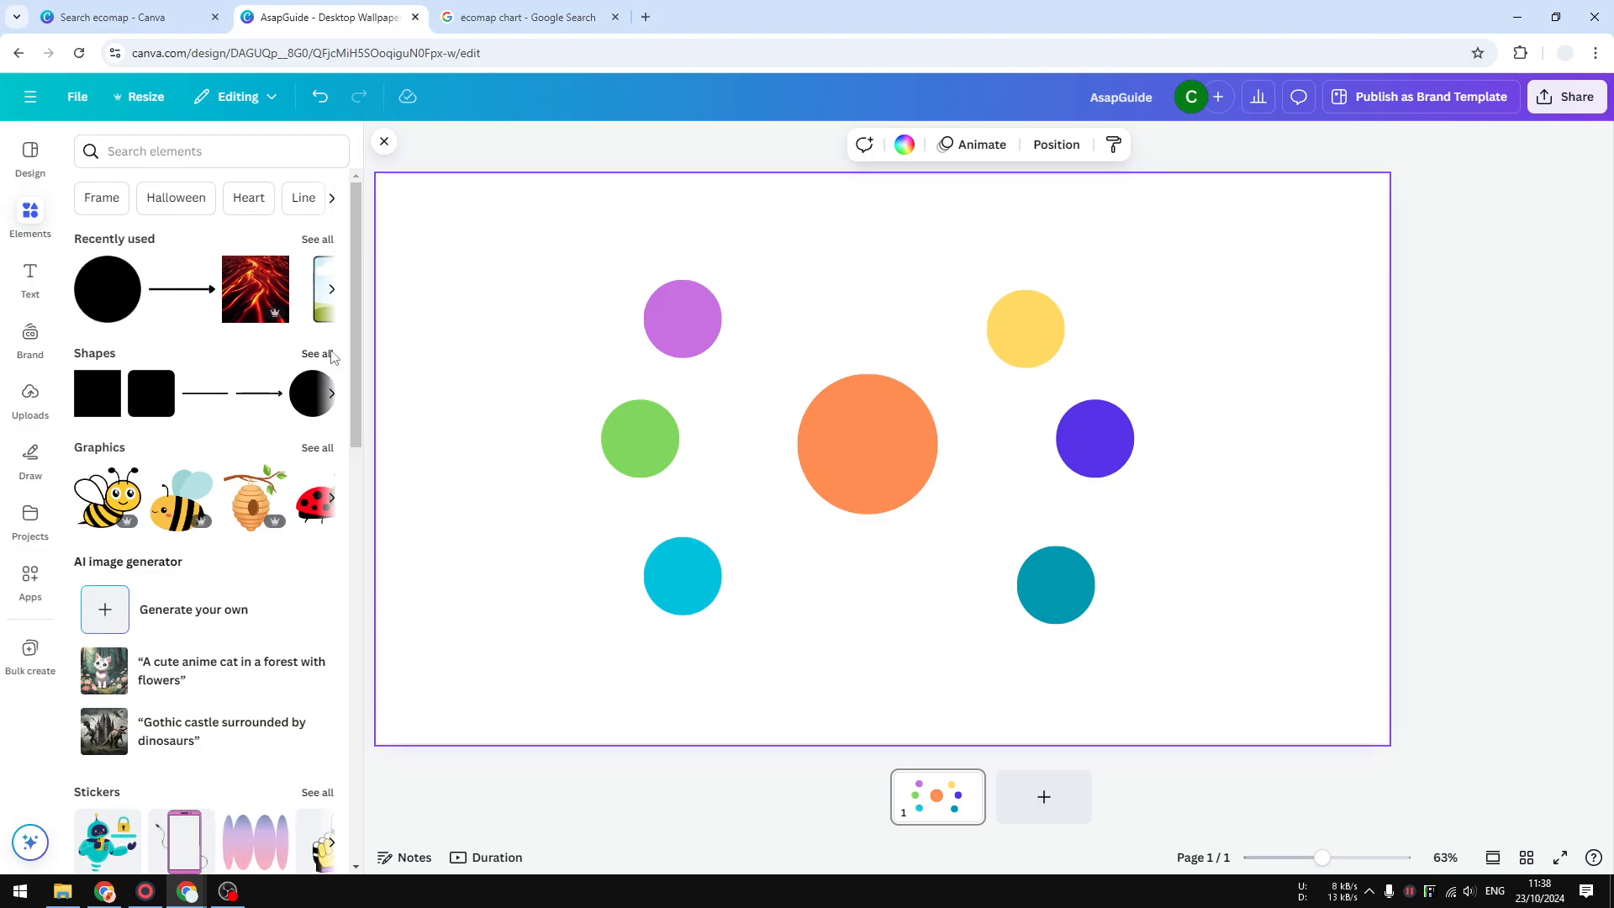
# Add a plain line and stretch it from the orange to the purple circle
pyautogui.click(317, 354)
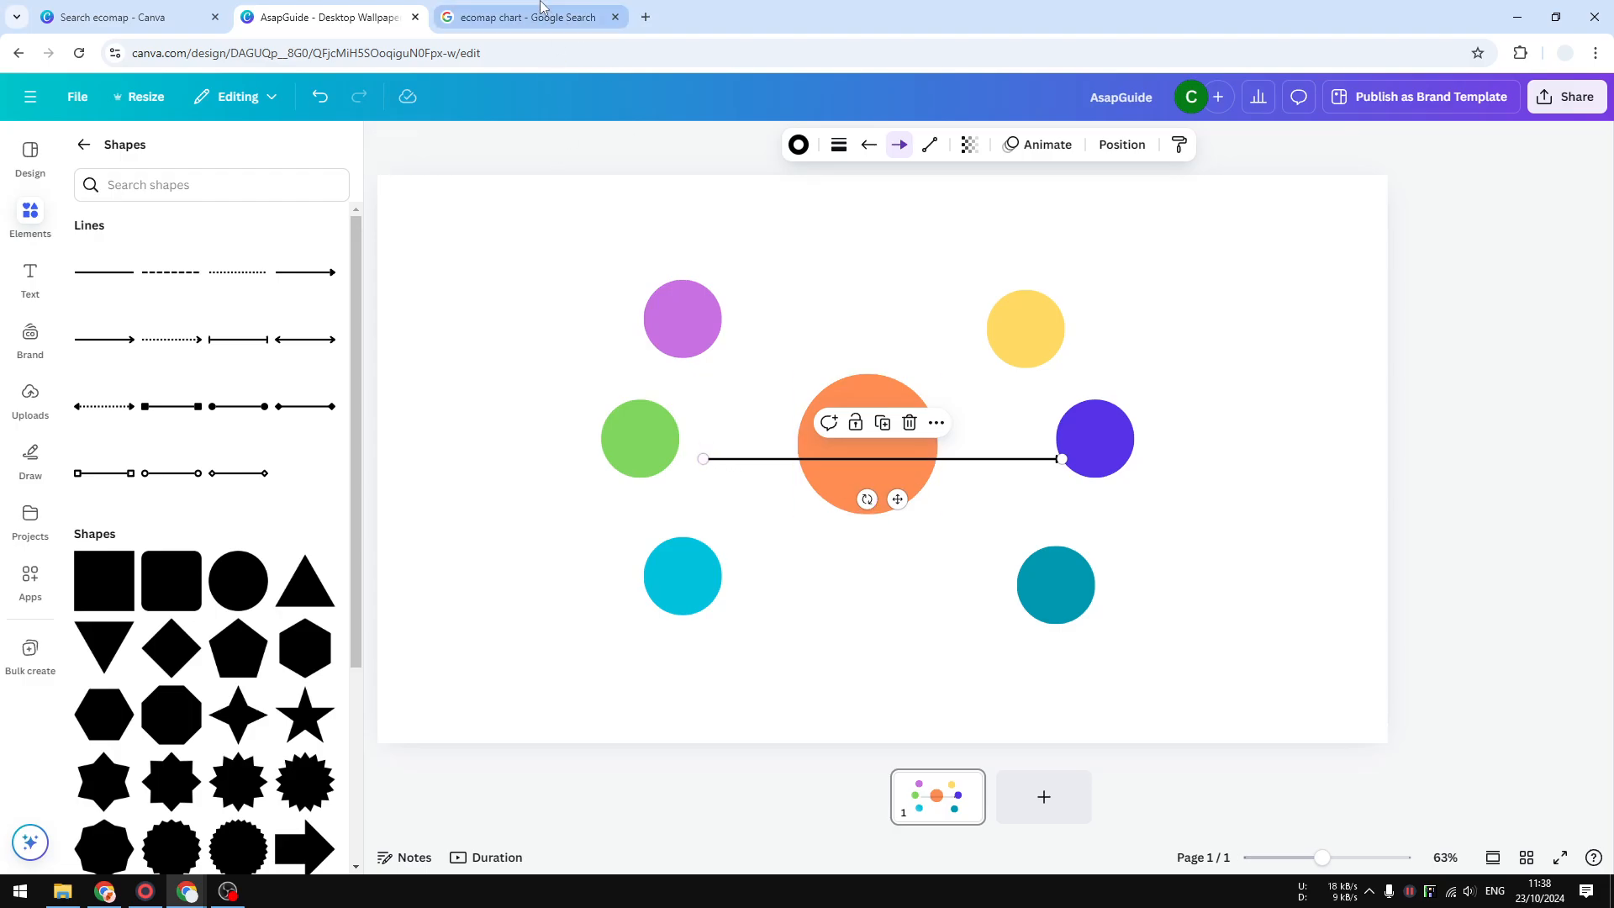
pyautogui.click(531, 18)
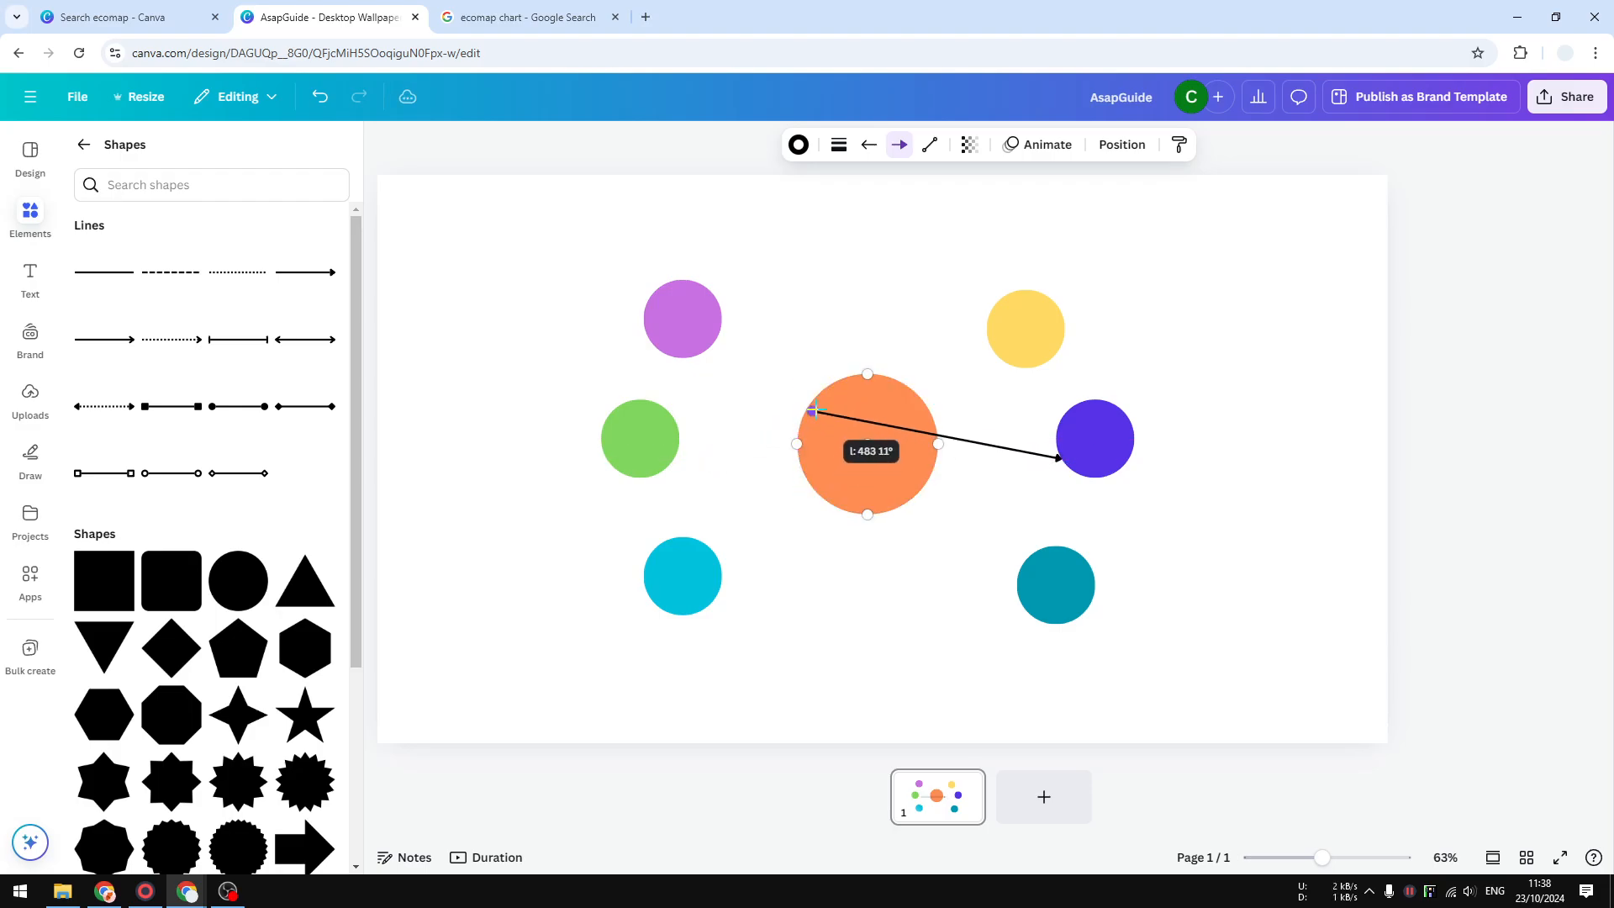
pyautogui.moveTo(1060, 458); pyautogui.dragTo(824, 388)
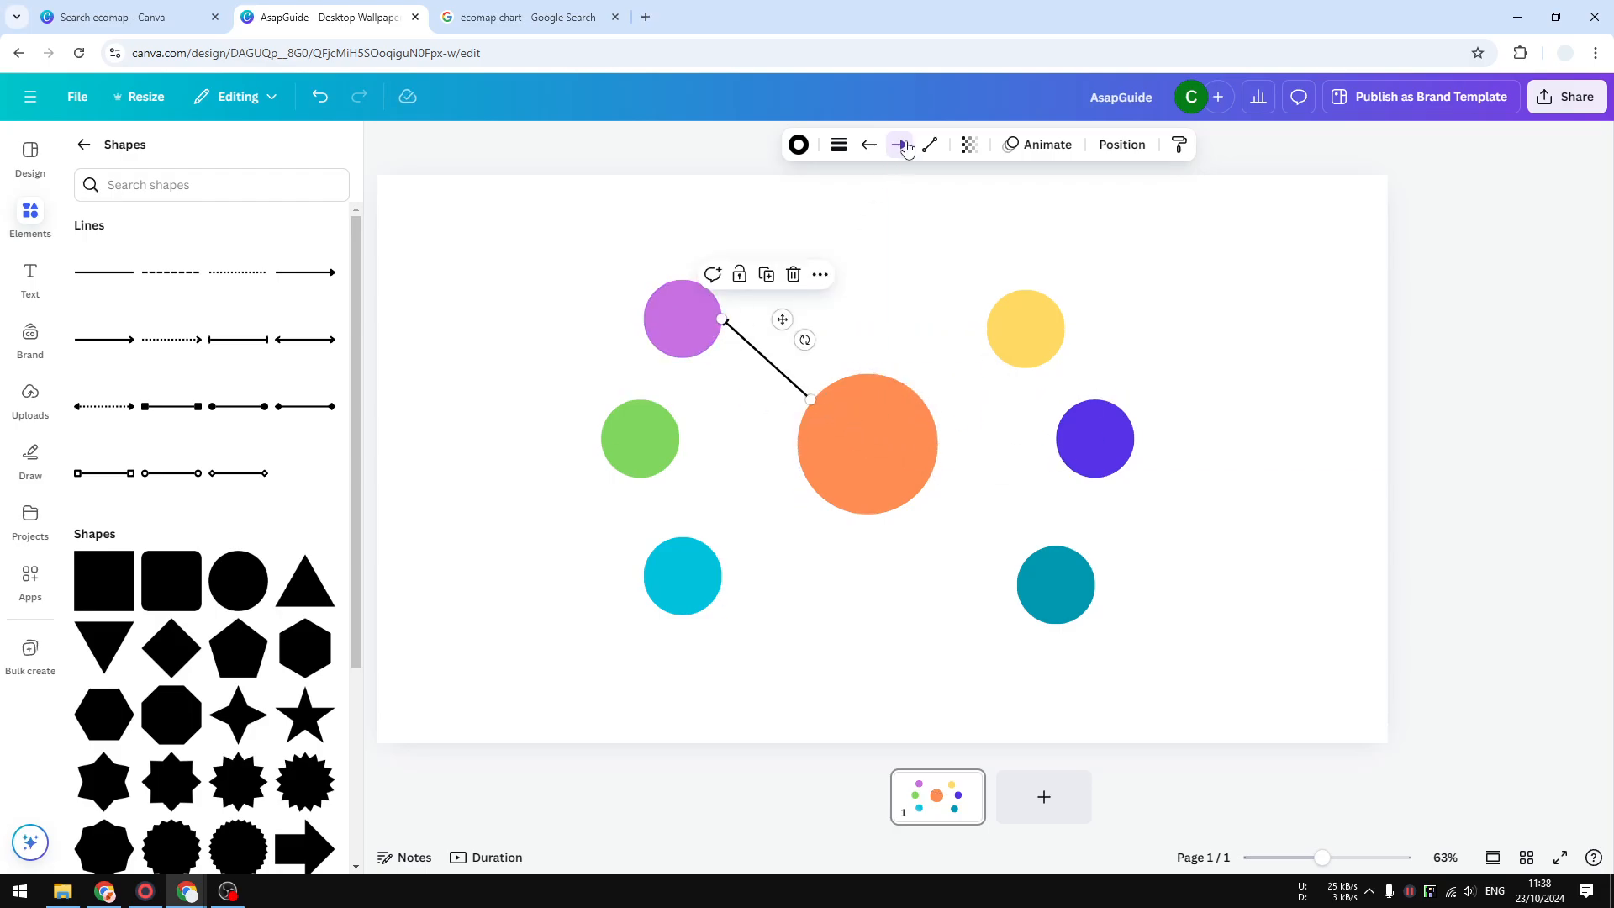
# Make the line a thicker double-headed arrow and copy it to the green circle
pyautogui.click(867, 144)
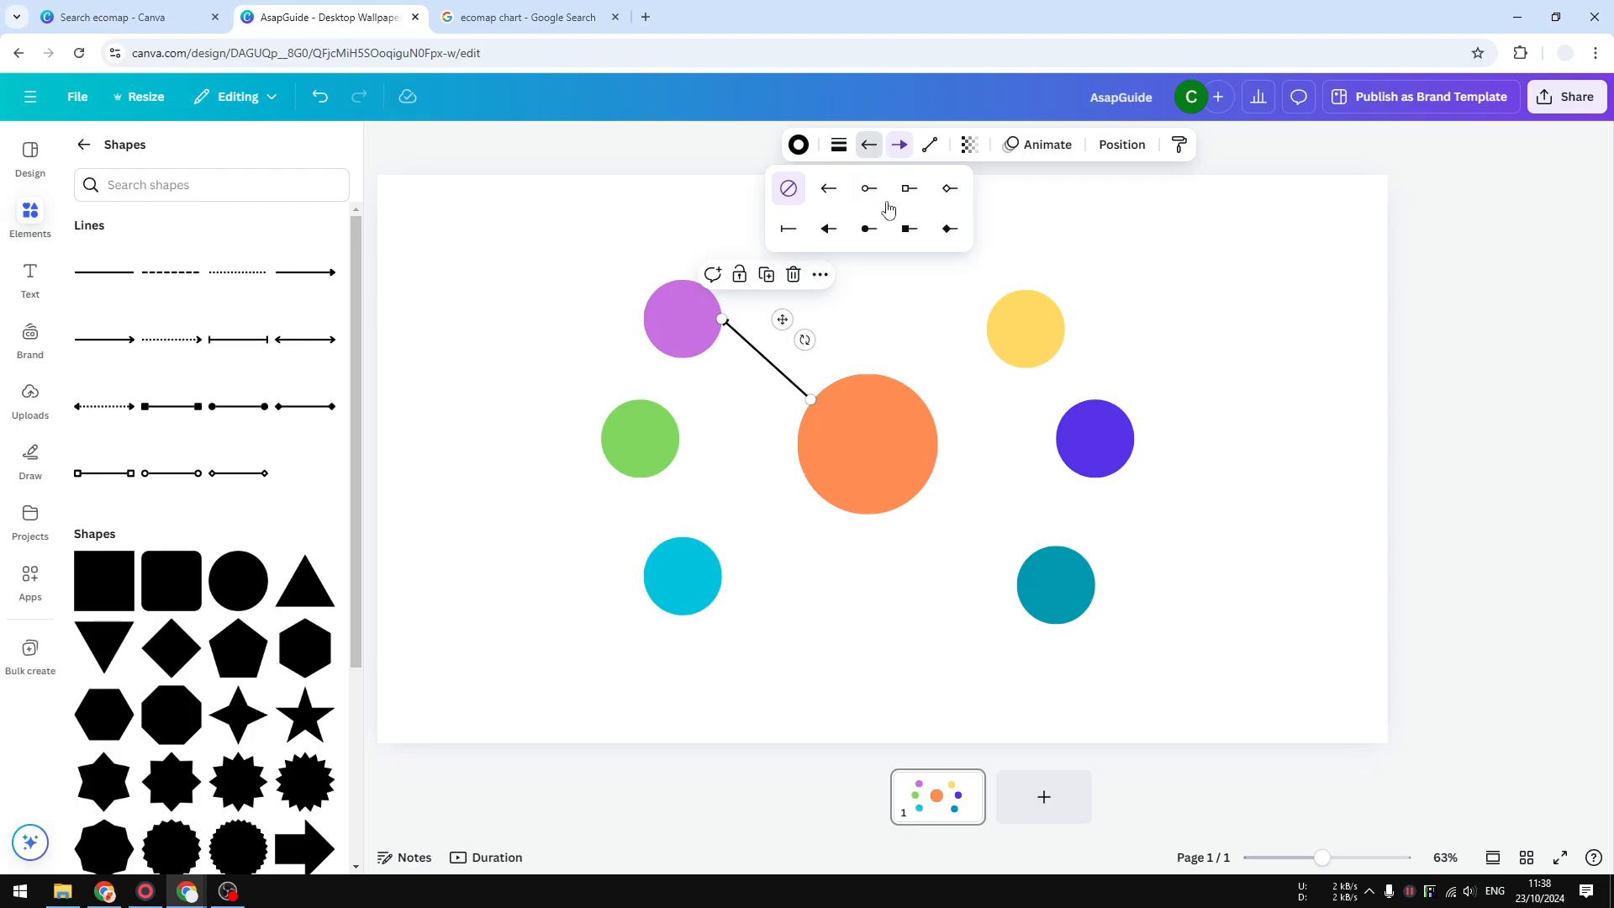
pyautogui.click(829, 228)
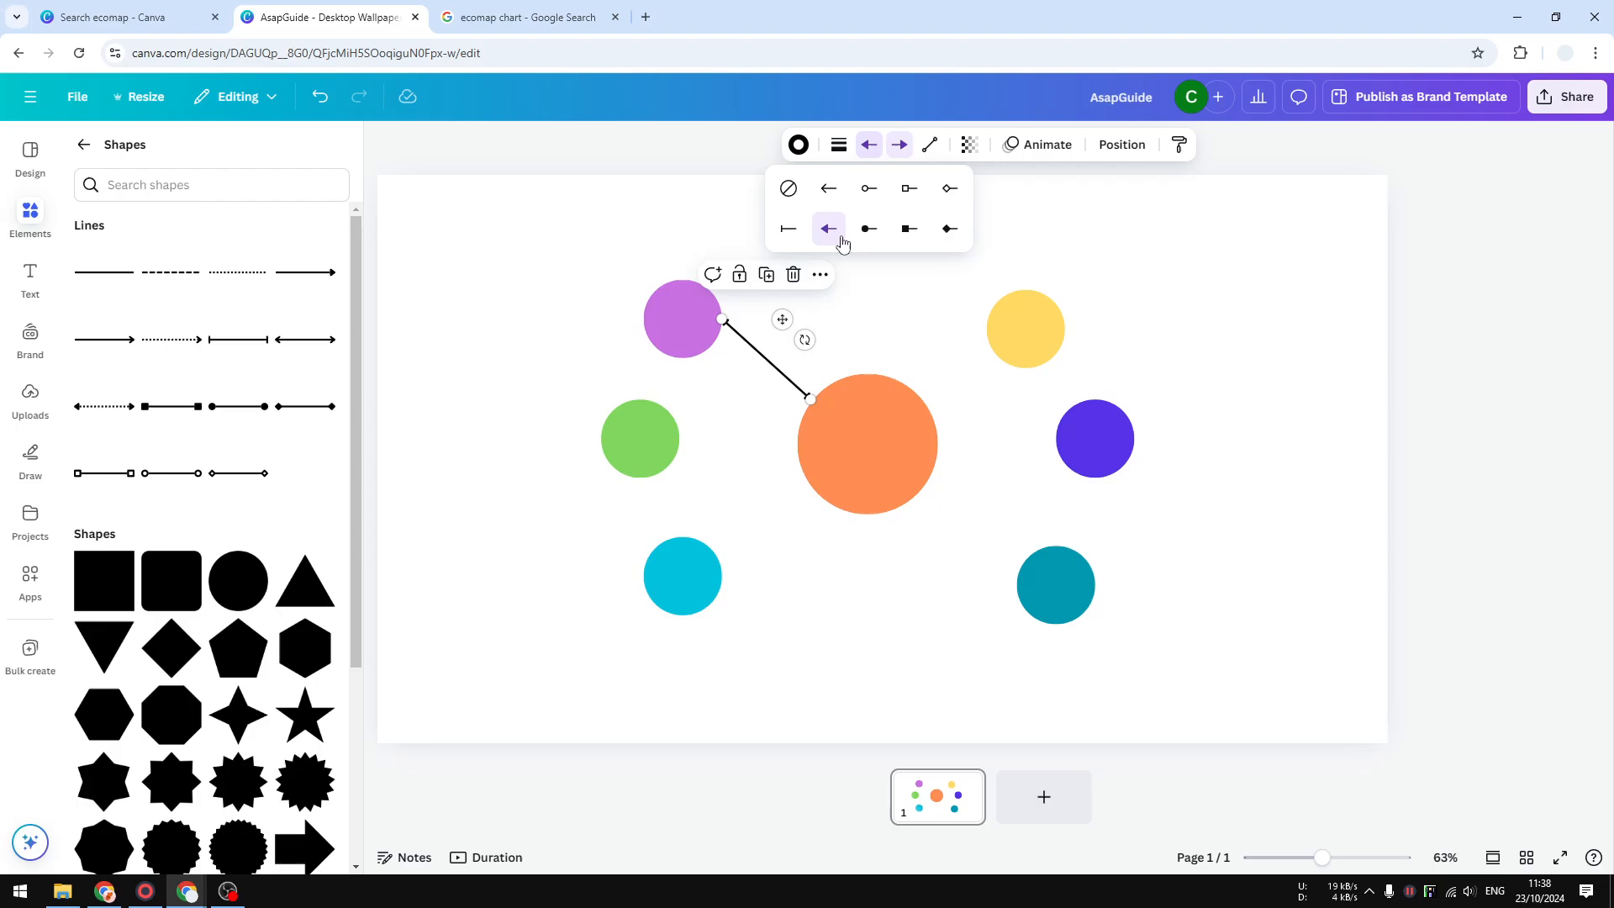
pyautogui.click(838, 144)
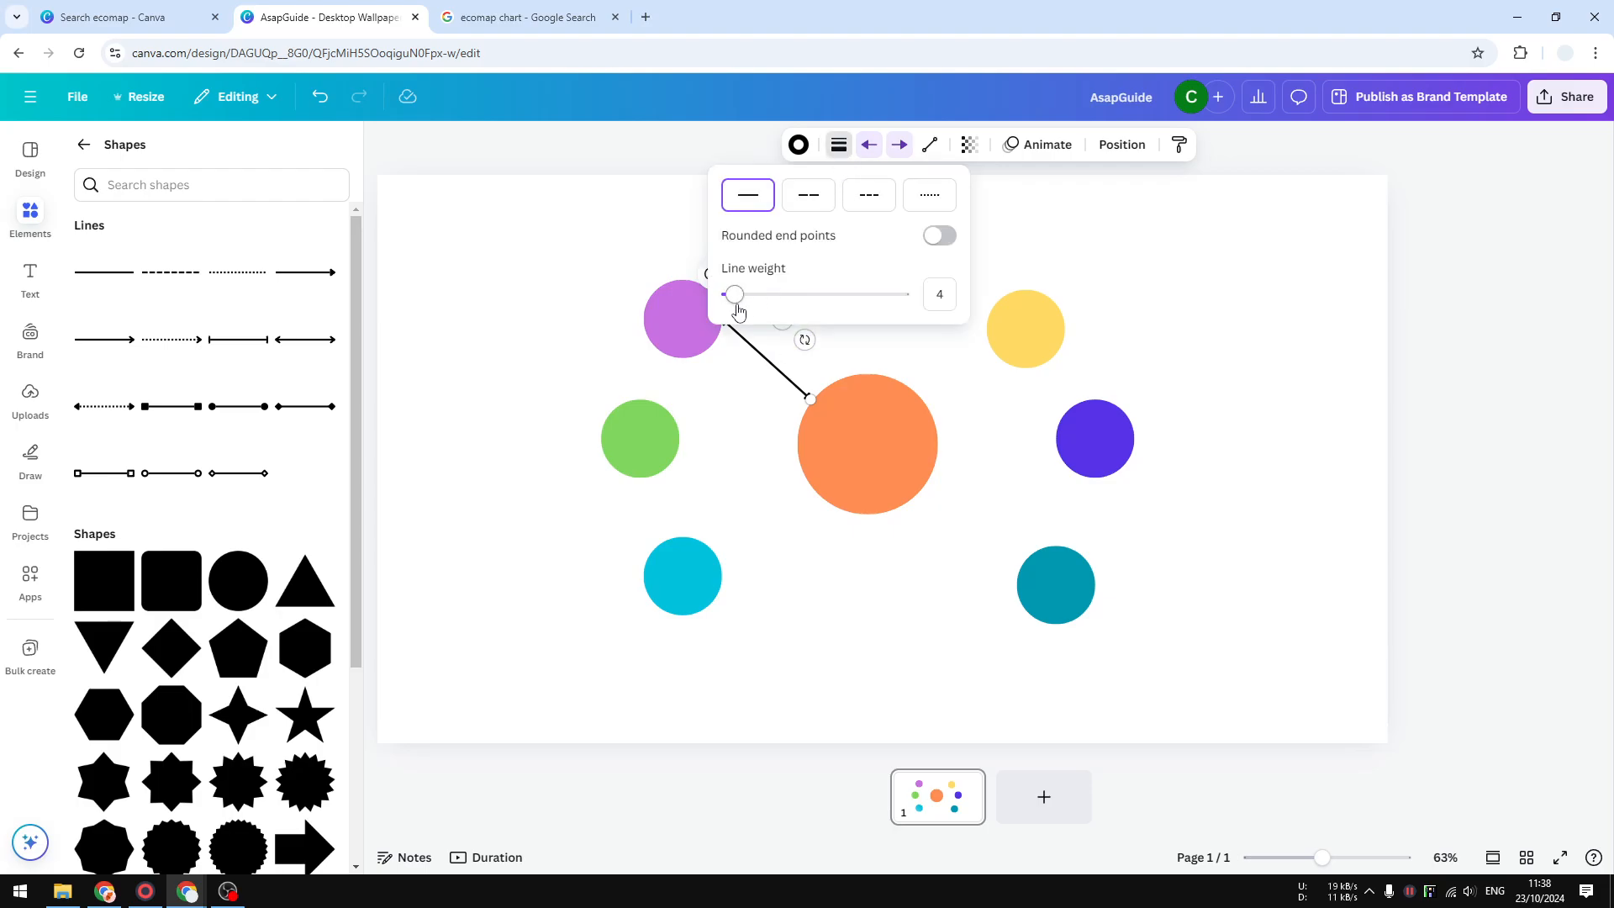
pyautogui.moveTo(737, 294); pyautogui.dragTo(751, 295)
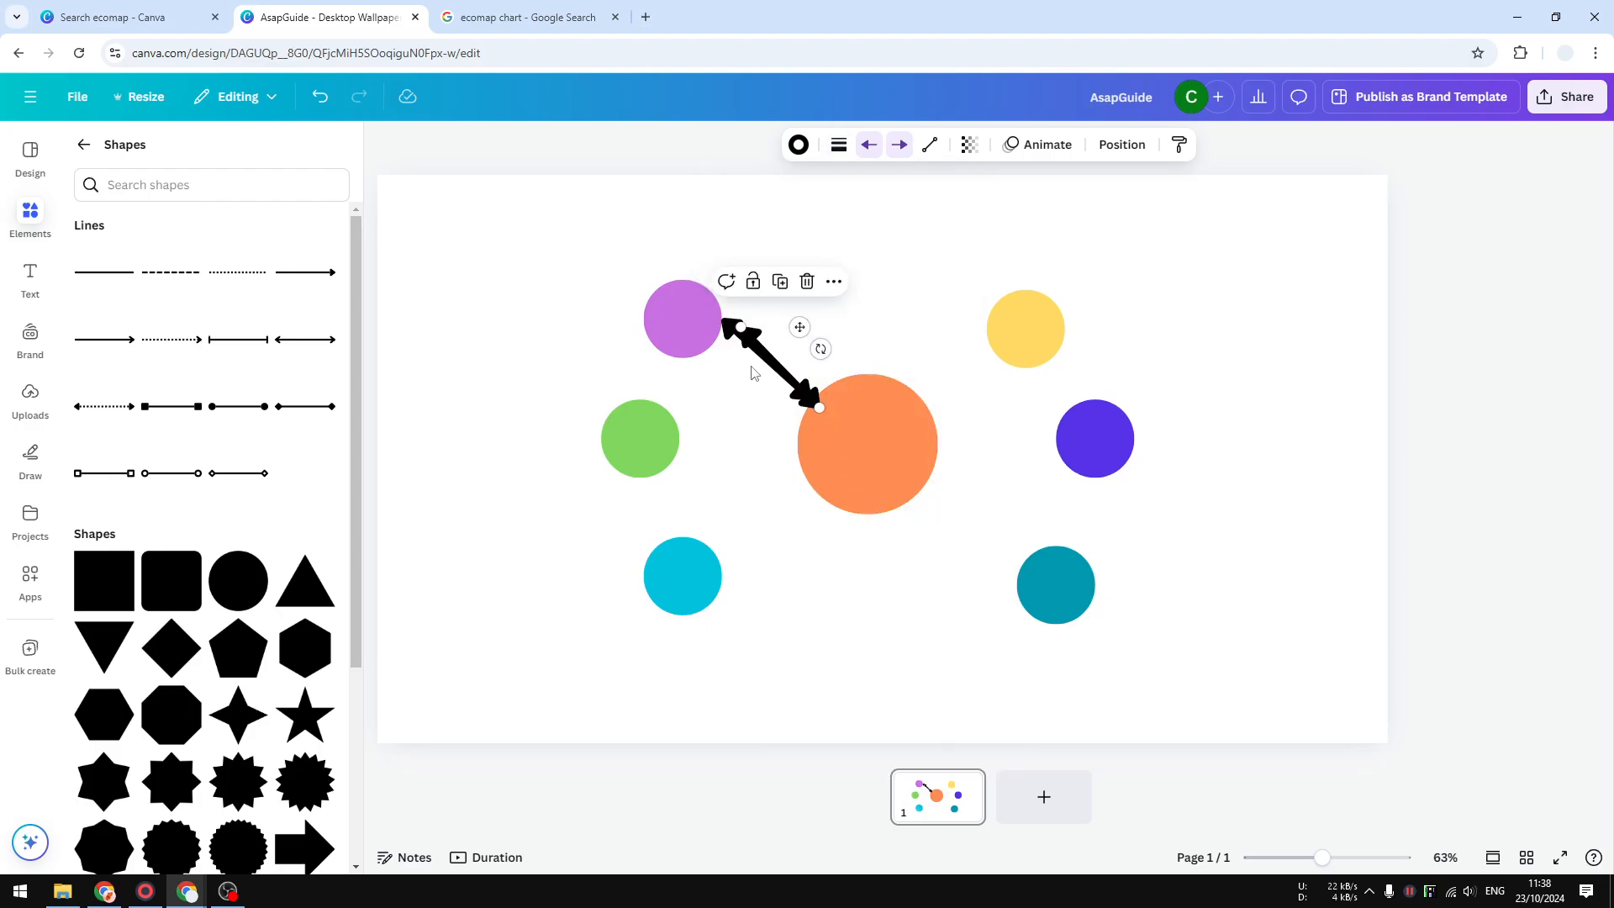
pyautogui.moveTo(772, 365); pyautogui.dragTo(771, 412)
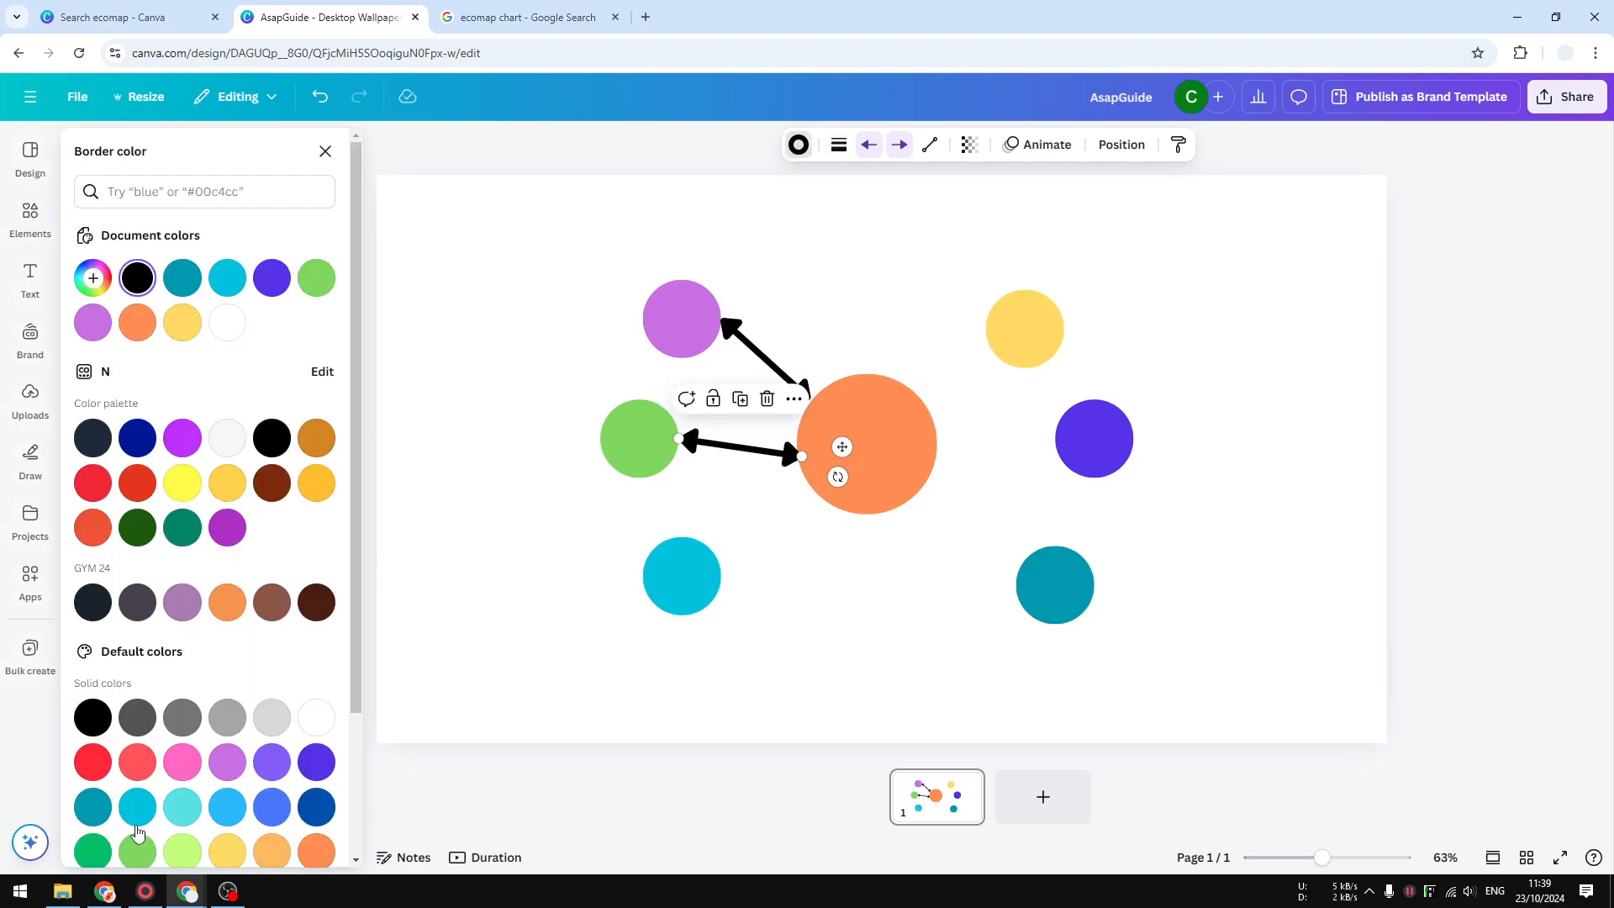
# Colour the green-circle arrow green and give it a dashed line pattern
pyautogui.click(316, 278)
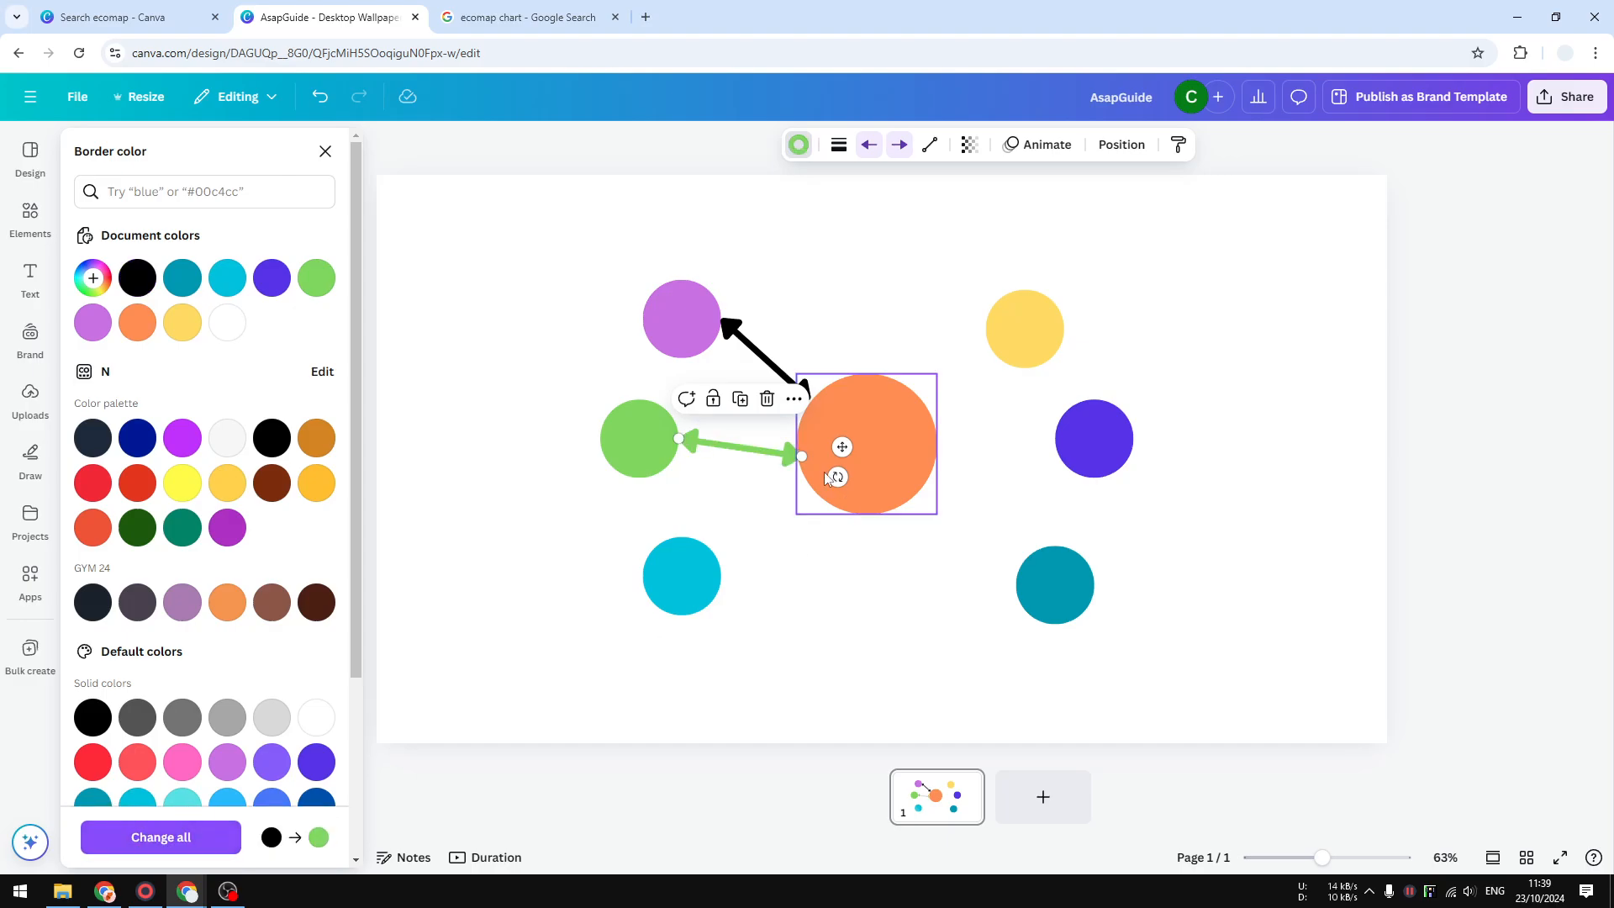
pyautogui.click(638, 439)
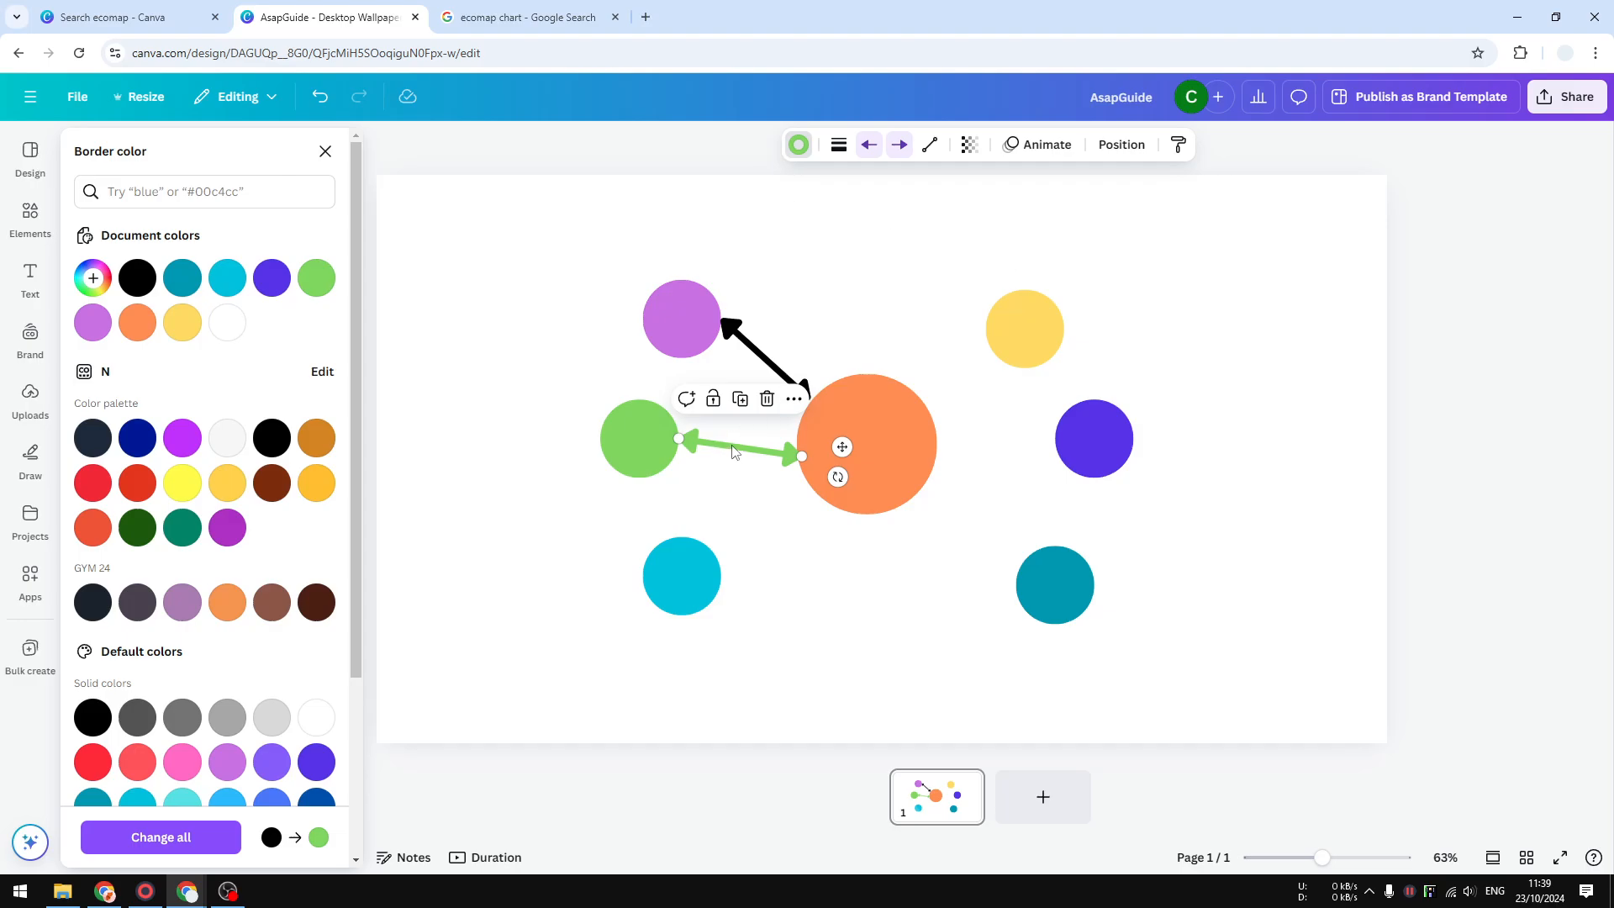
pyautogui.click(838, 144)
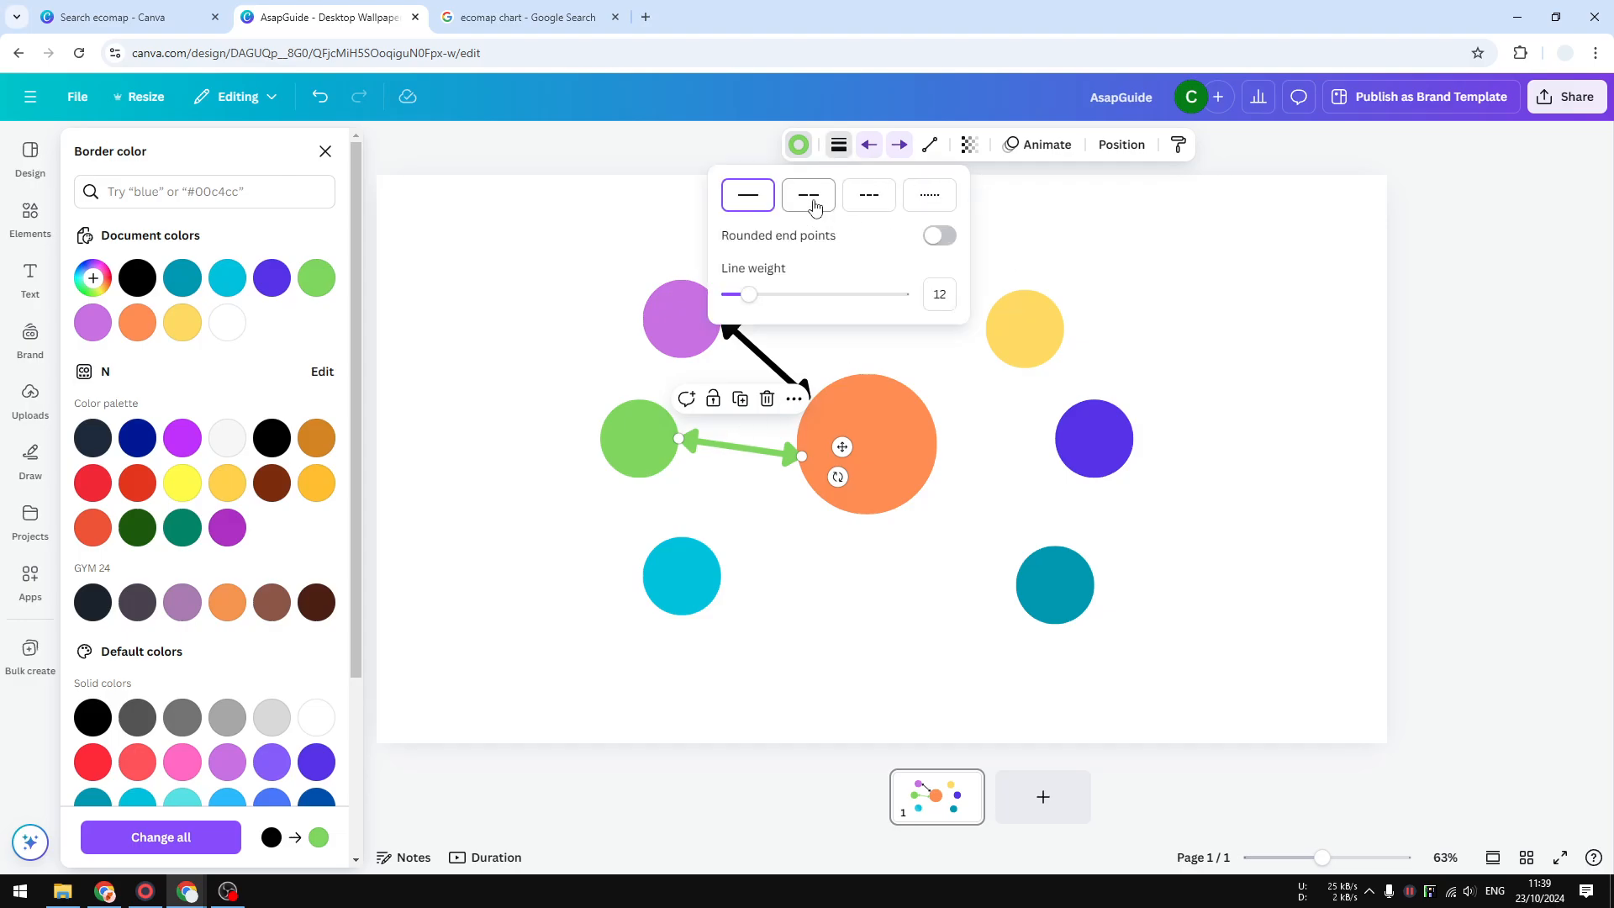
pyautogui.click(808, 195)
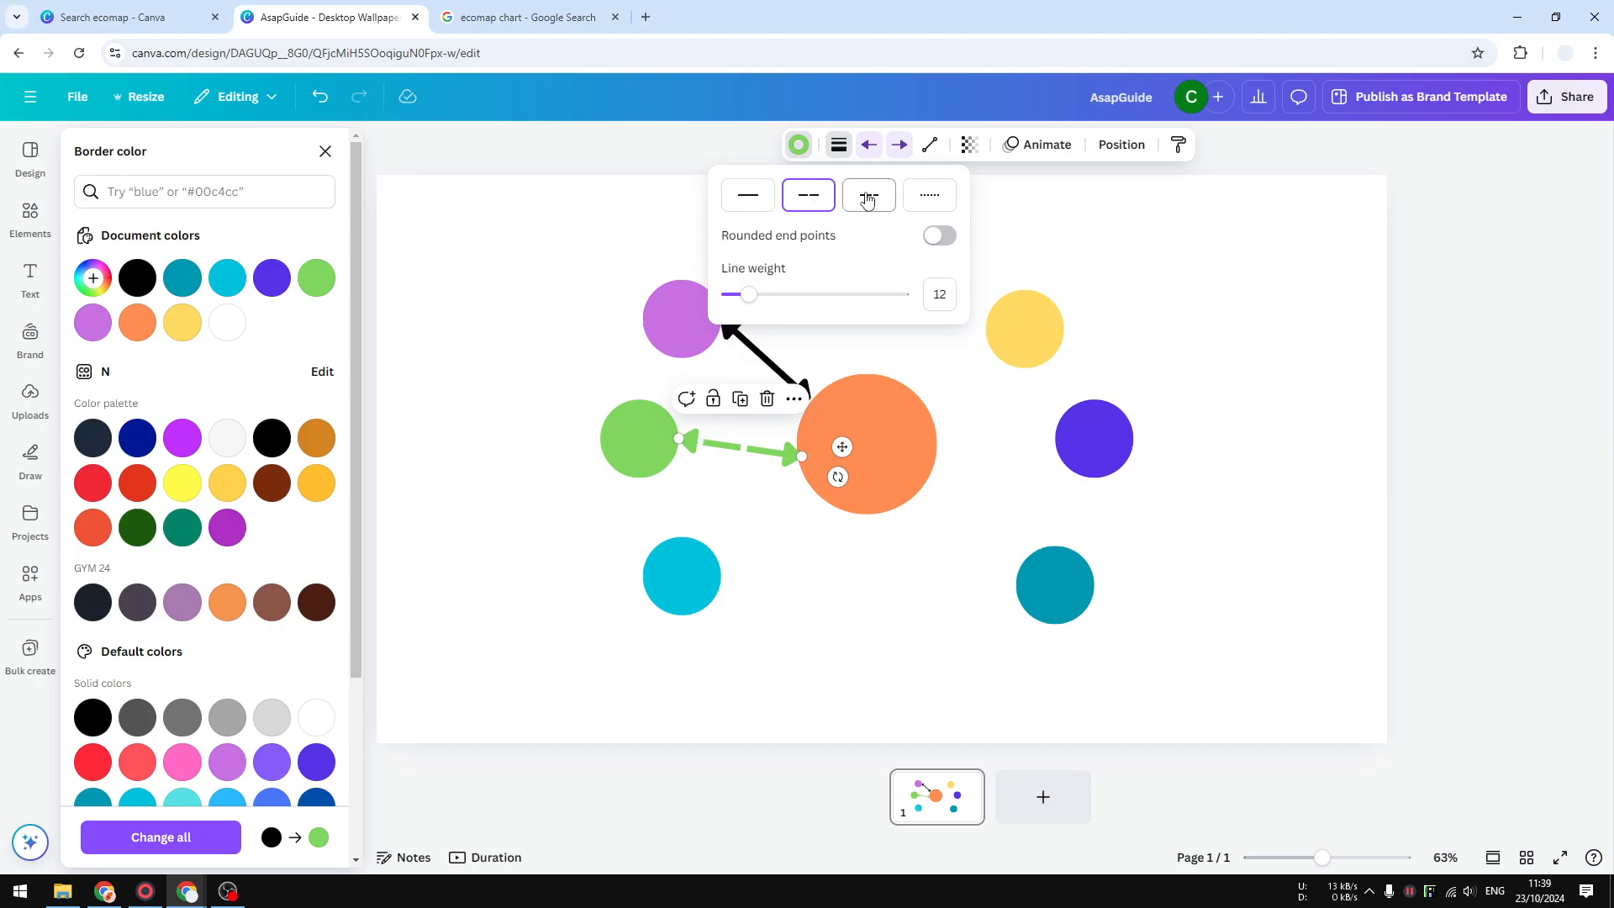
pyautogui.click(927, 194)
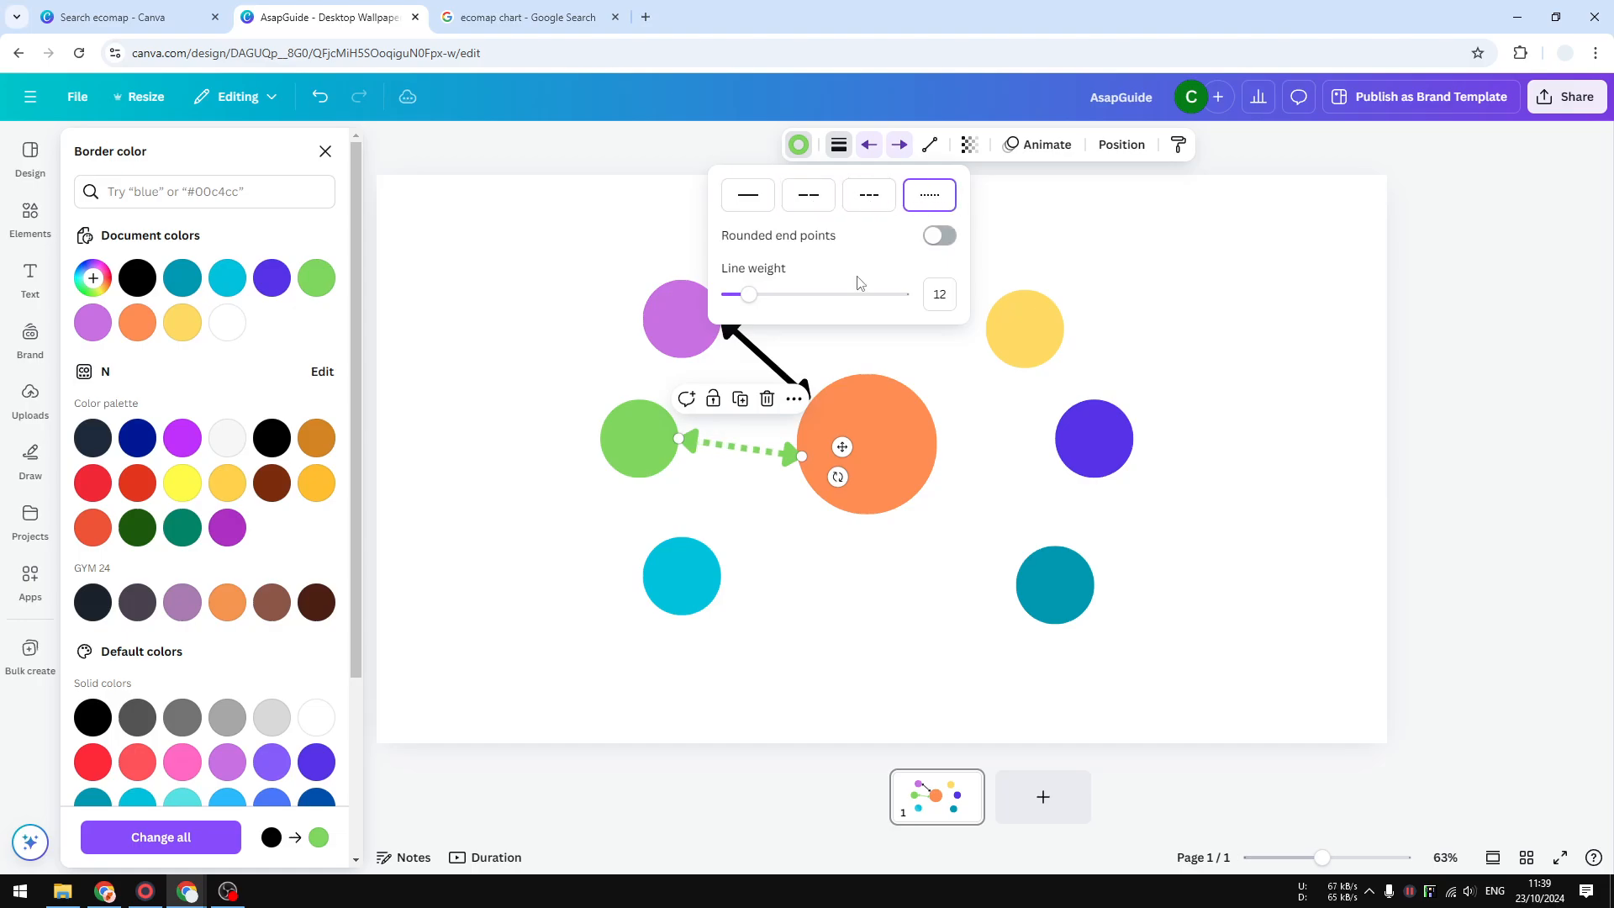
pyautogui.click(807, 194)
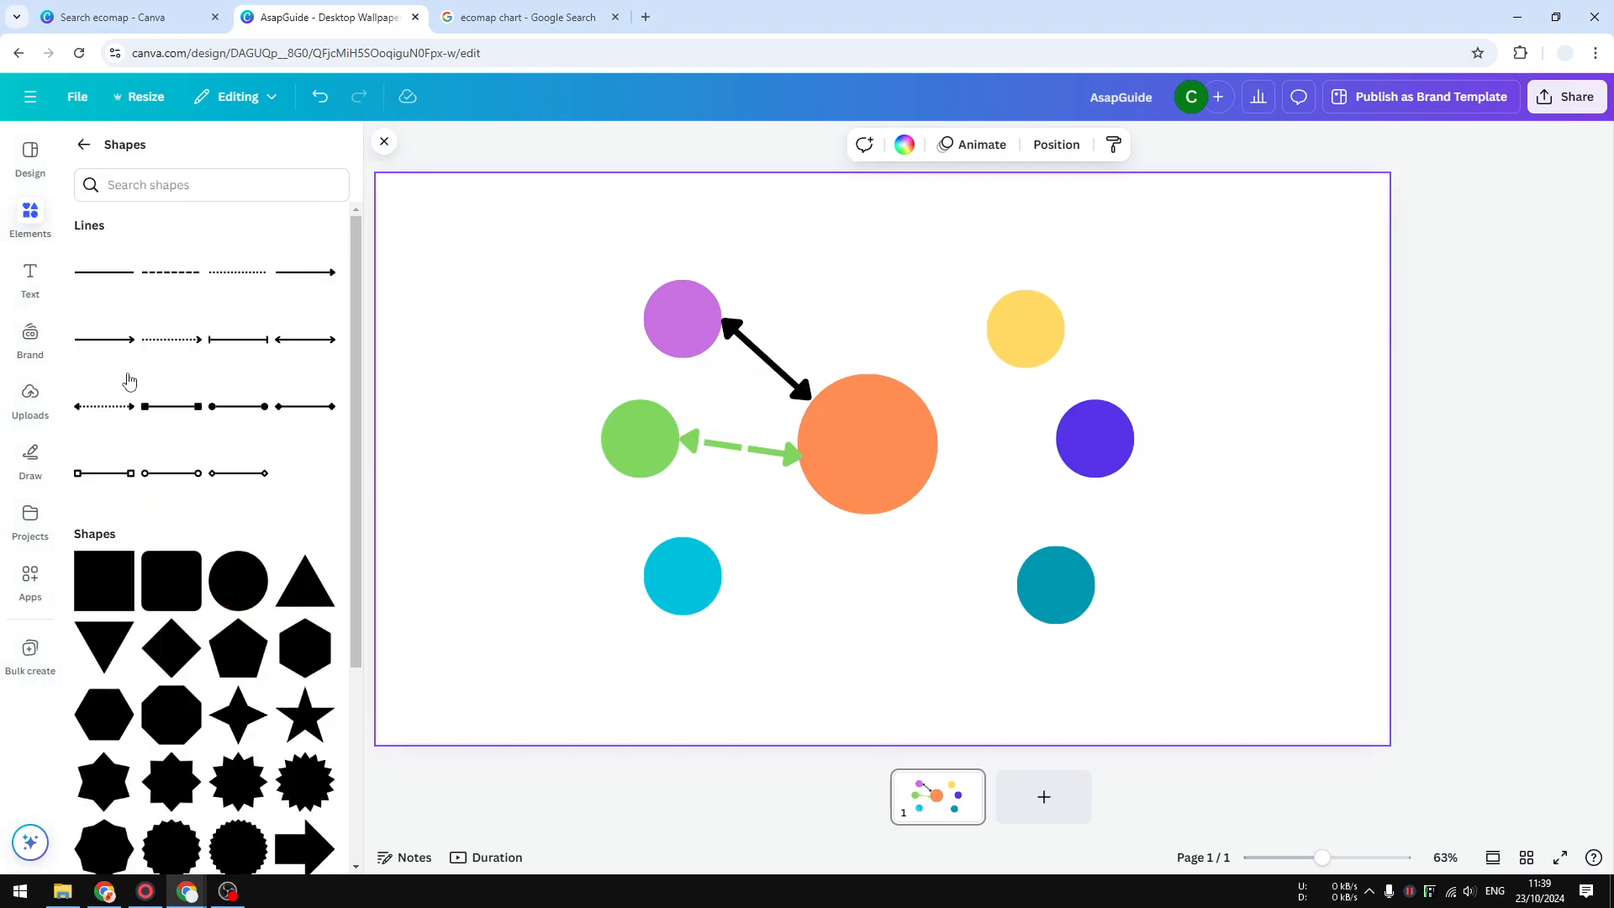
# Add a 'Body' text label, move it into the orange circle, and deselect
pyautogui.click(30, 278)
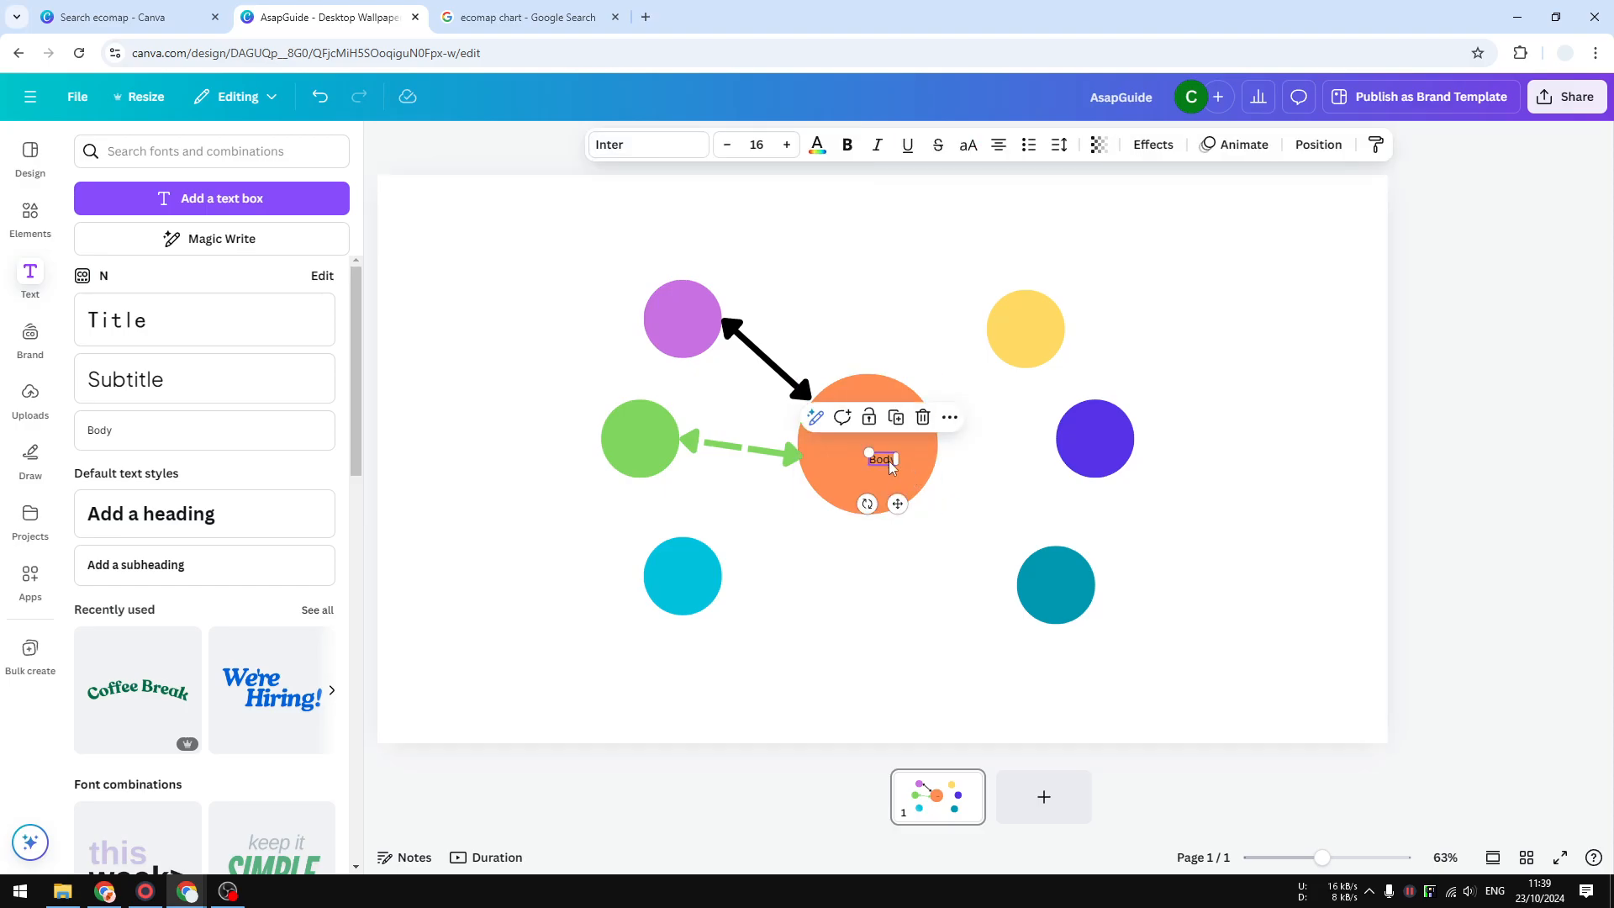
pyautogui.moveTo(894, 460); pyautogui.dragTo(942, 492)
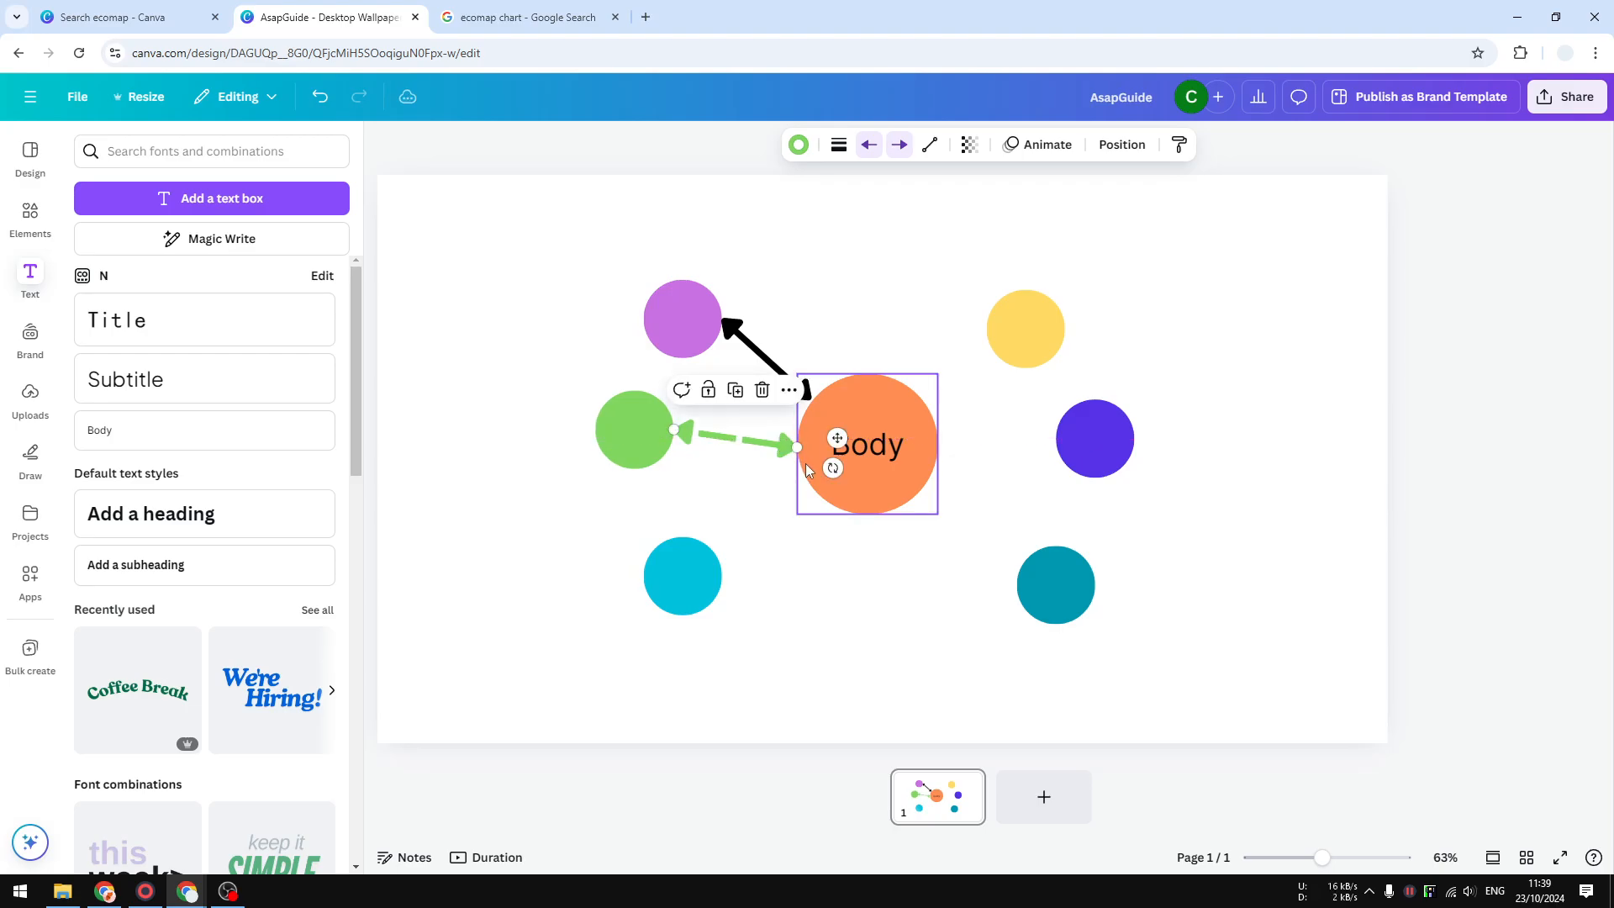
pyautogui.click(813, 527)
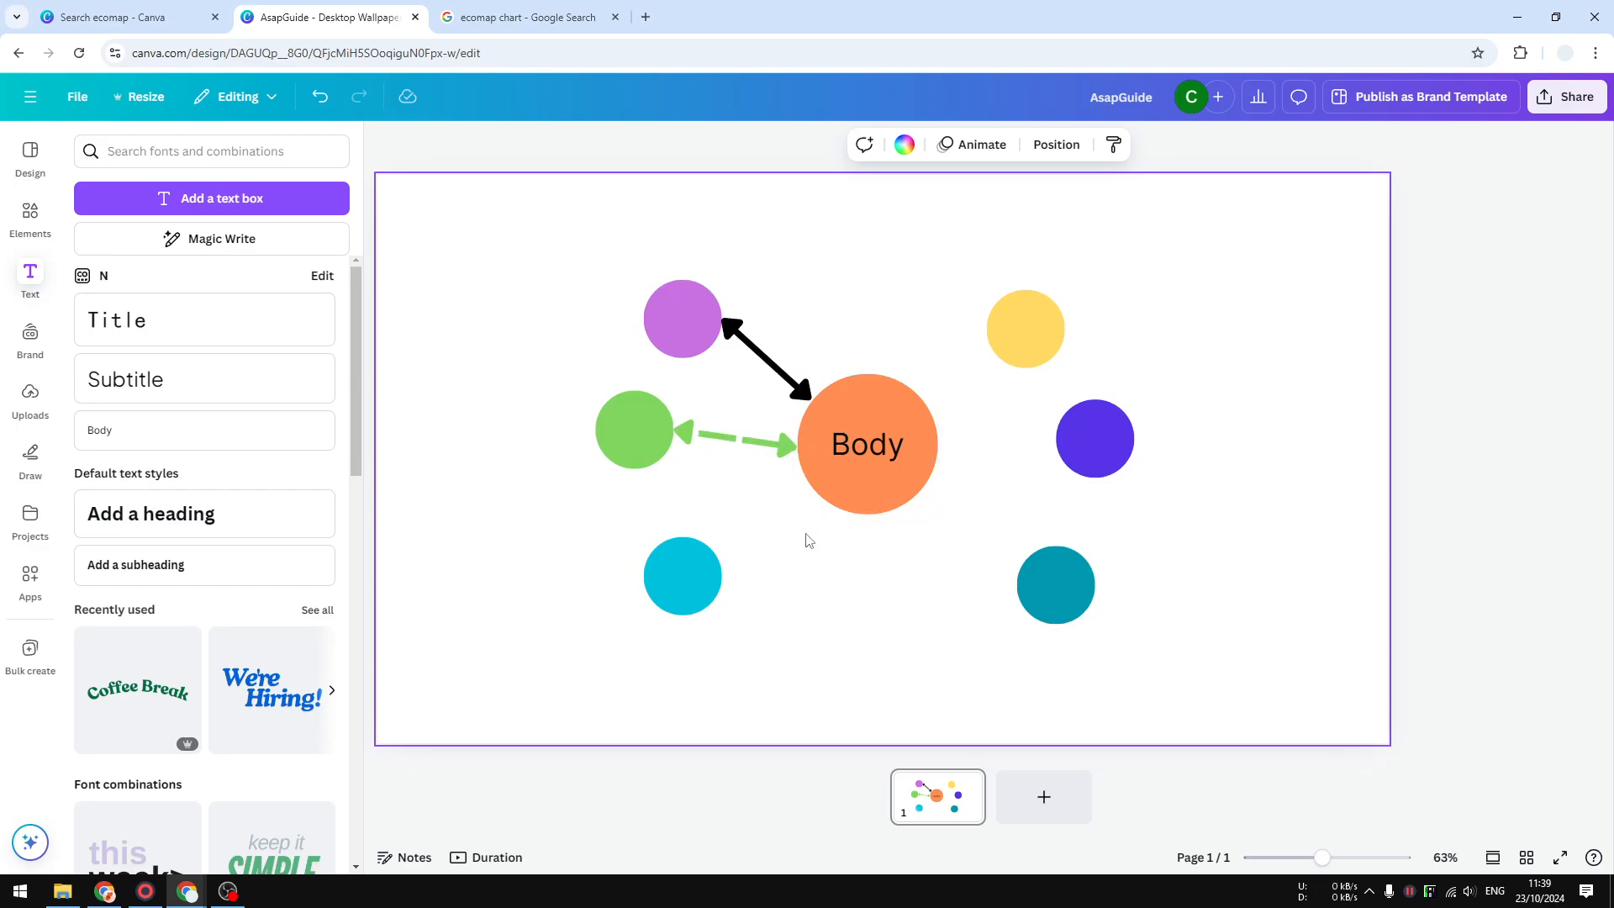
pyautogui.click(865, 443)
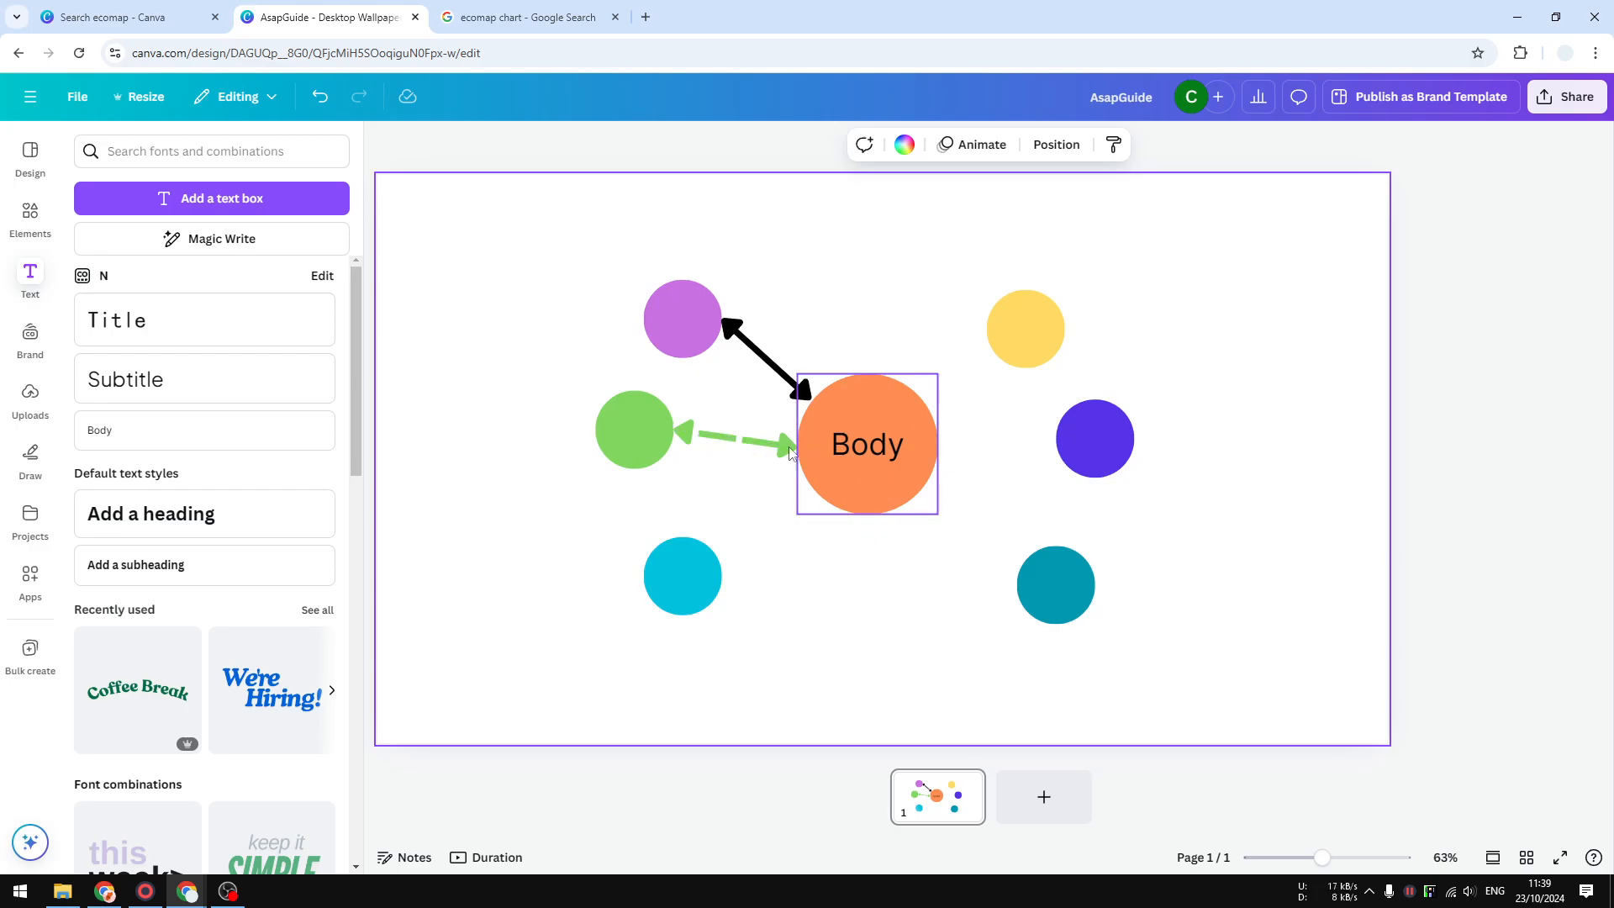